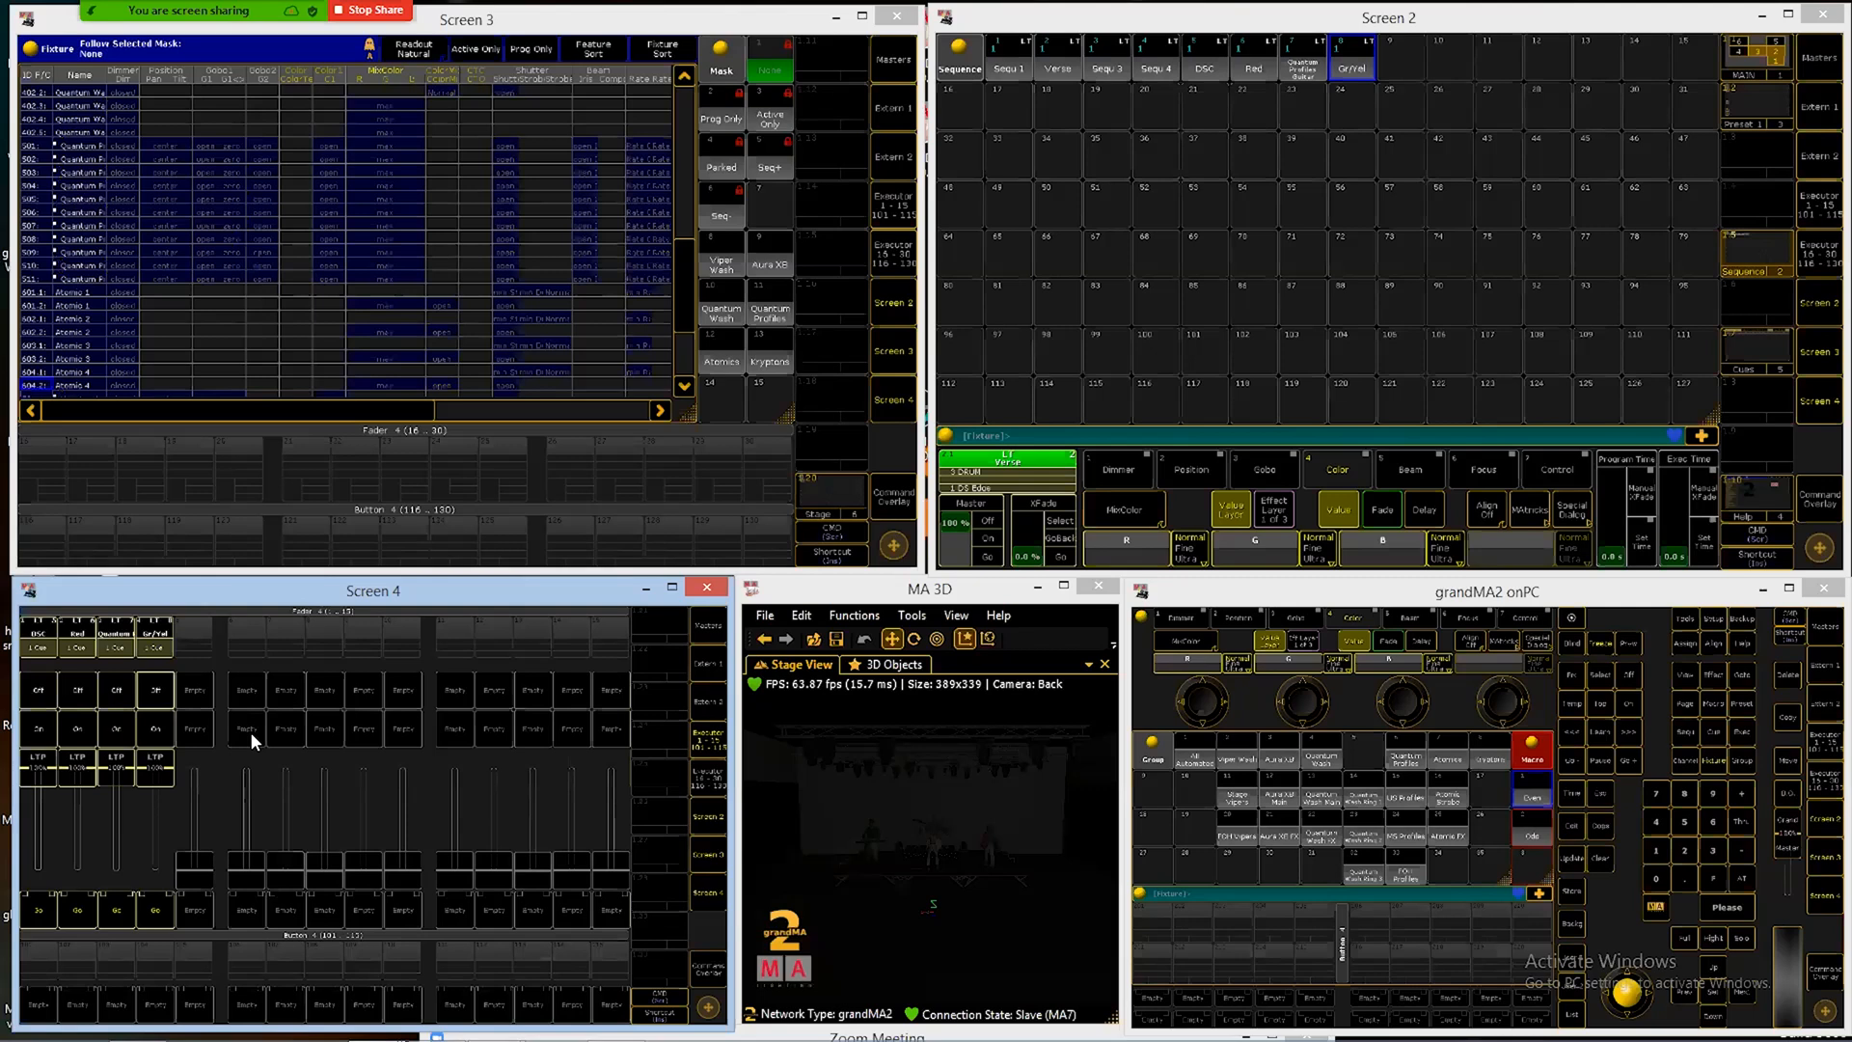
mouse_move(1350, 604)
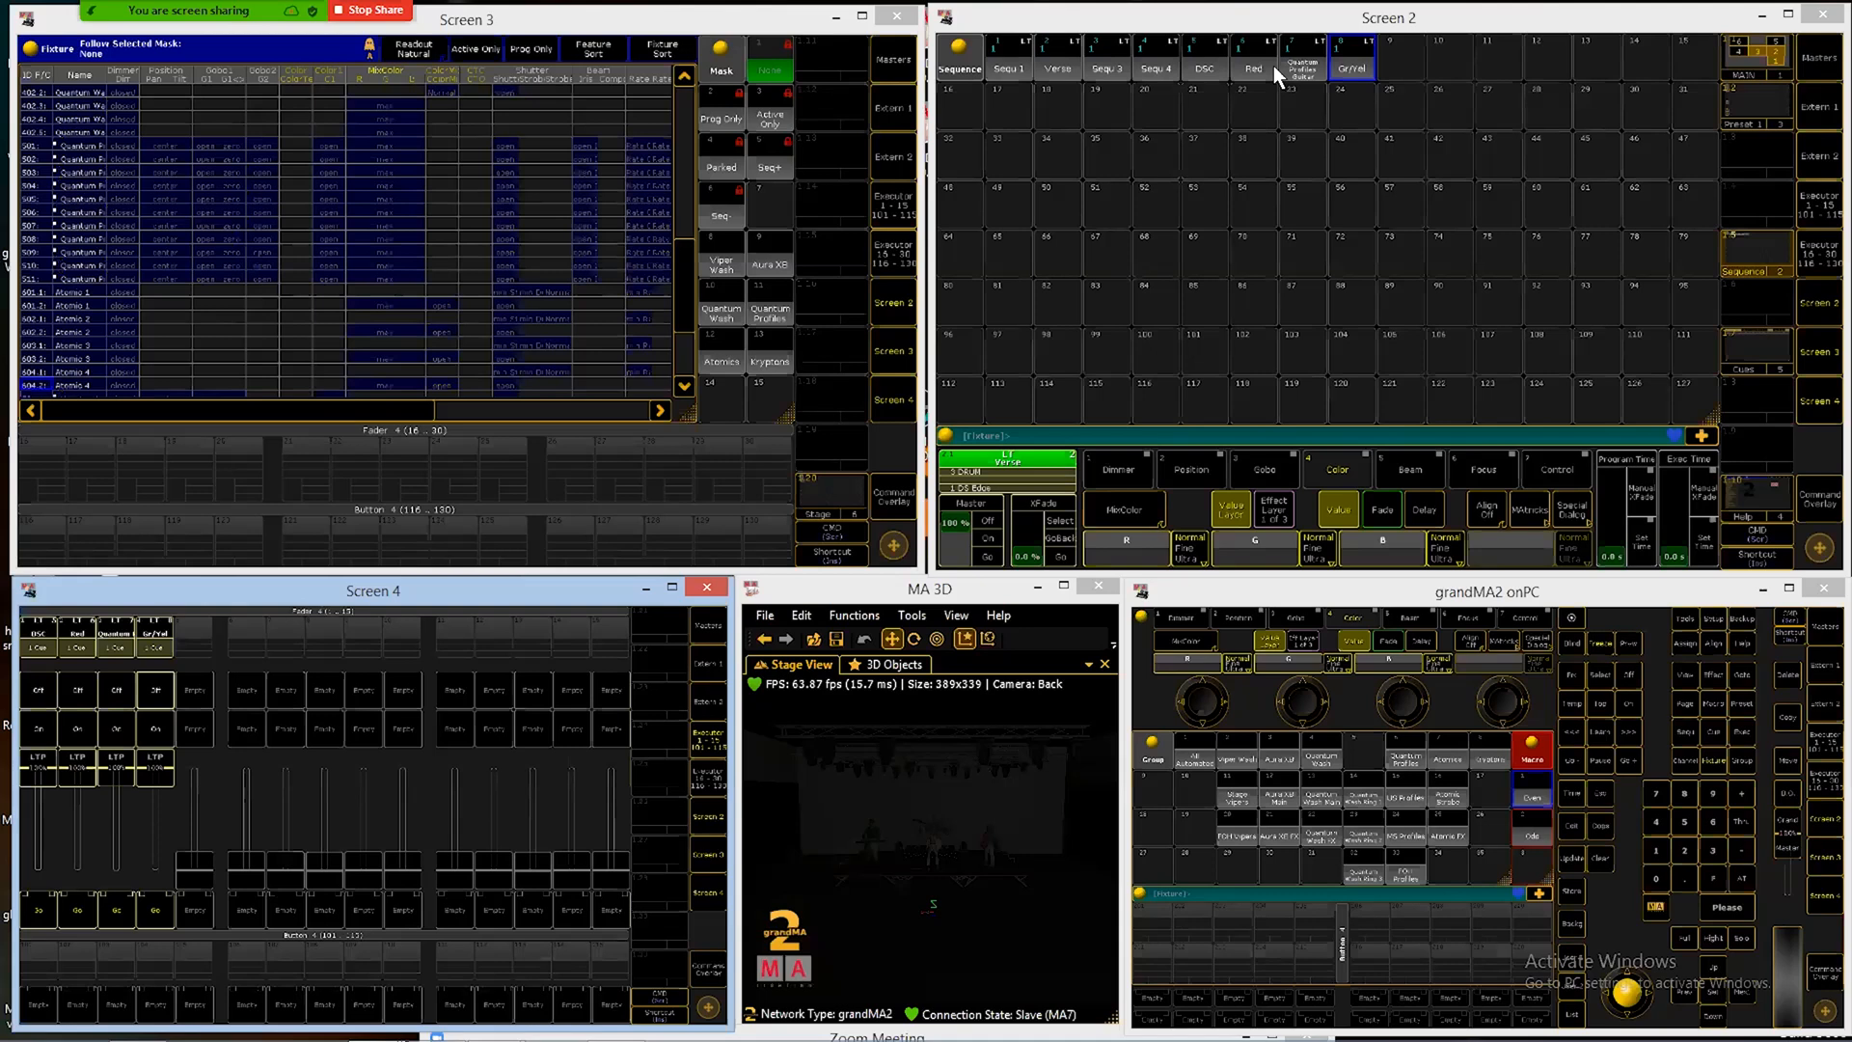
mouse_move(1140, 111)
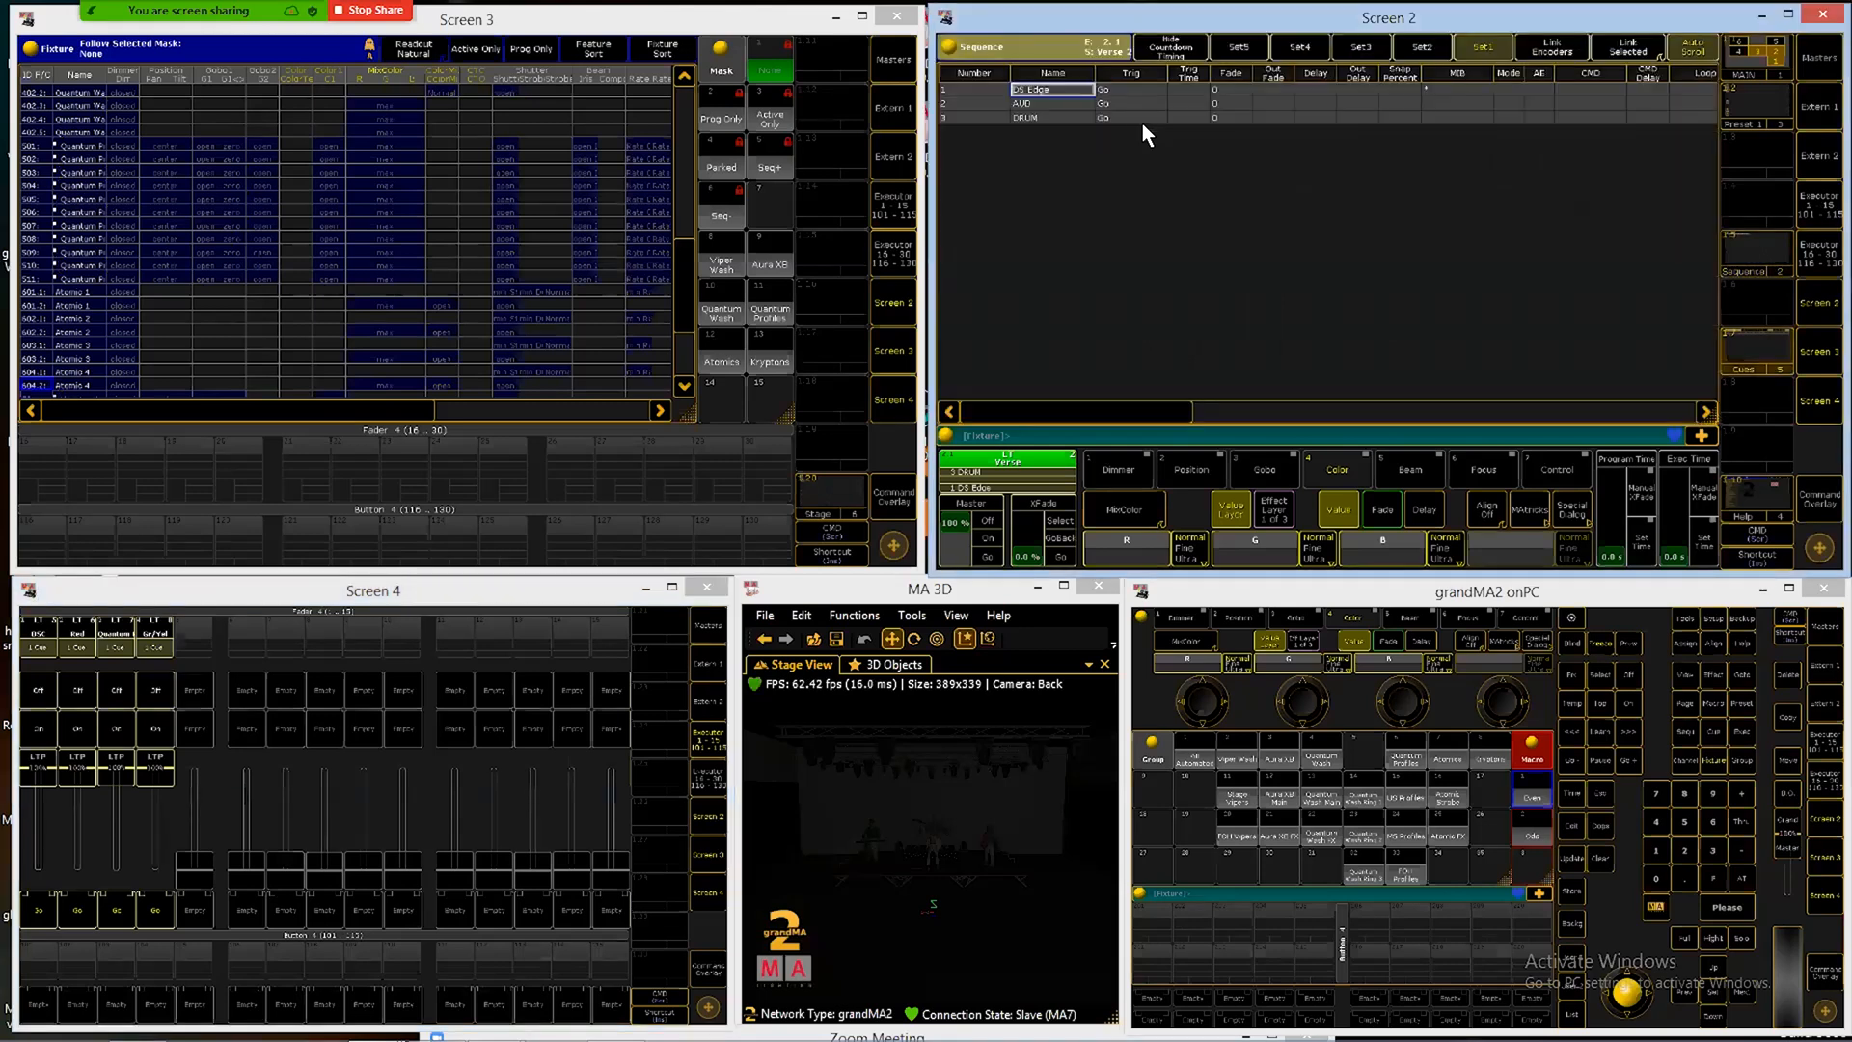
mouse_move(1244, 145)
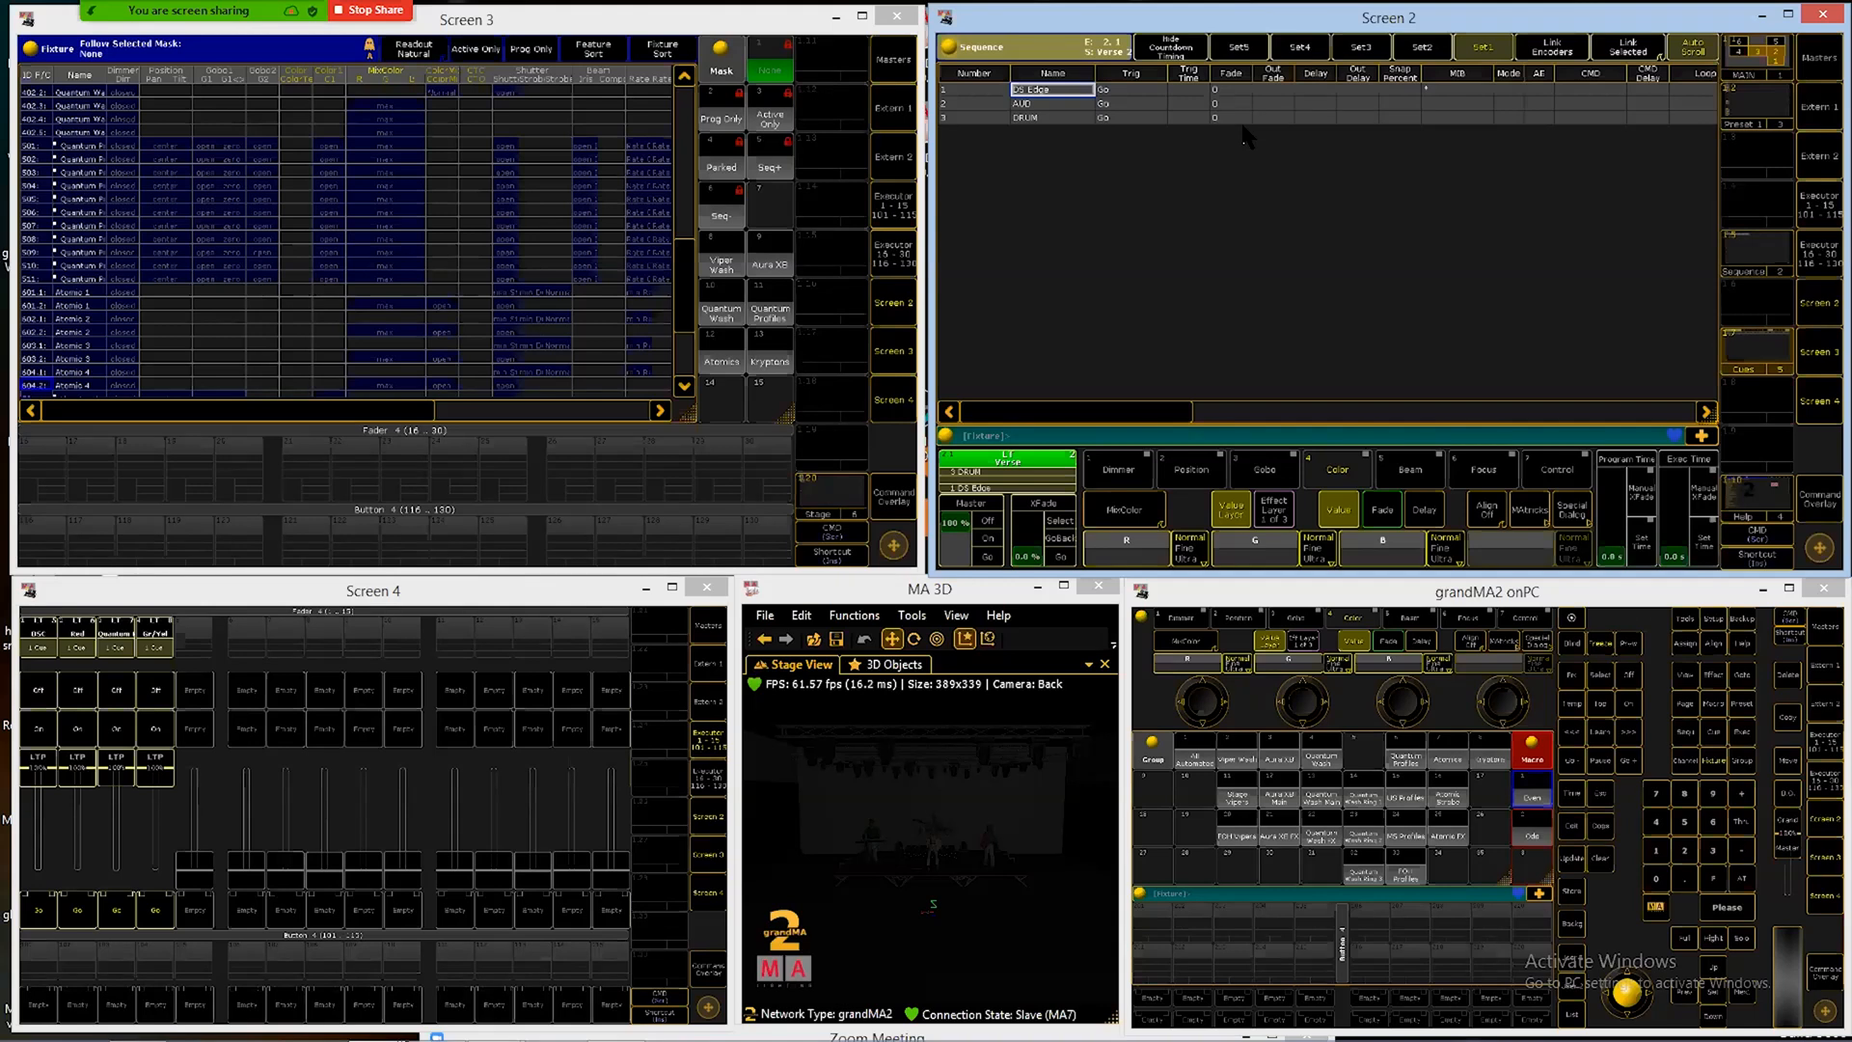
mouse_move(1238, 99)
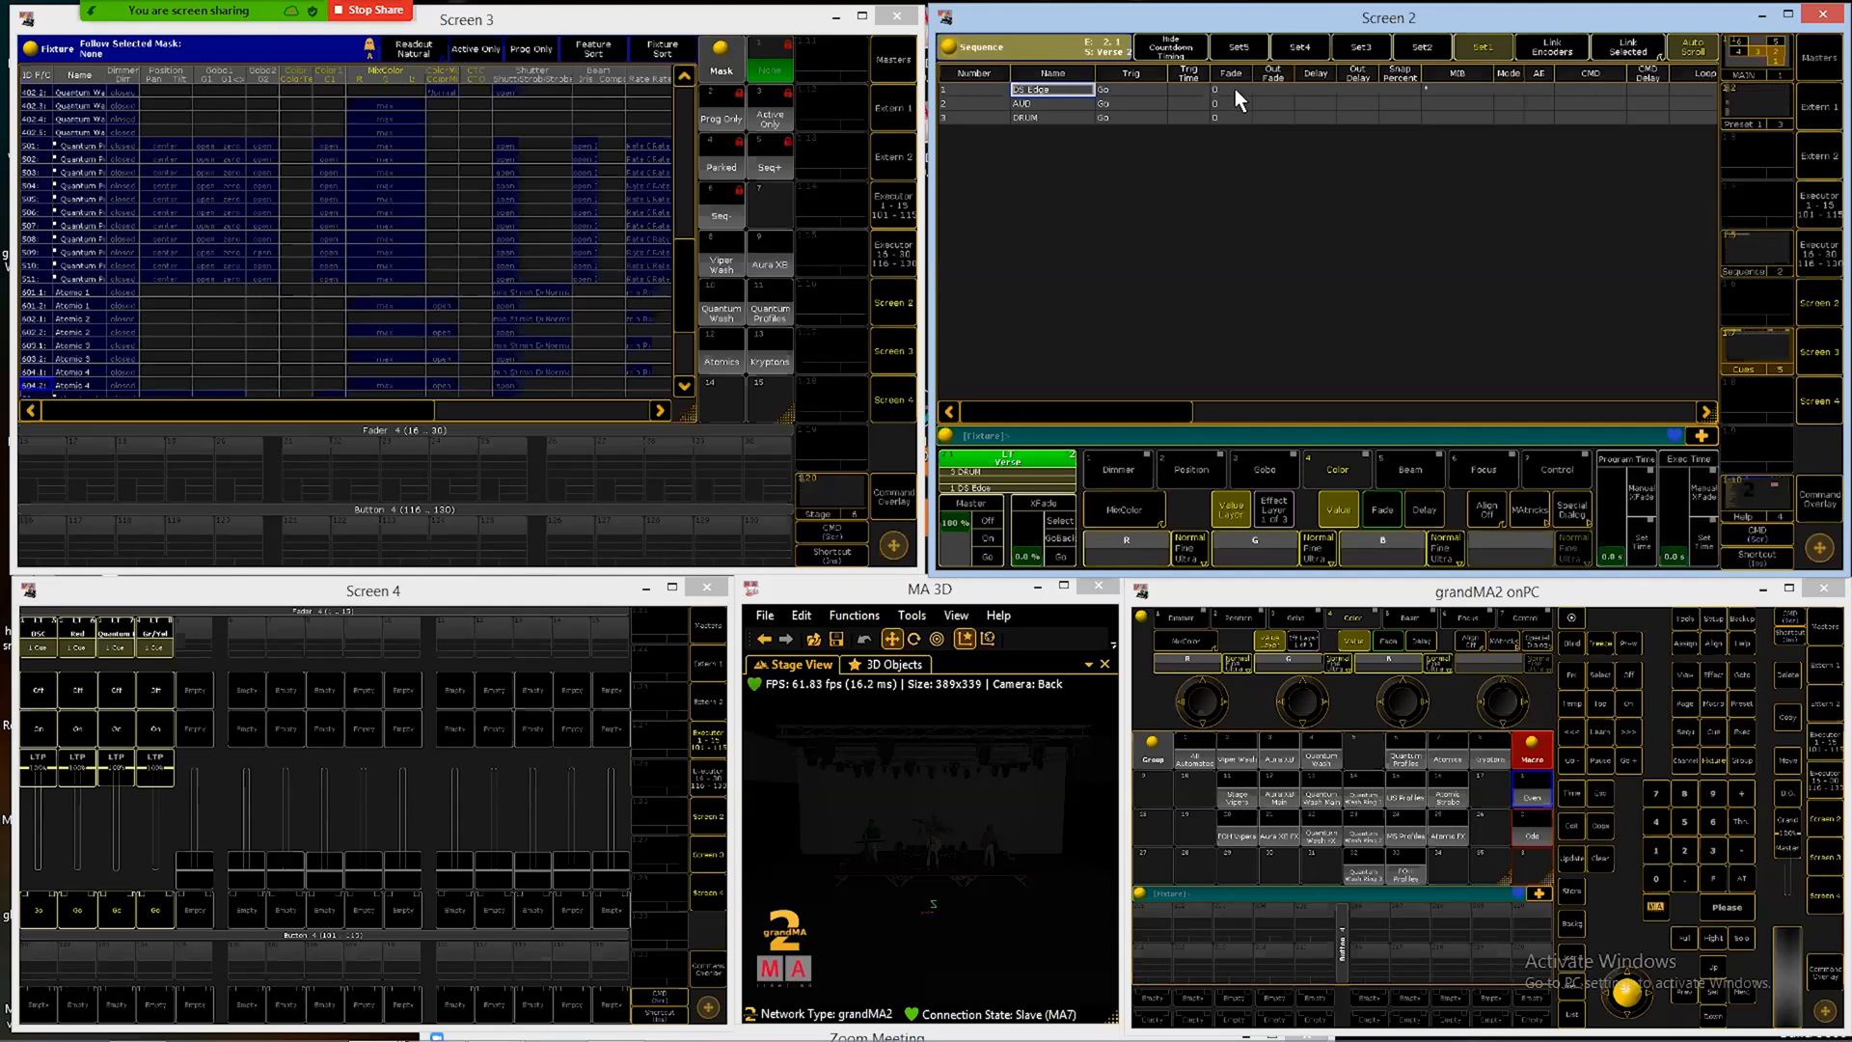
mouse_move(1232, 99)
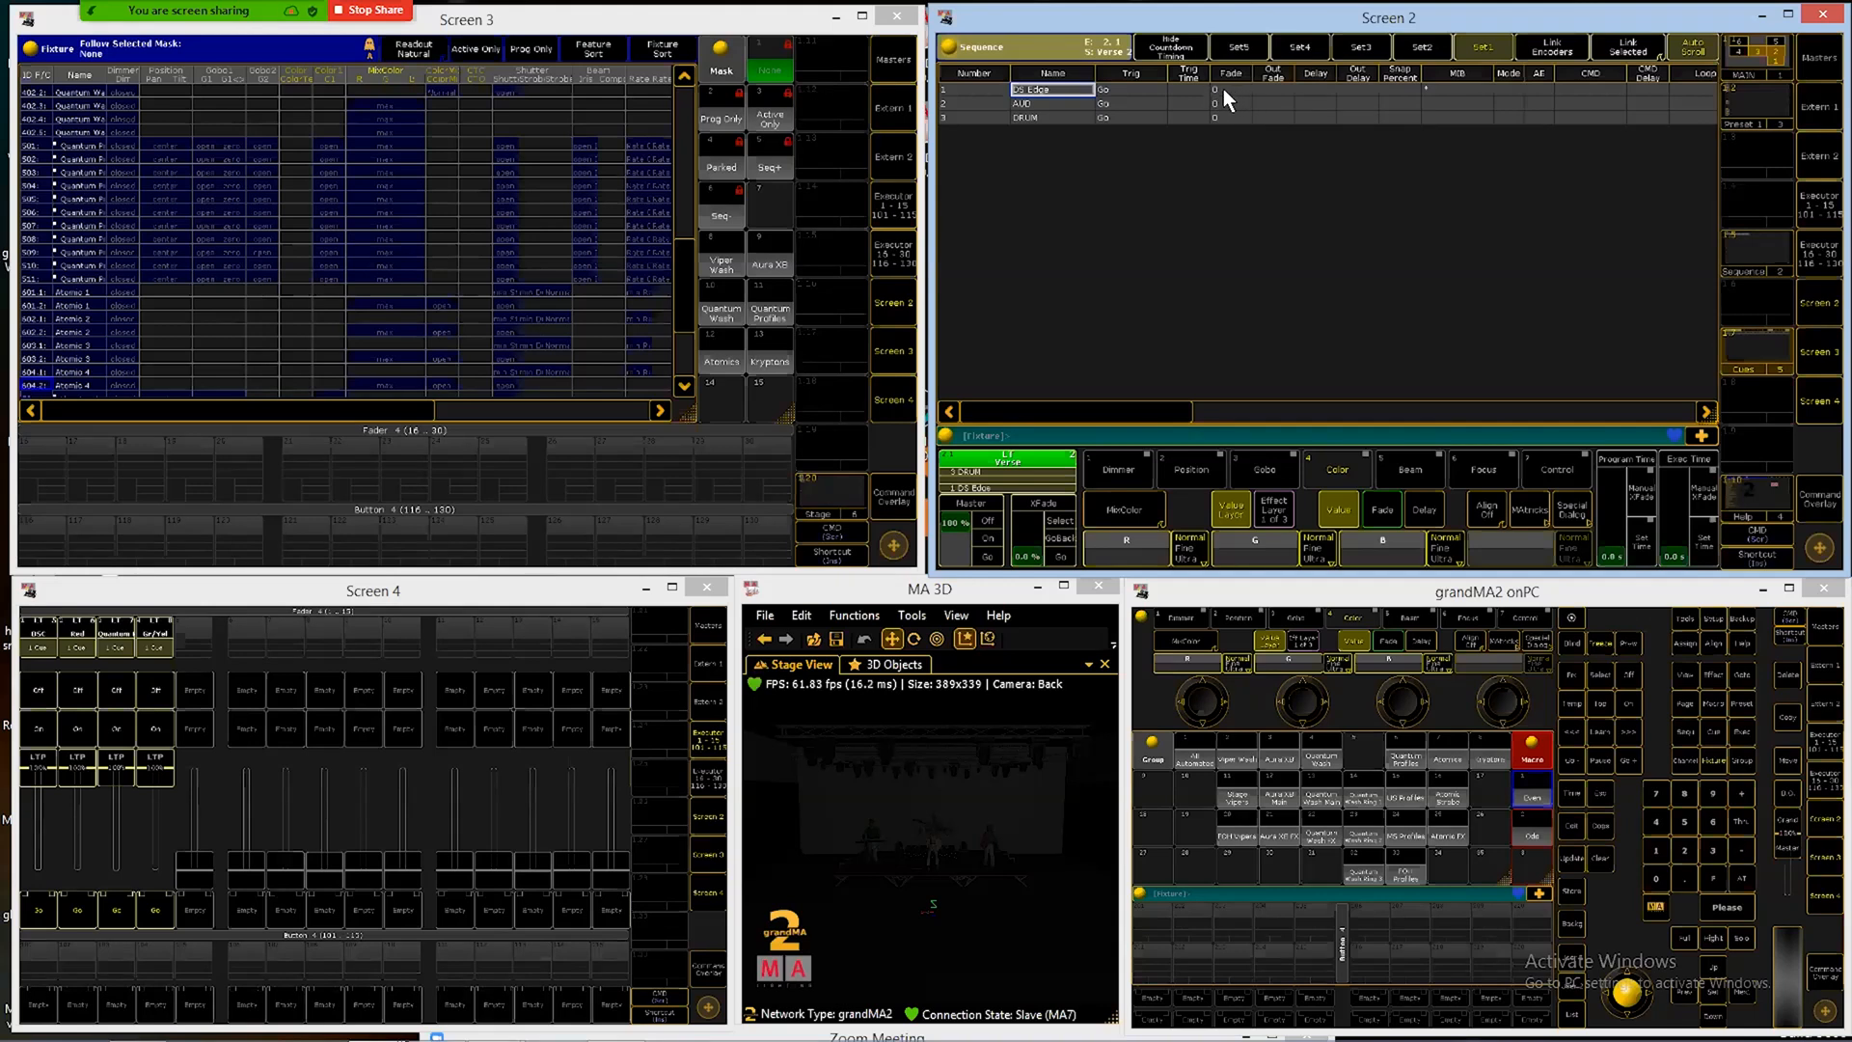
mouse_move(1236, 96)
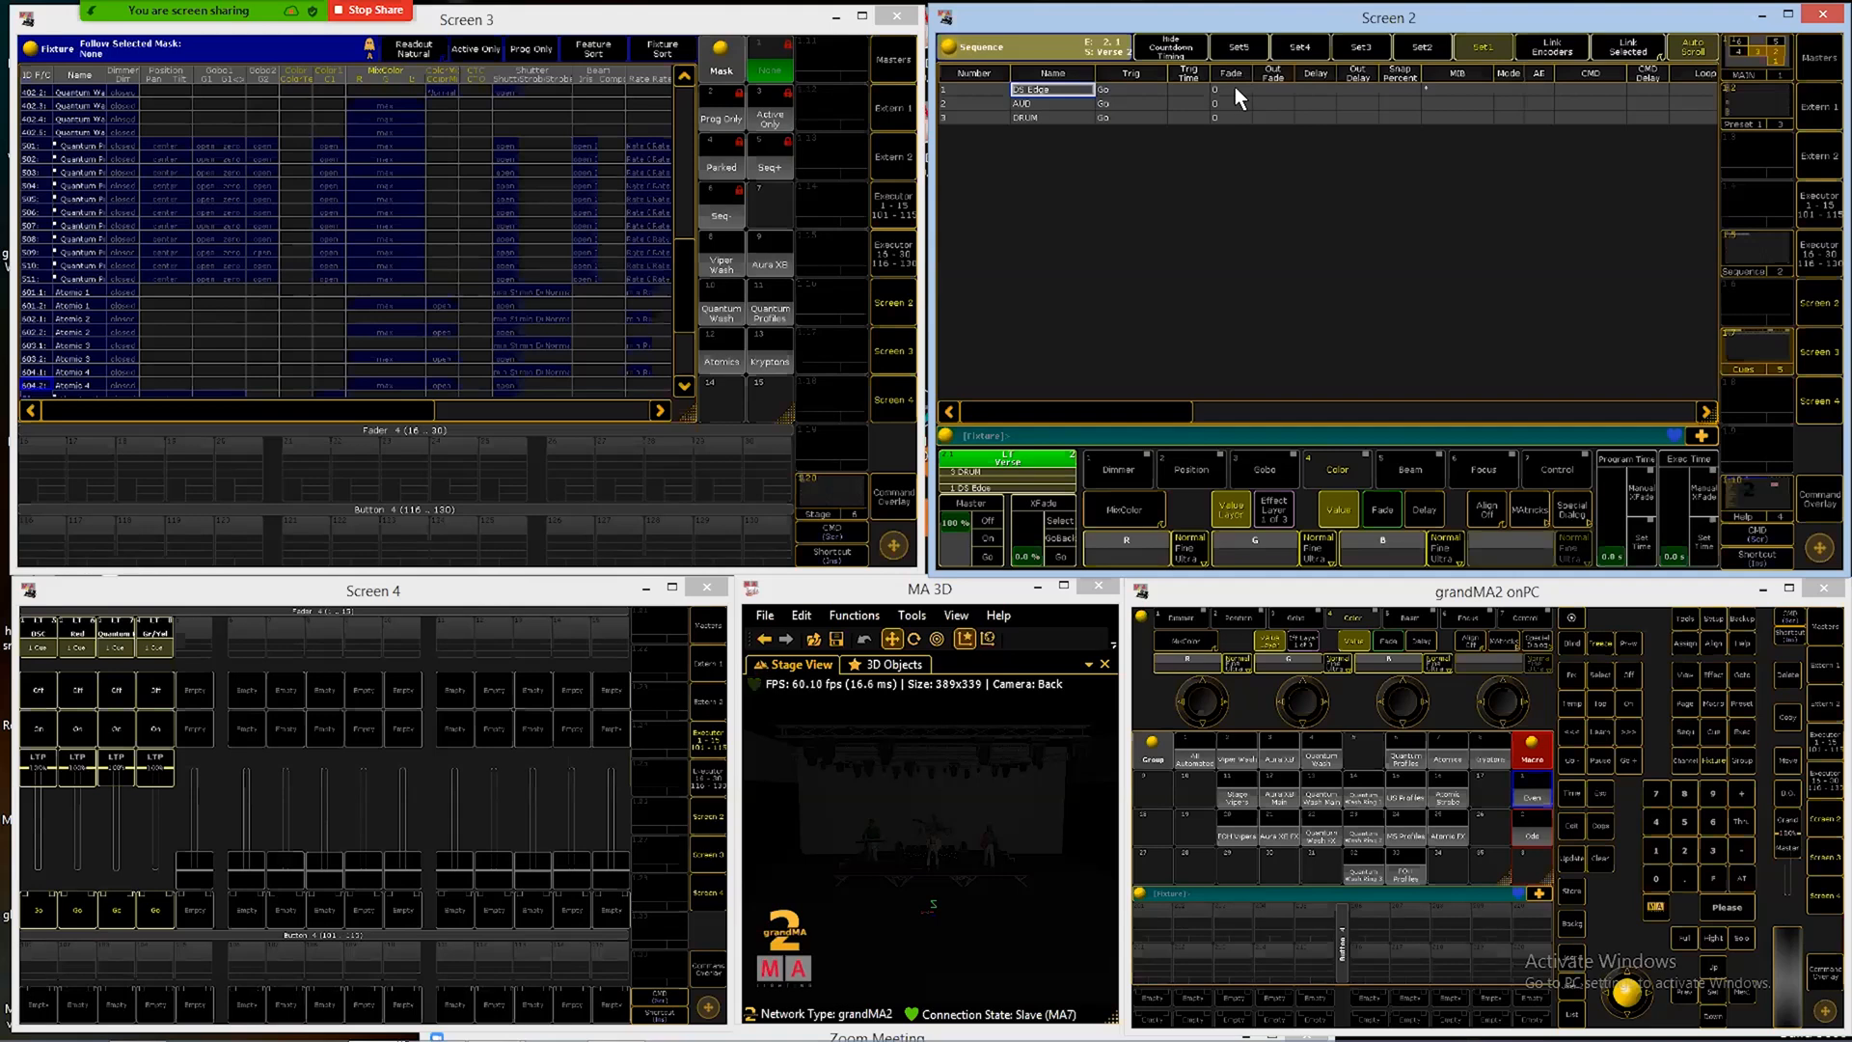
mouse_move(1329, 100)
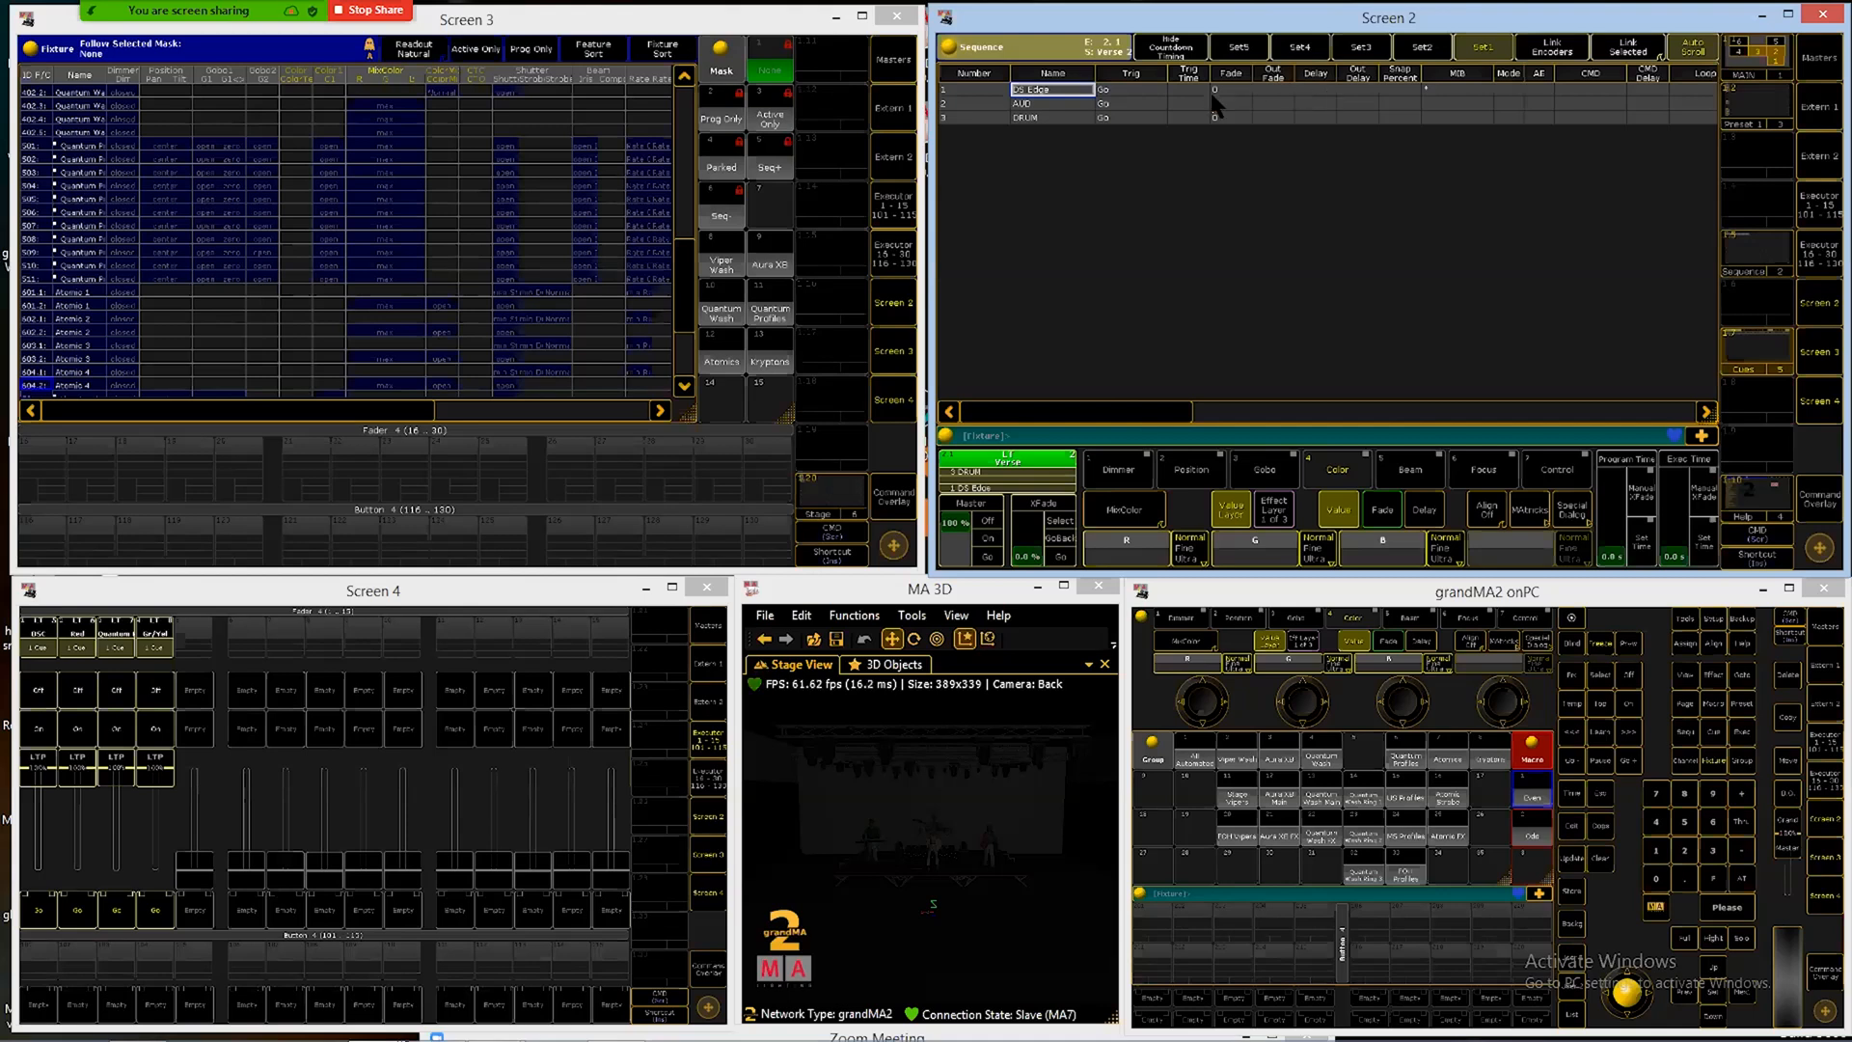
mouse_move(1228, 99)
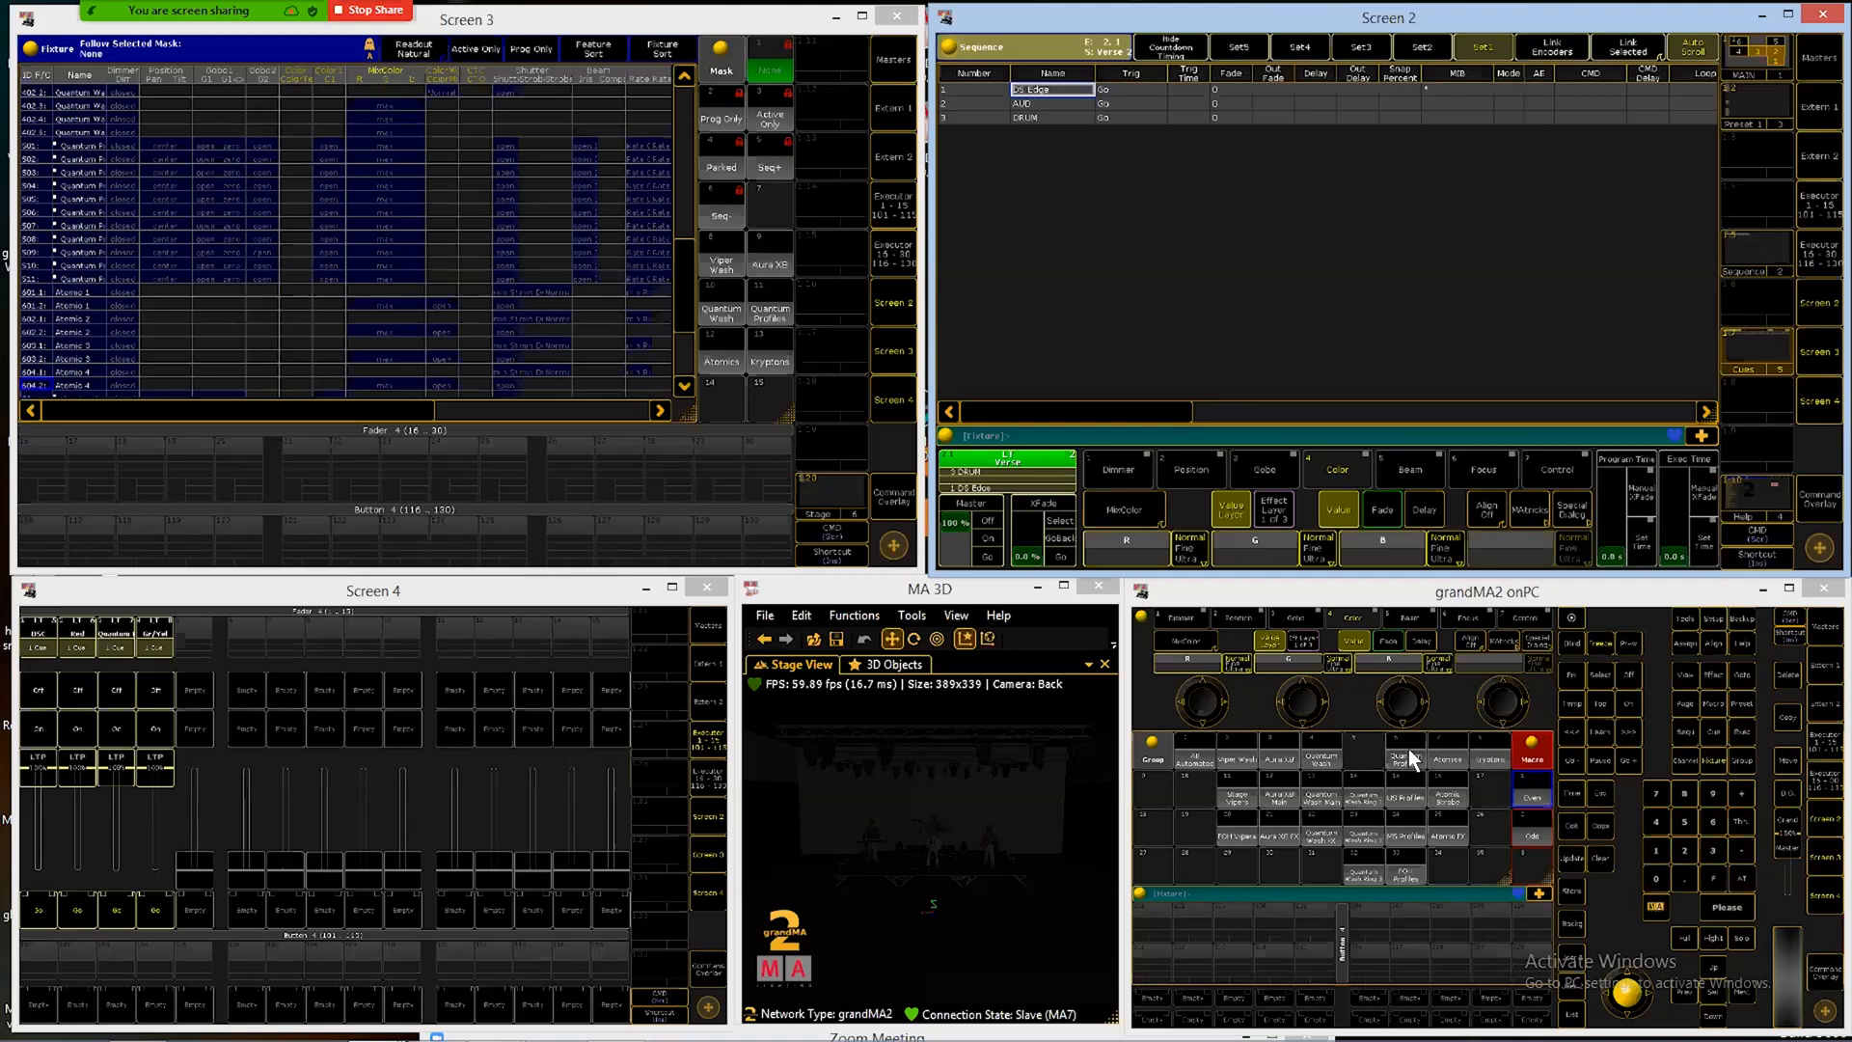
mouse_move(1732, 887)
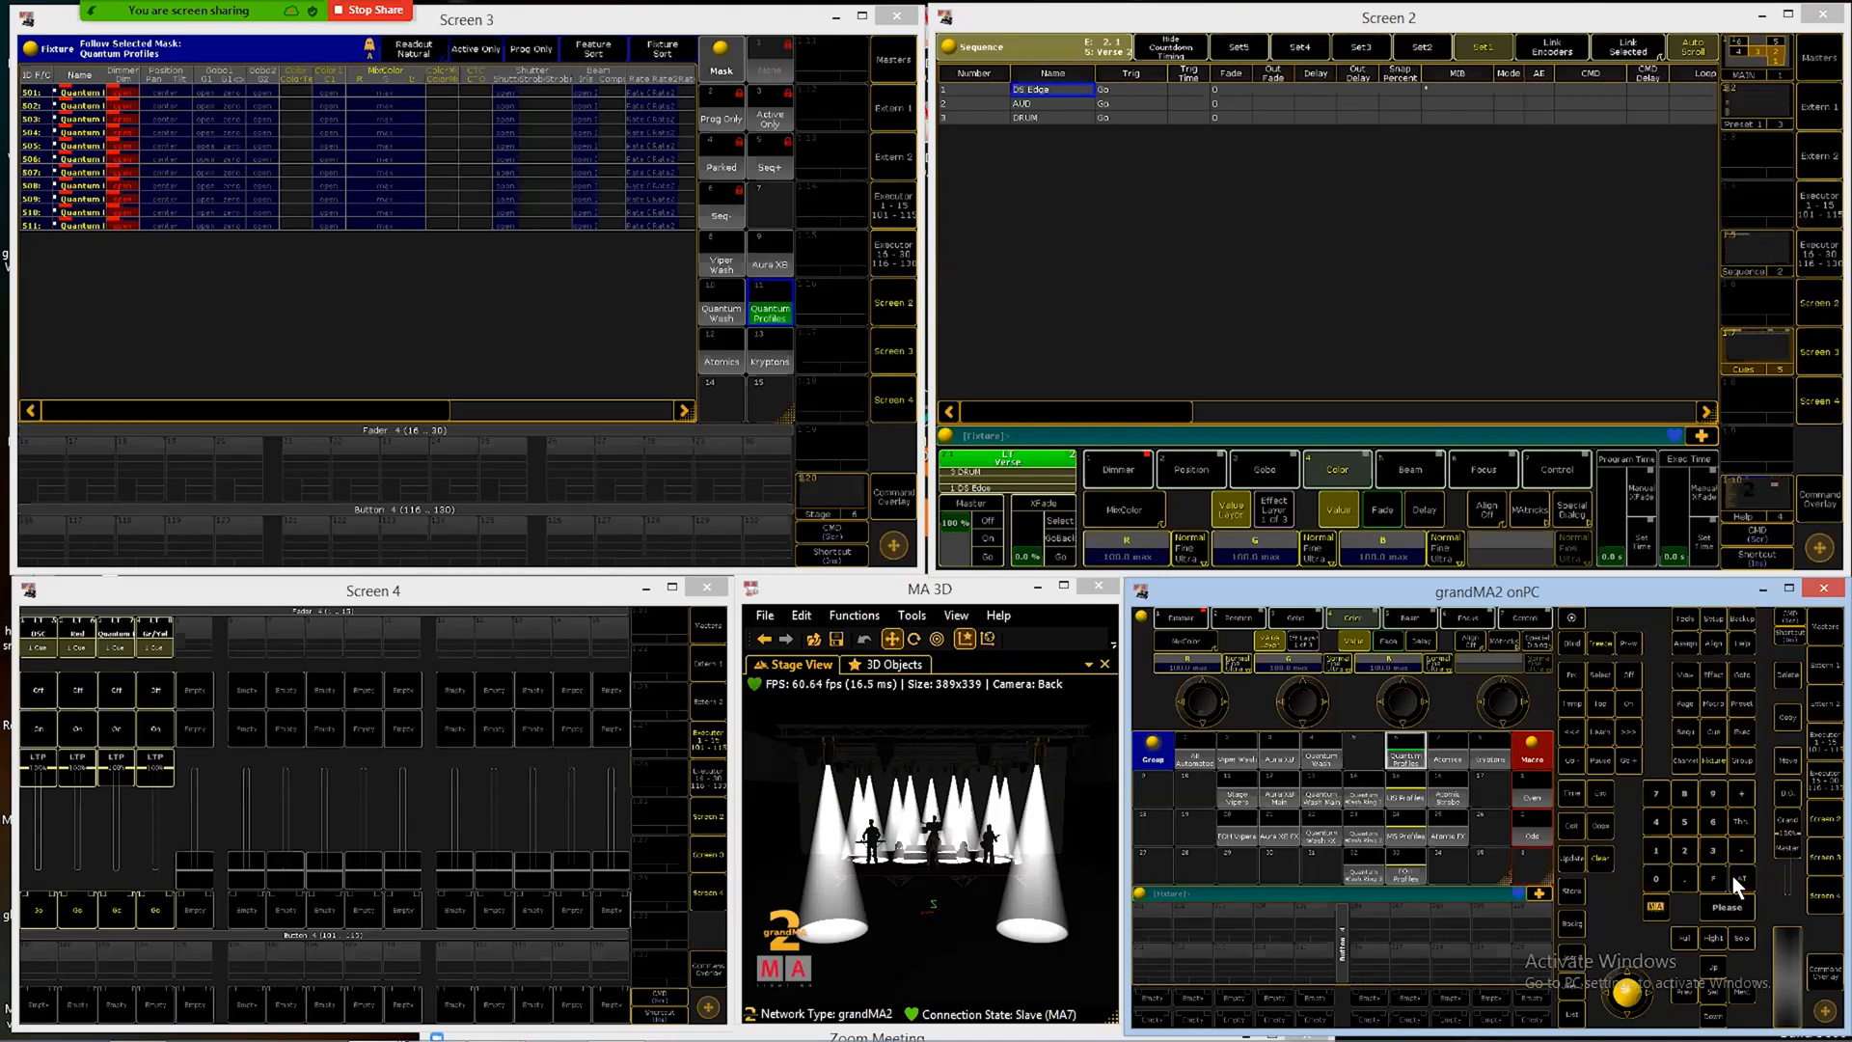
mouse_move(1680, 827)
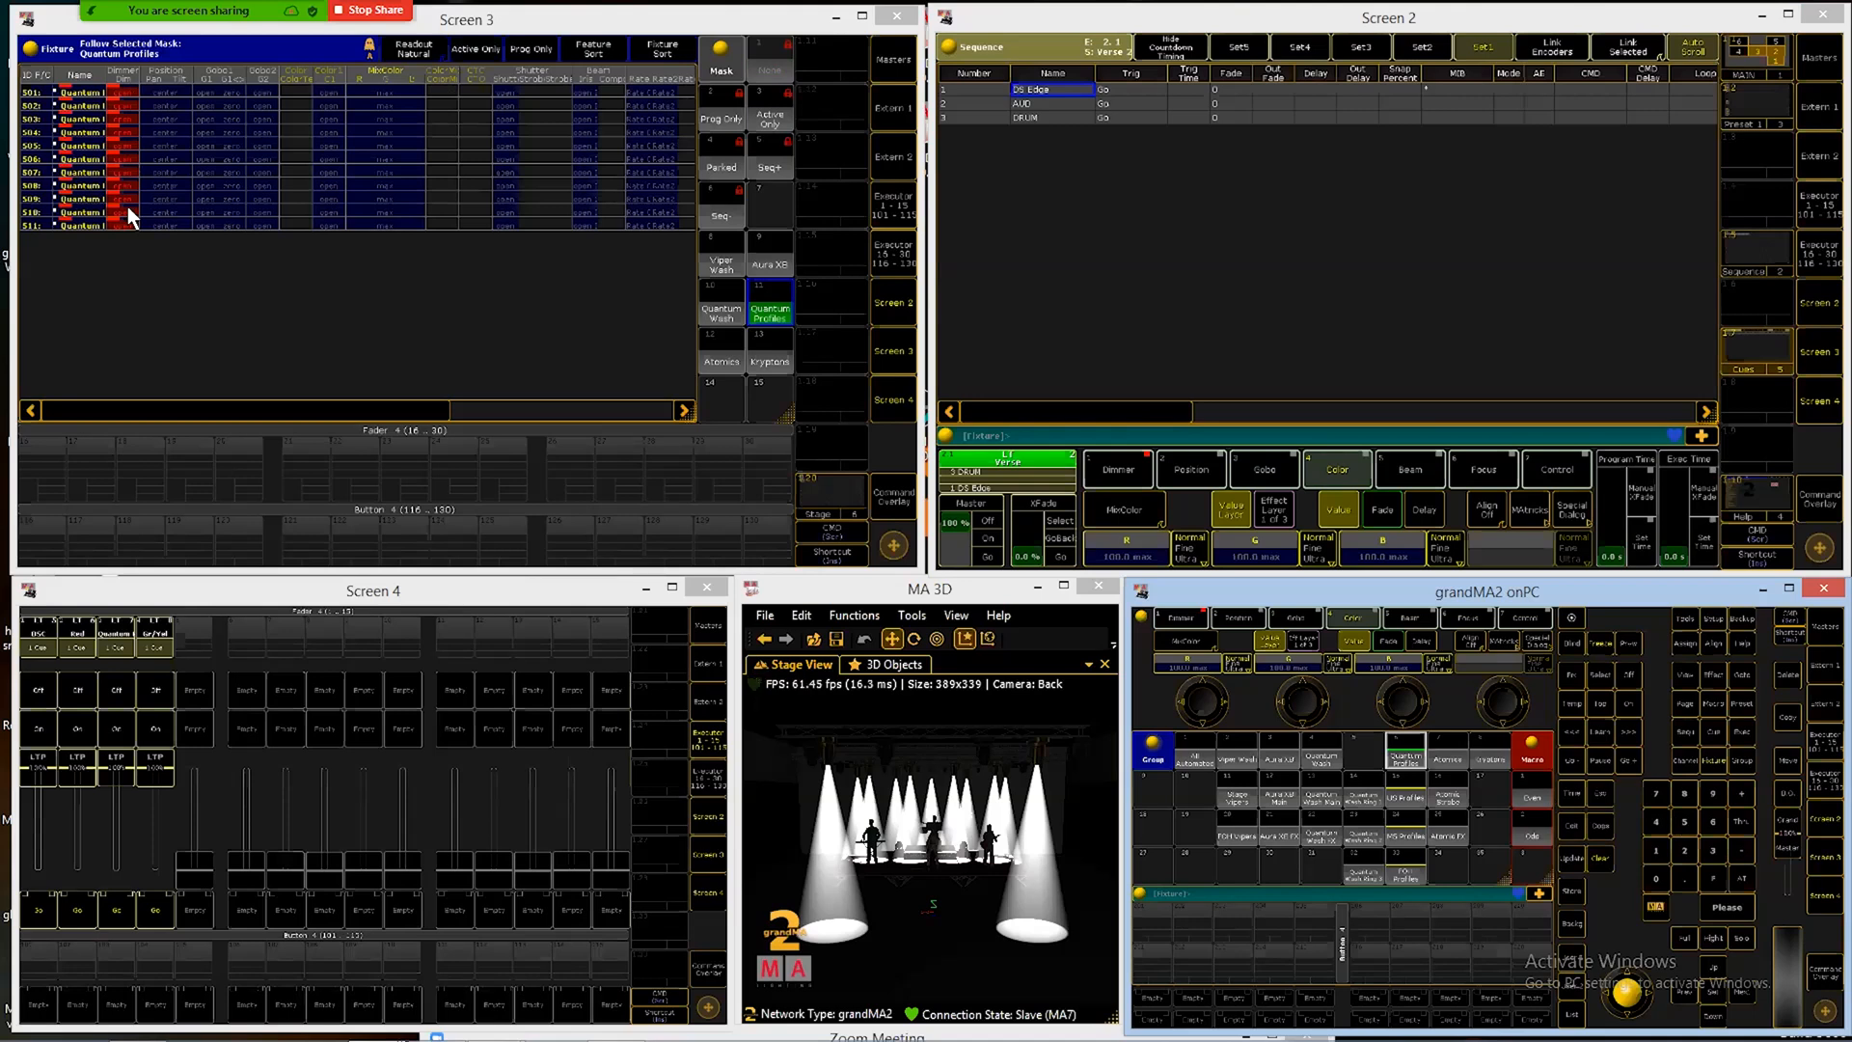
mouse_move(354, 297)
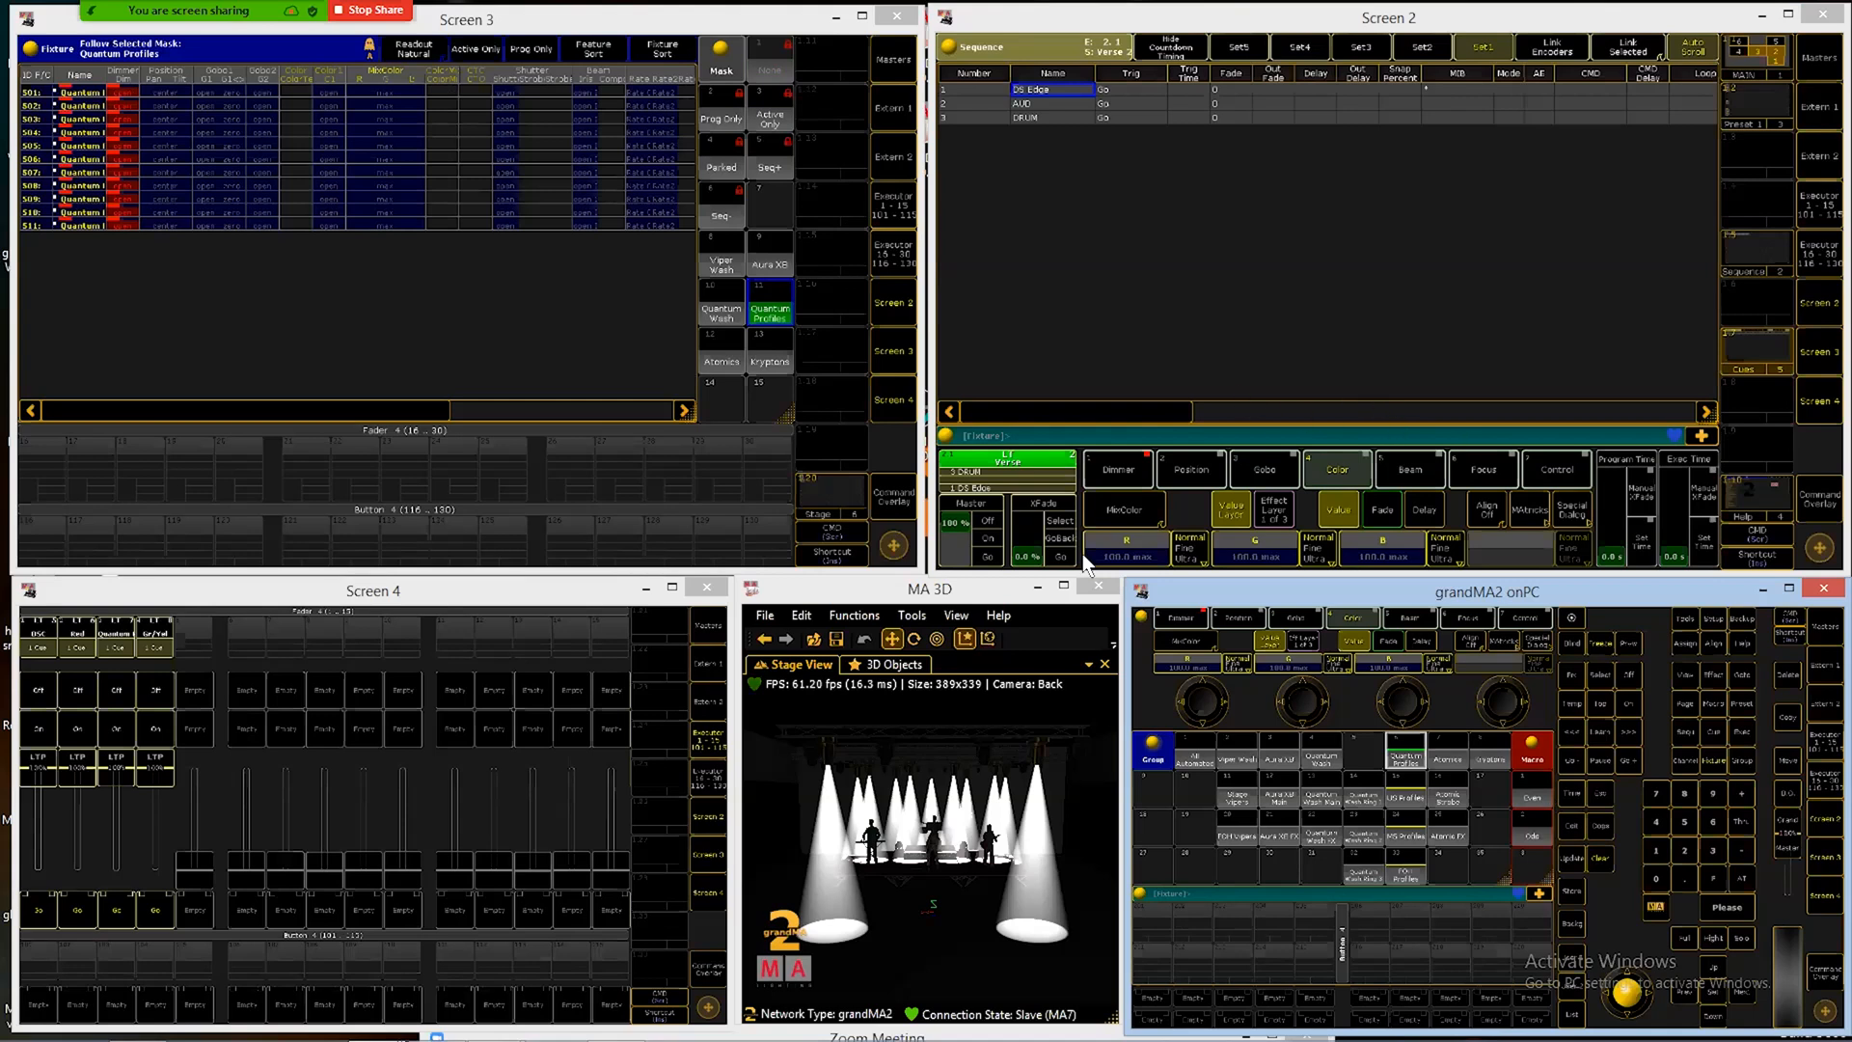
mouse_move(1350, 540)
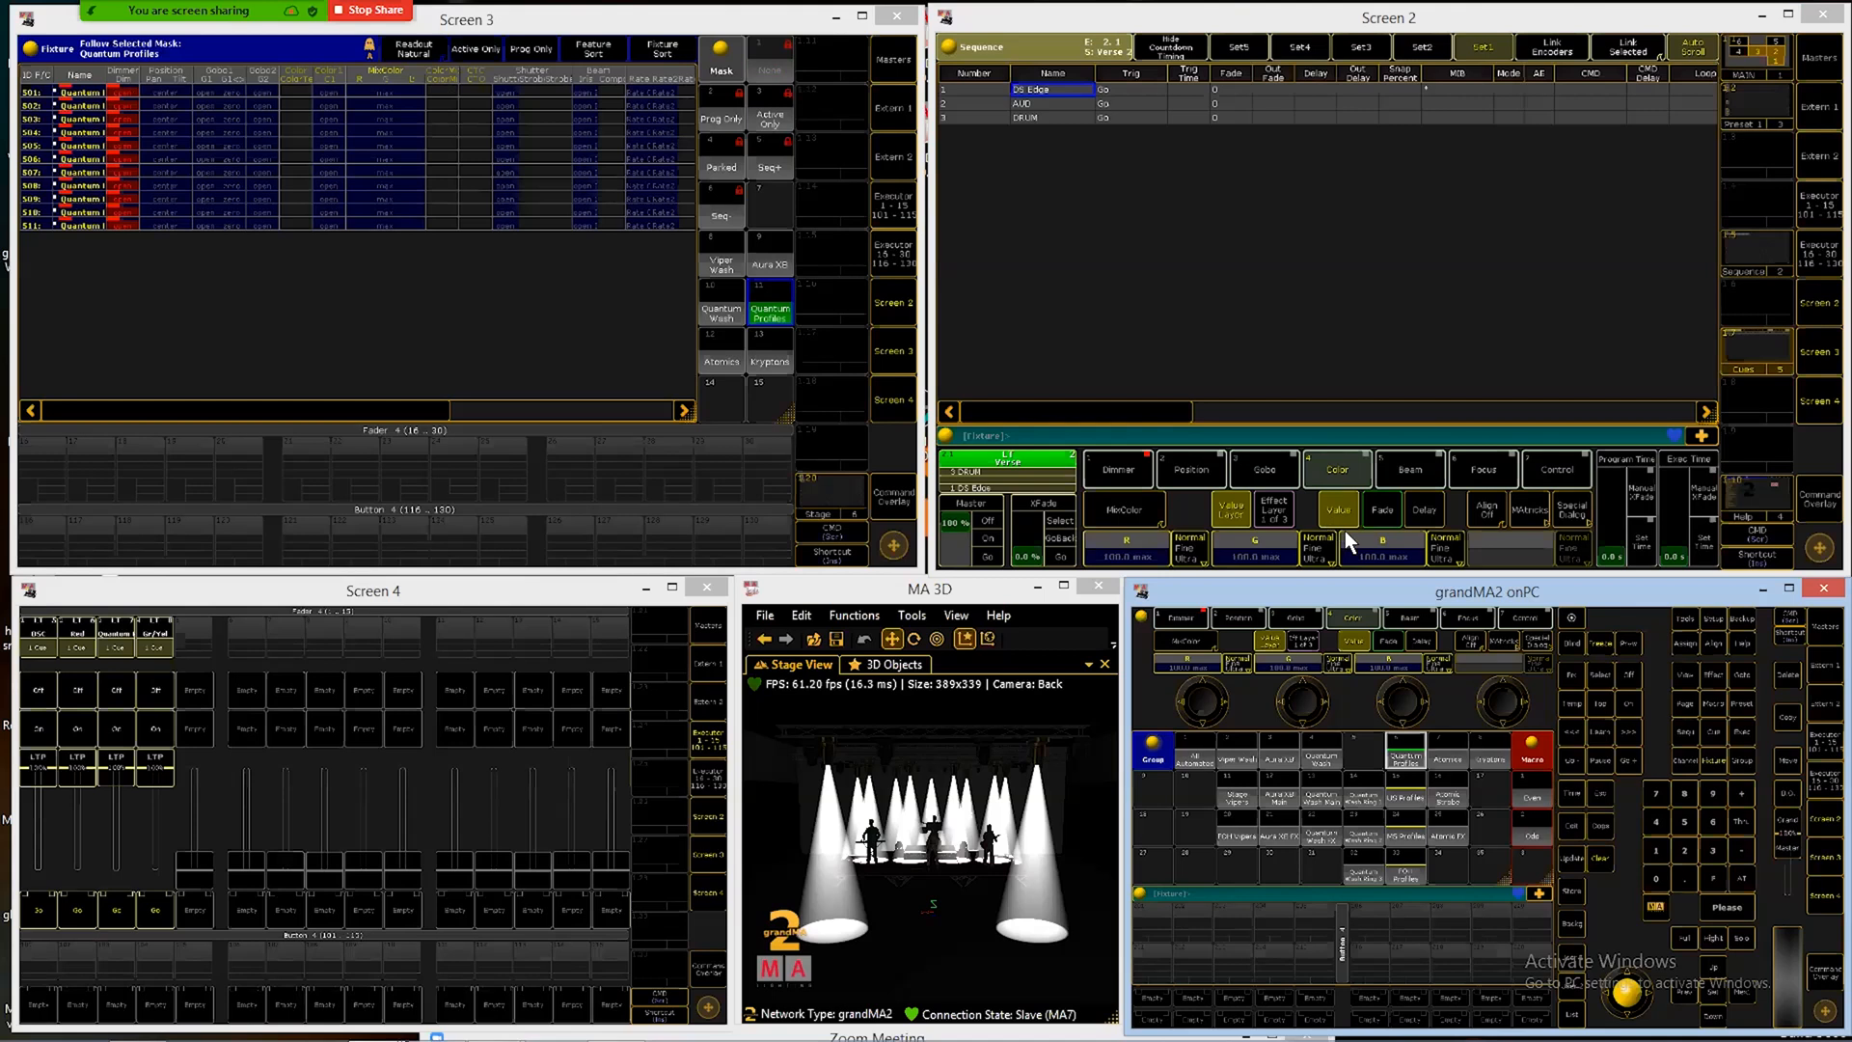
mouse_move(1350, 542)
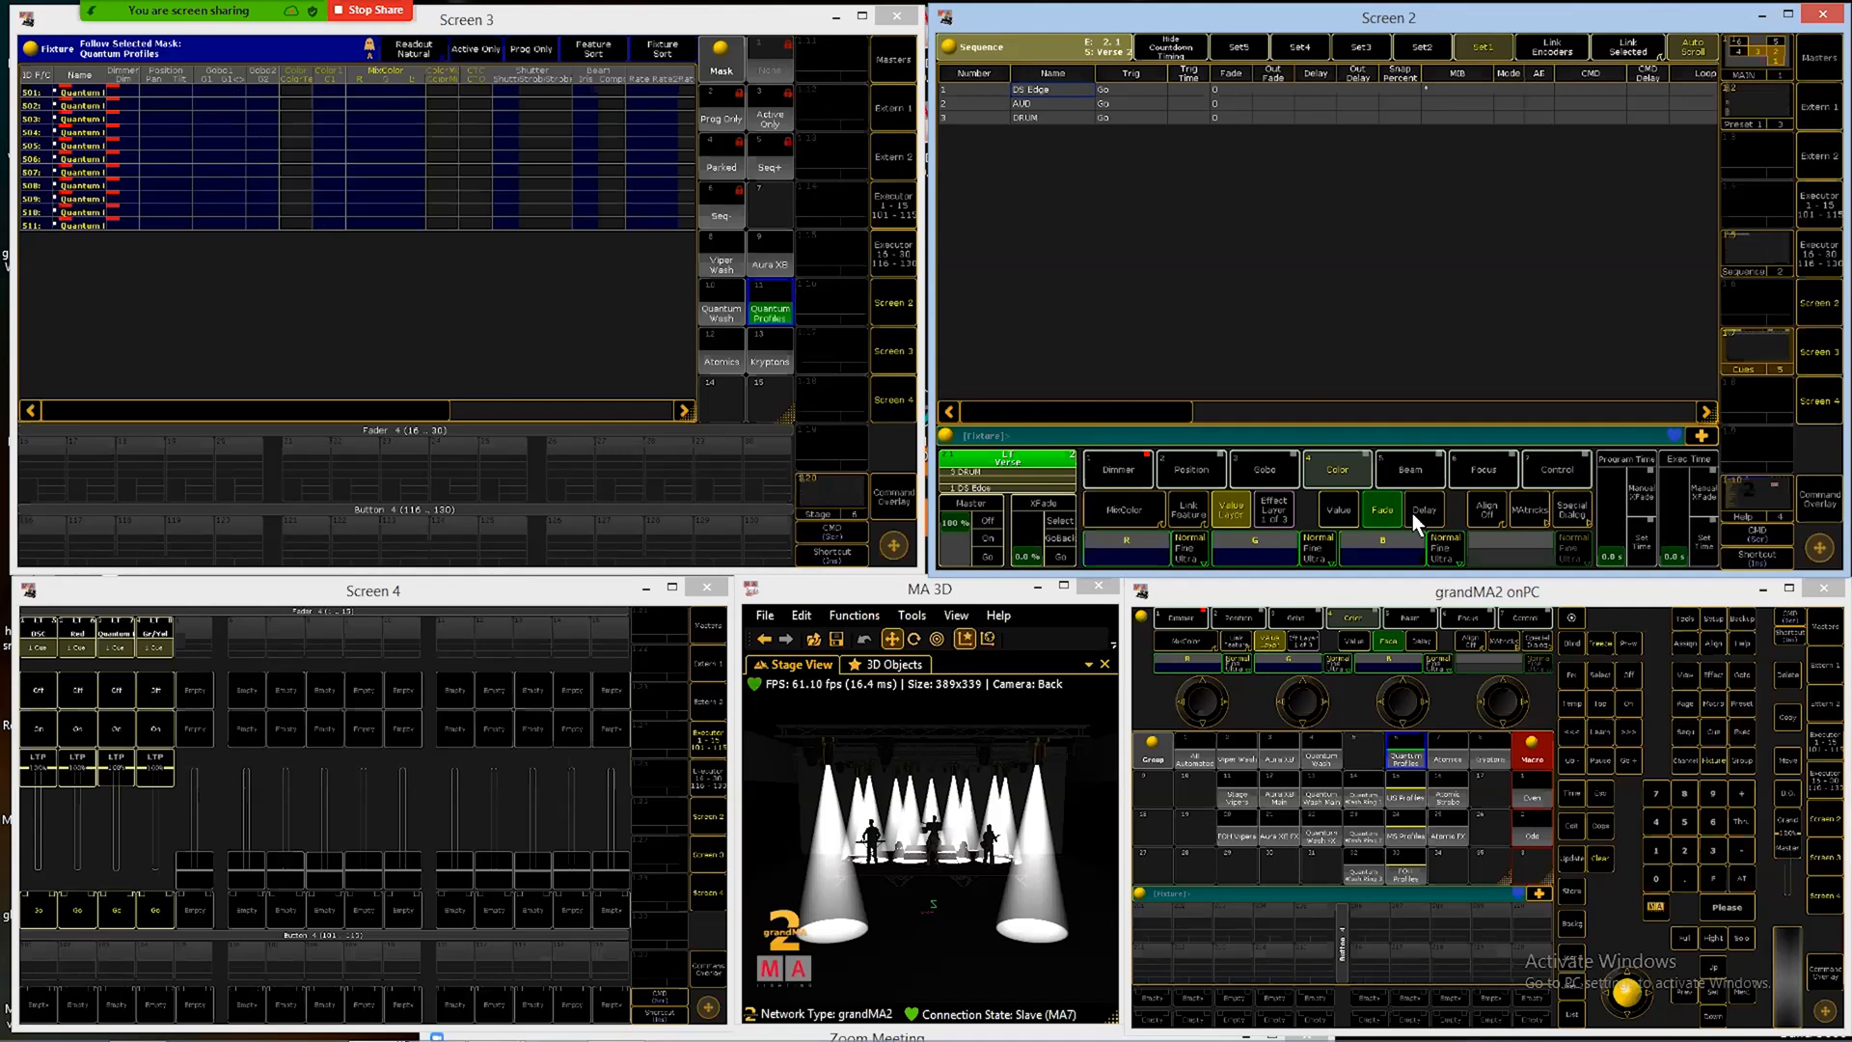
mouse_move(1122, 538)
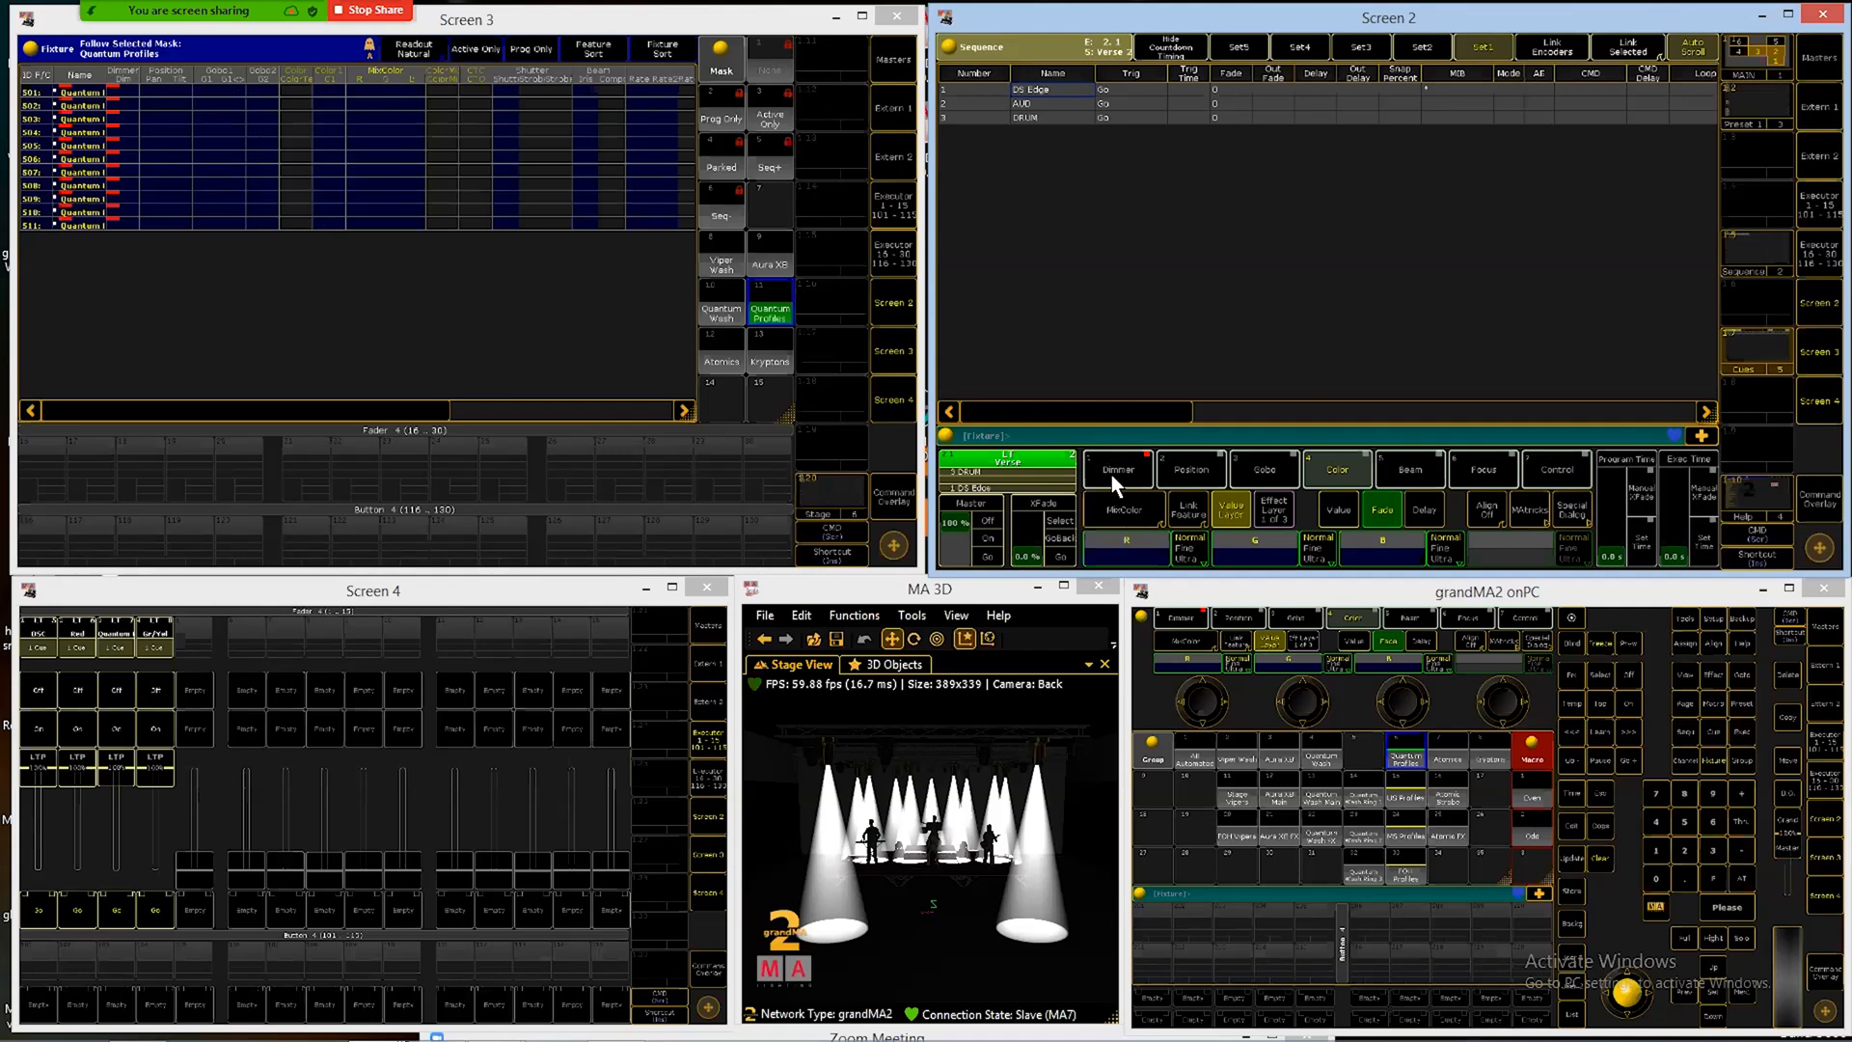
mouse_move(1119, 266)
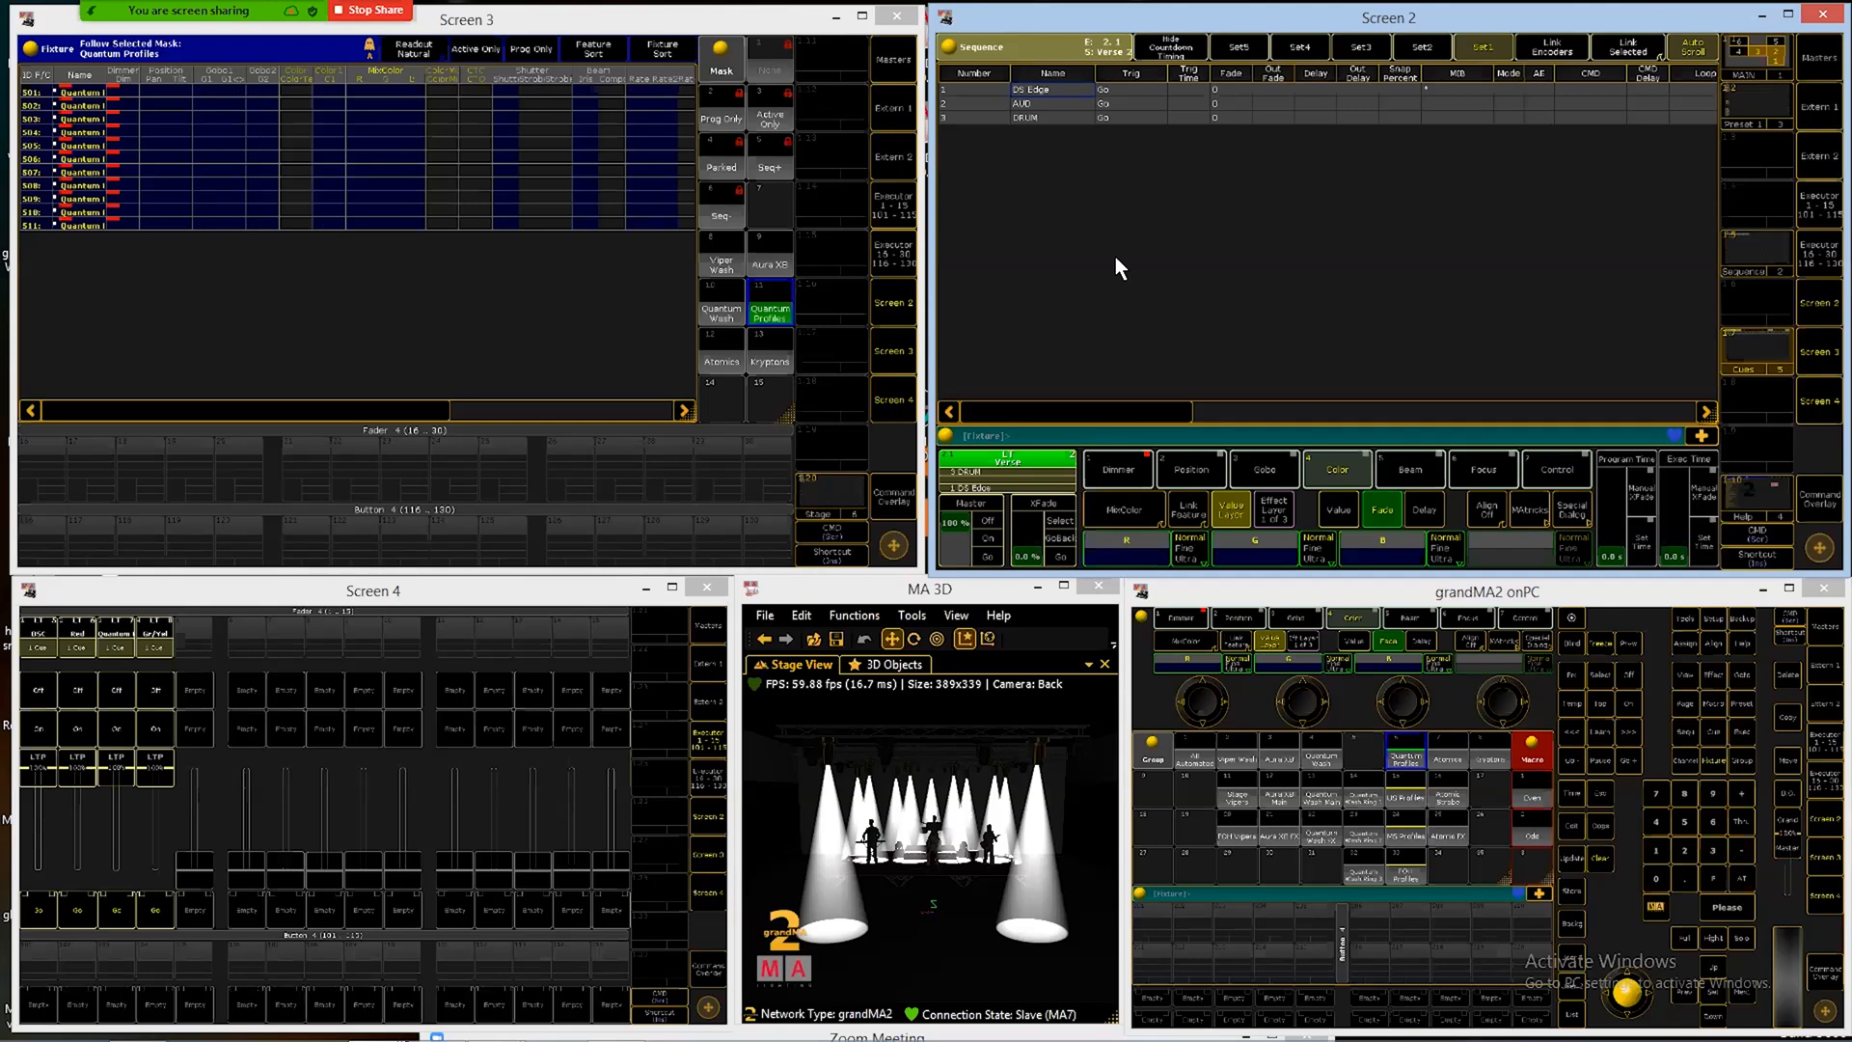
mouse_move(1217, 380)
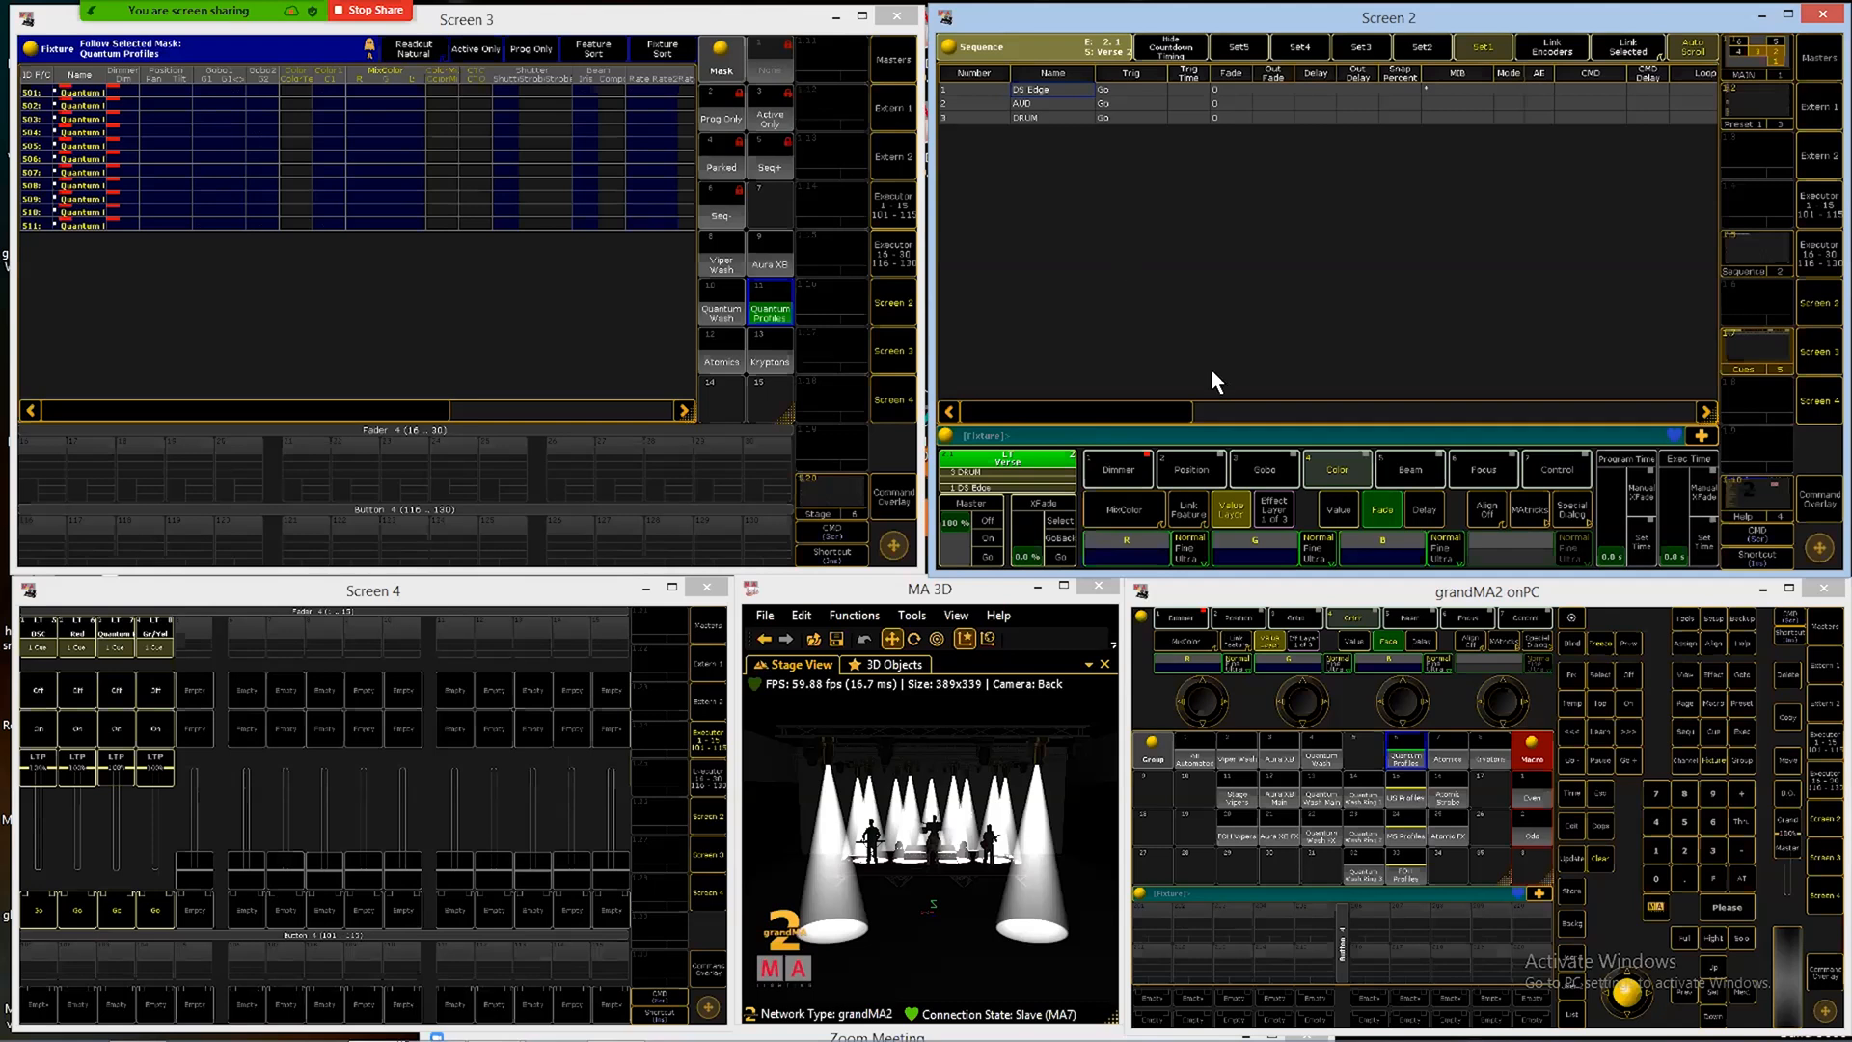
mouse_move(1329, 336)
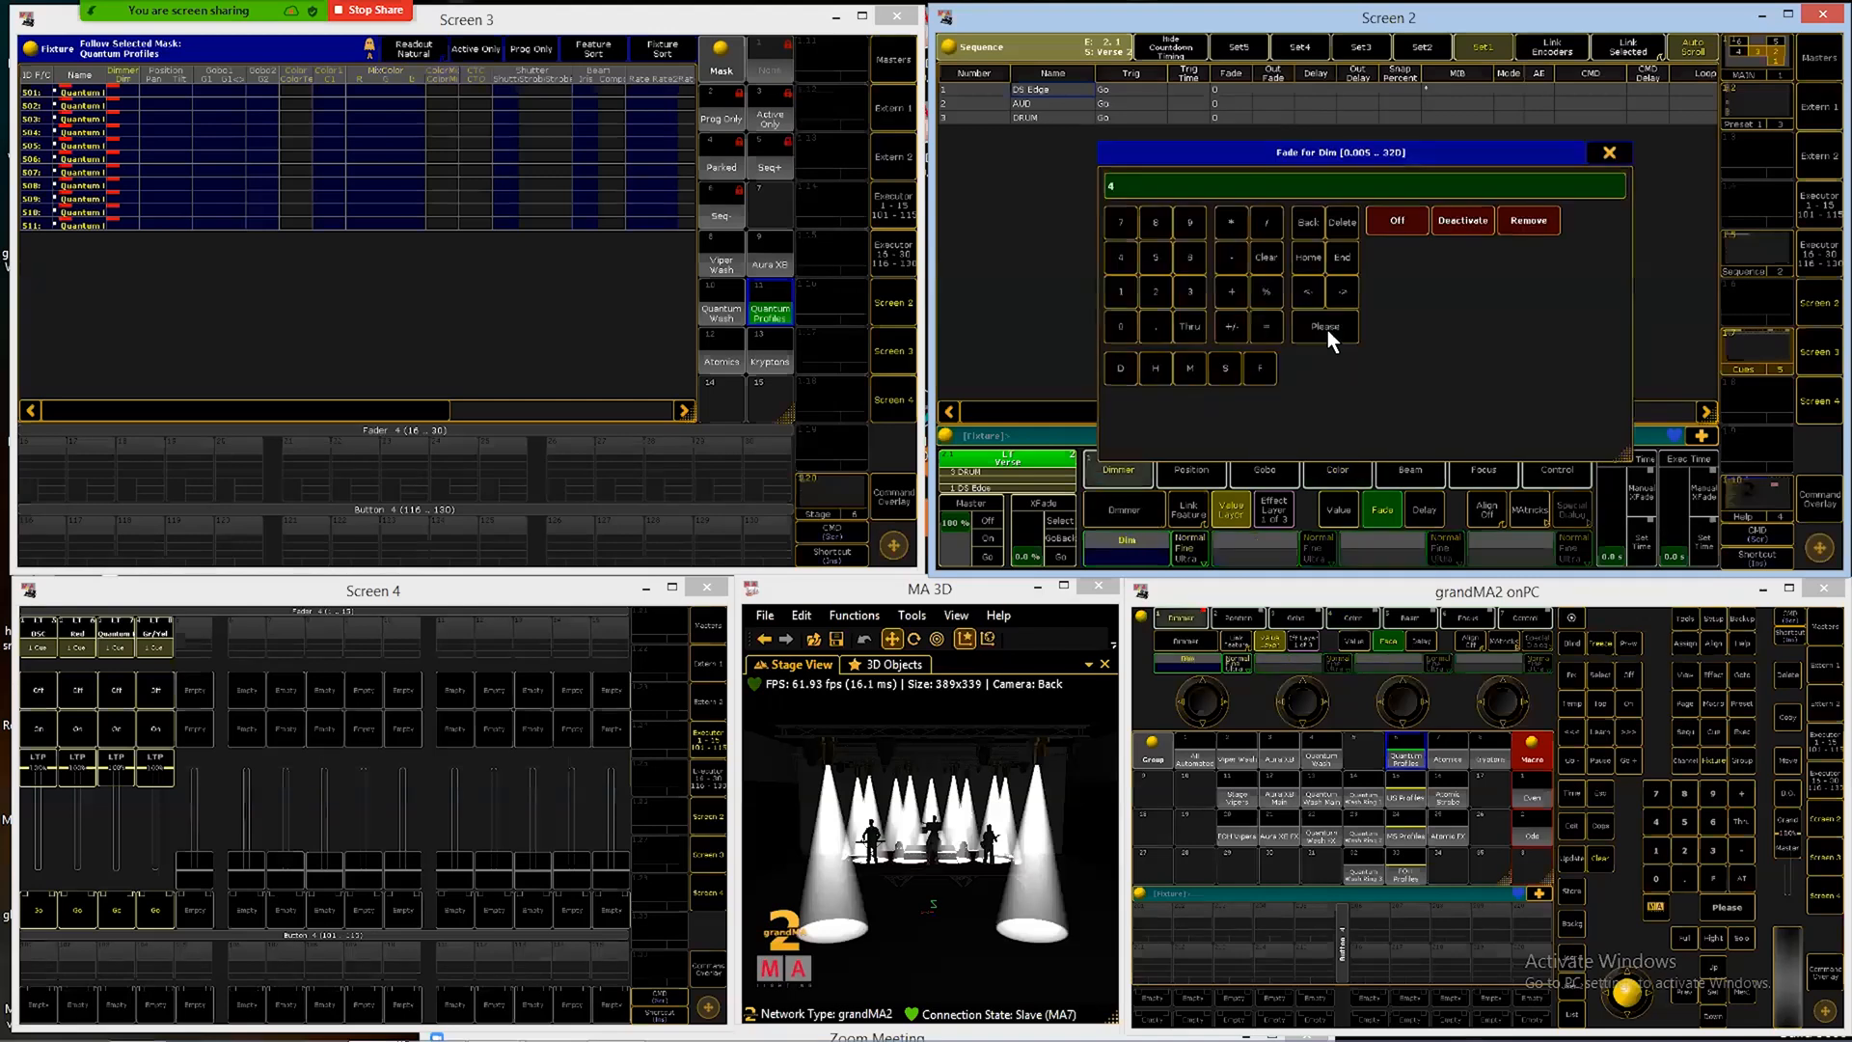
mouse_move(1429, 178)
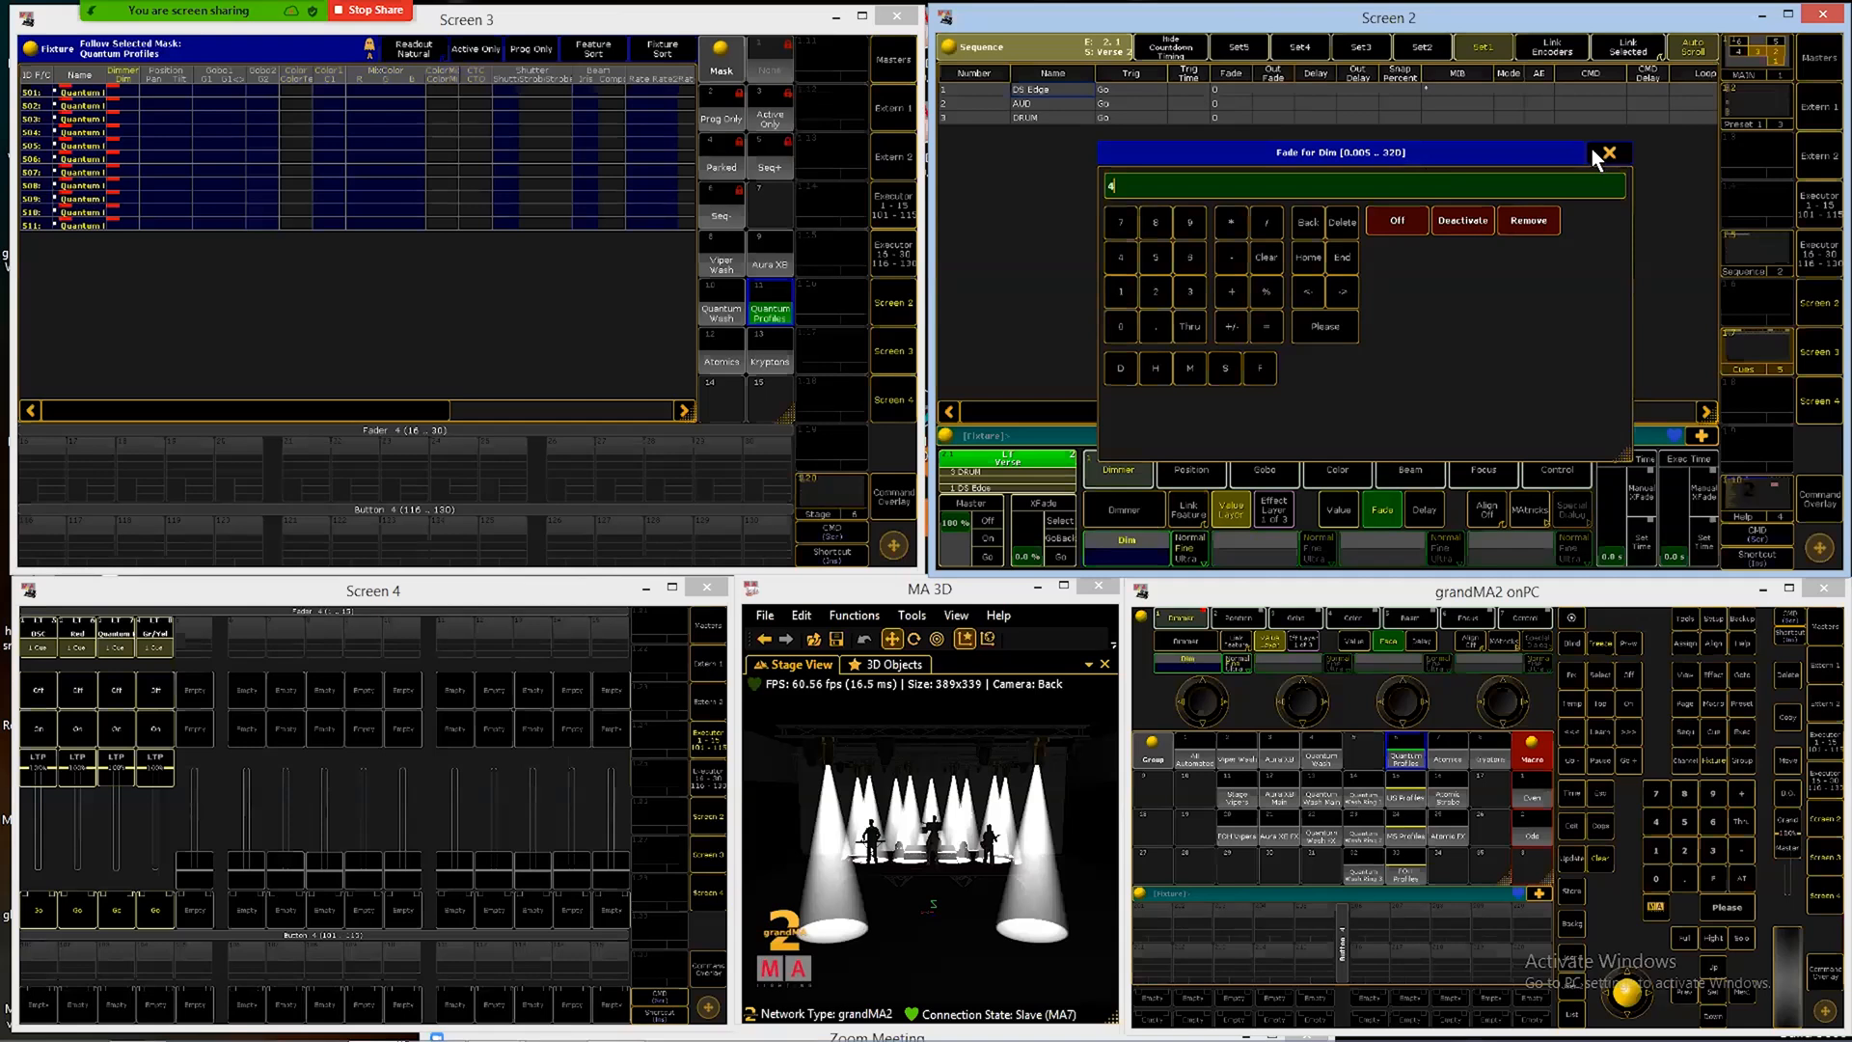
Step: Enter a 4-second Dim fade time for the Quantum Profiles in the programmer
left_click(1606, 155)
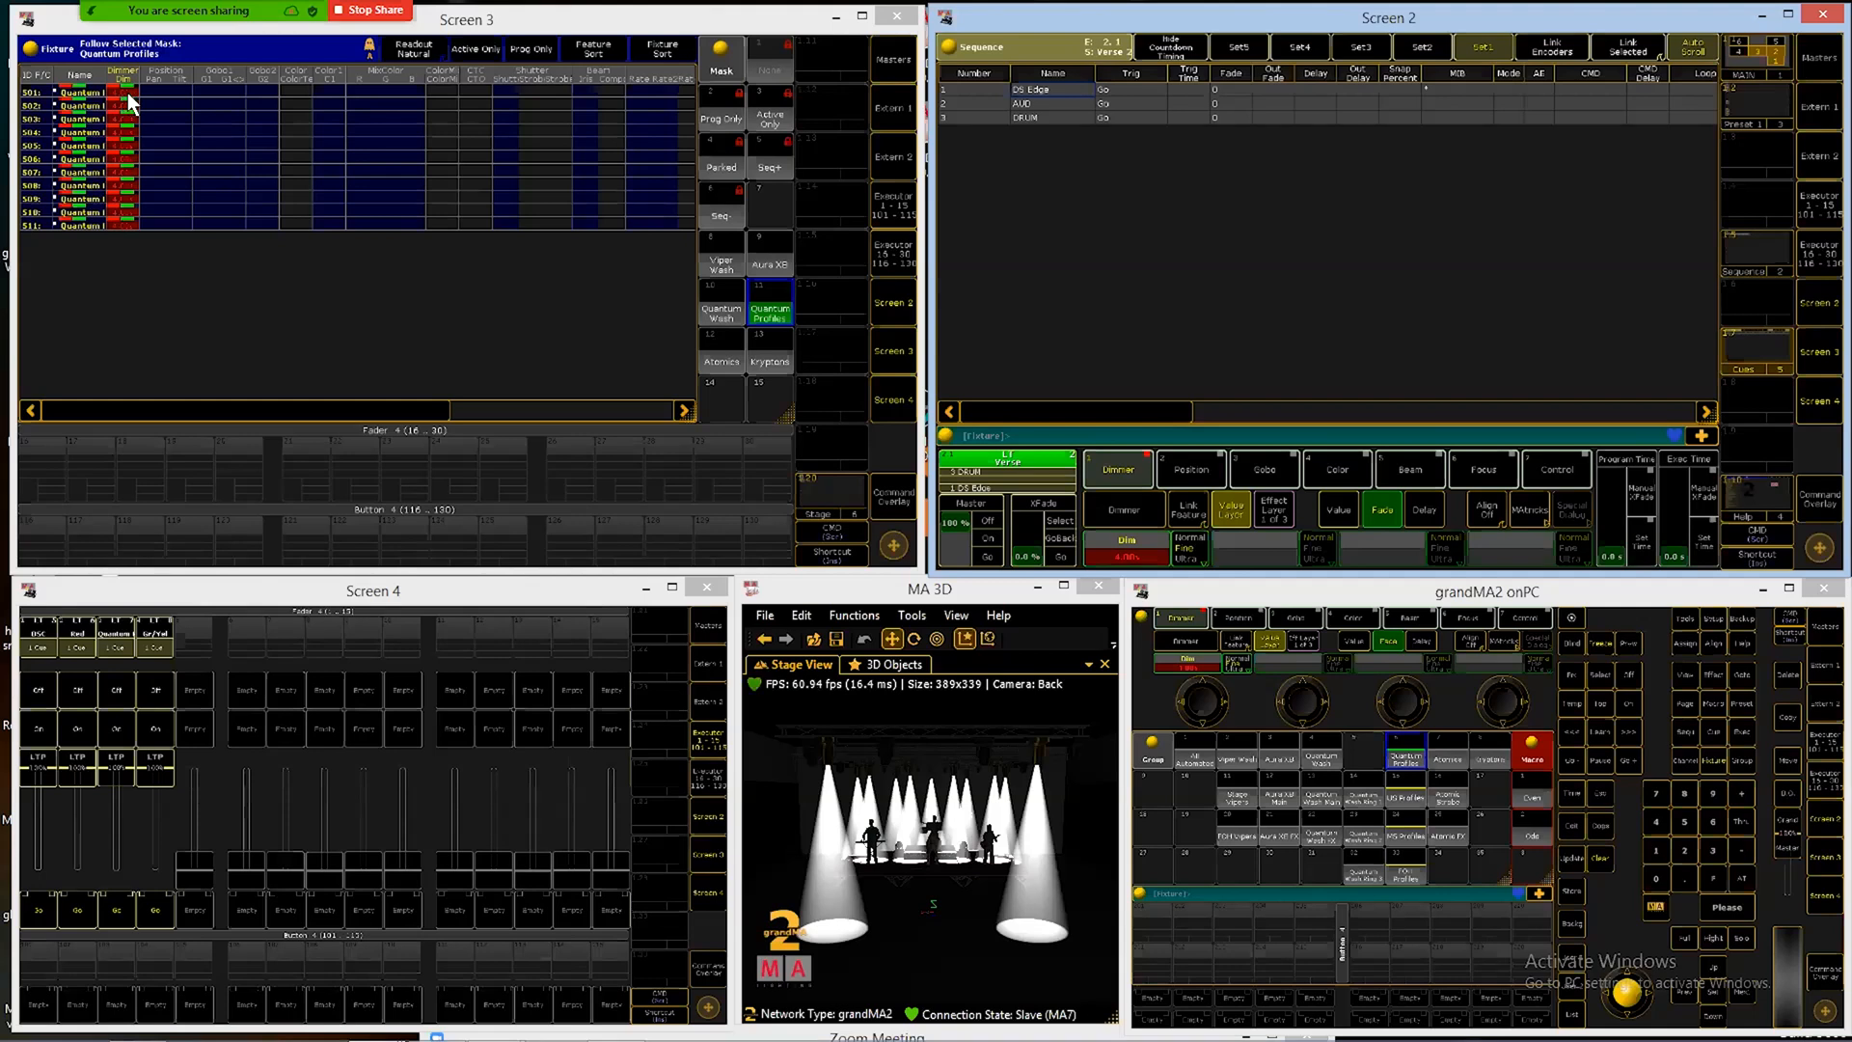
mouse_move(166, 253)
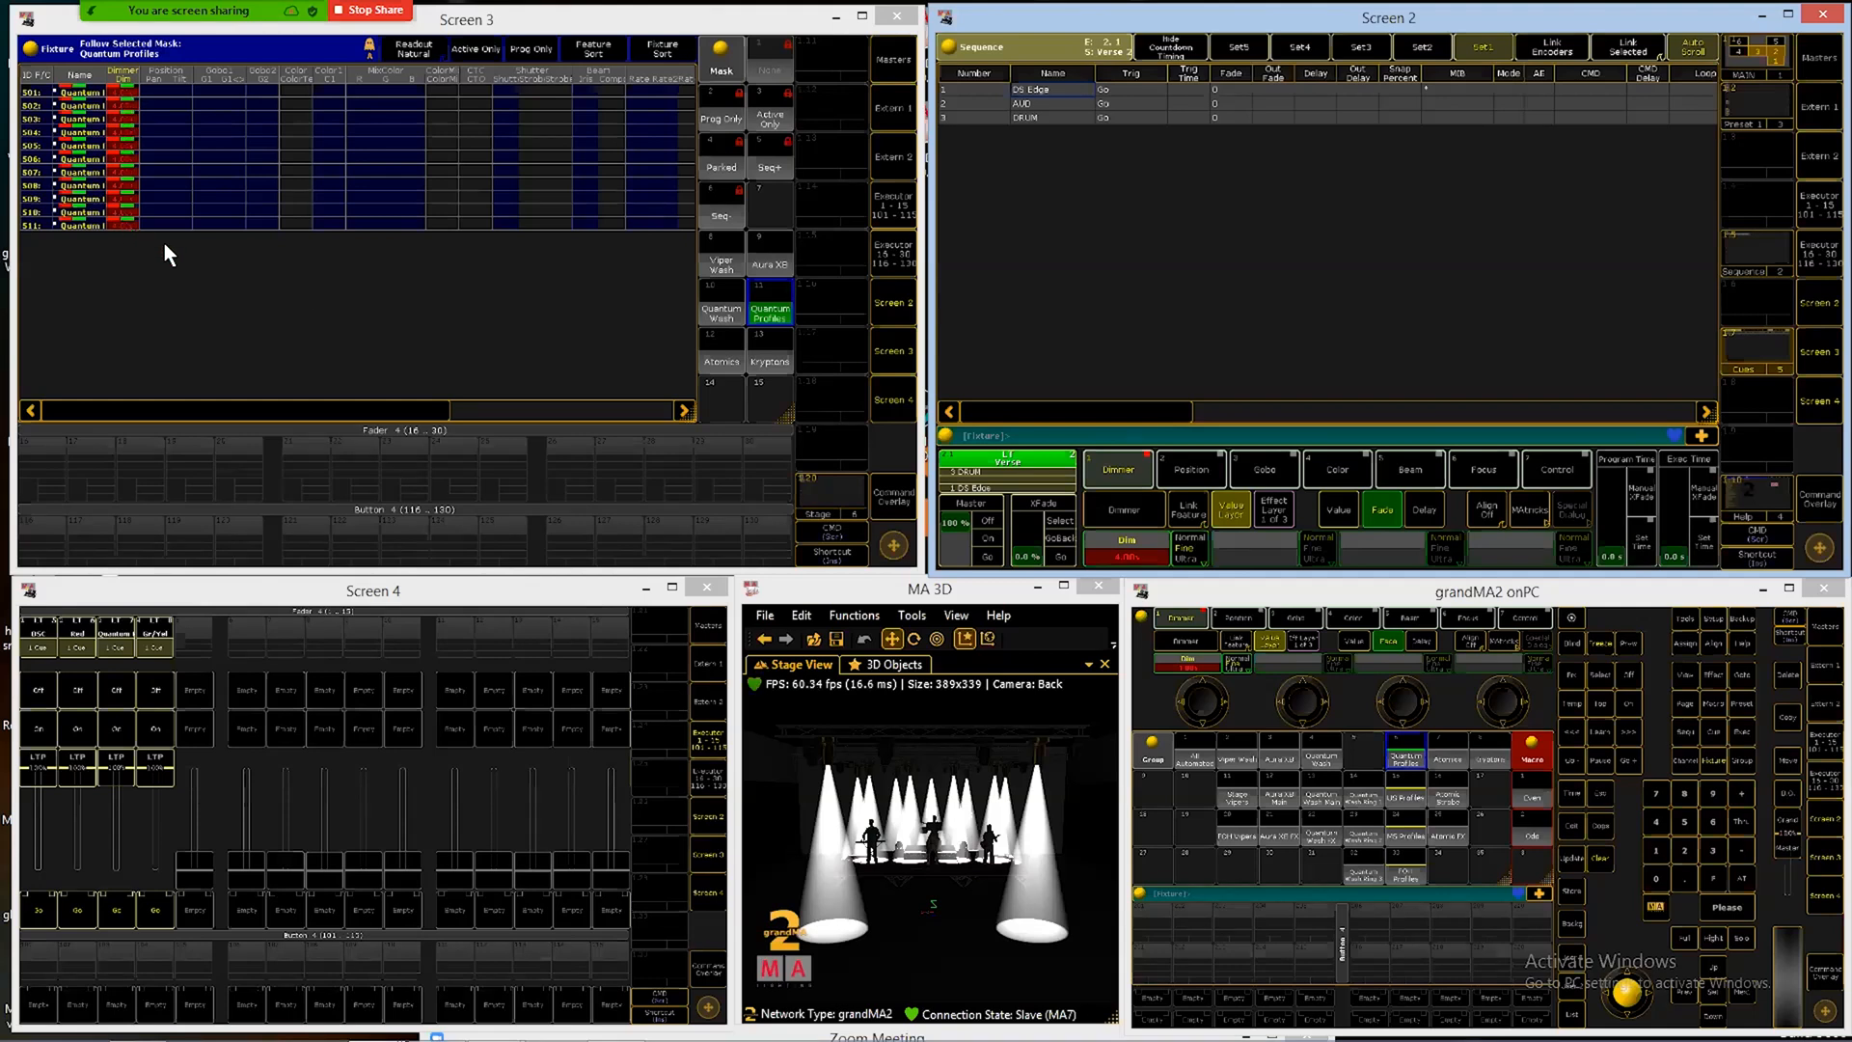
mouse_move(1369, 509)
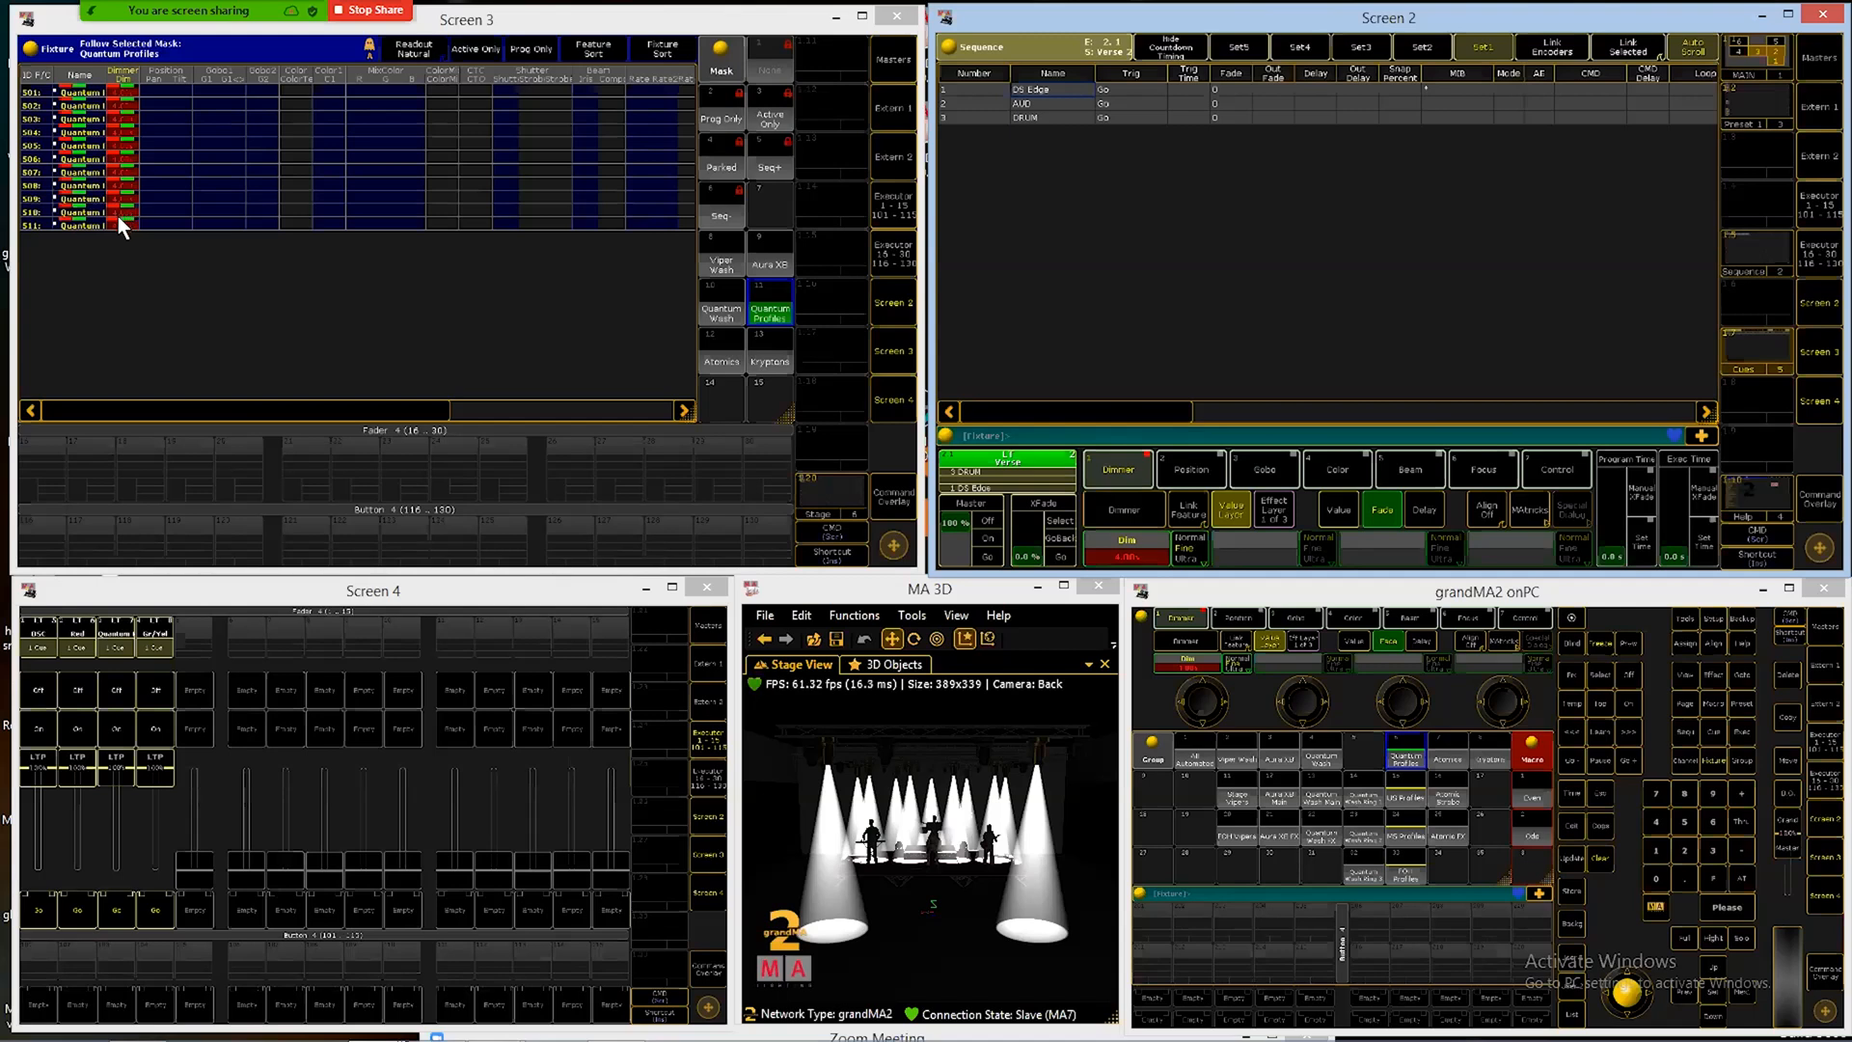
mouse_move(115, 97)
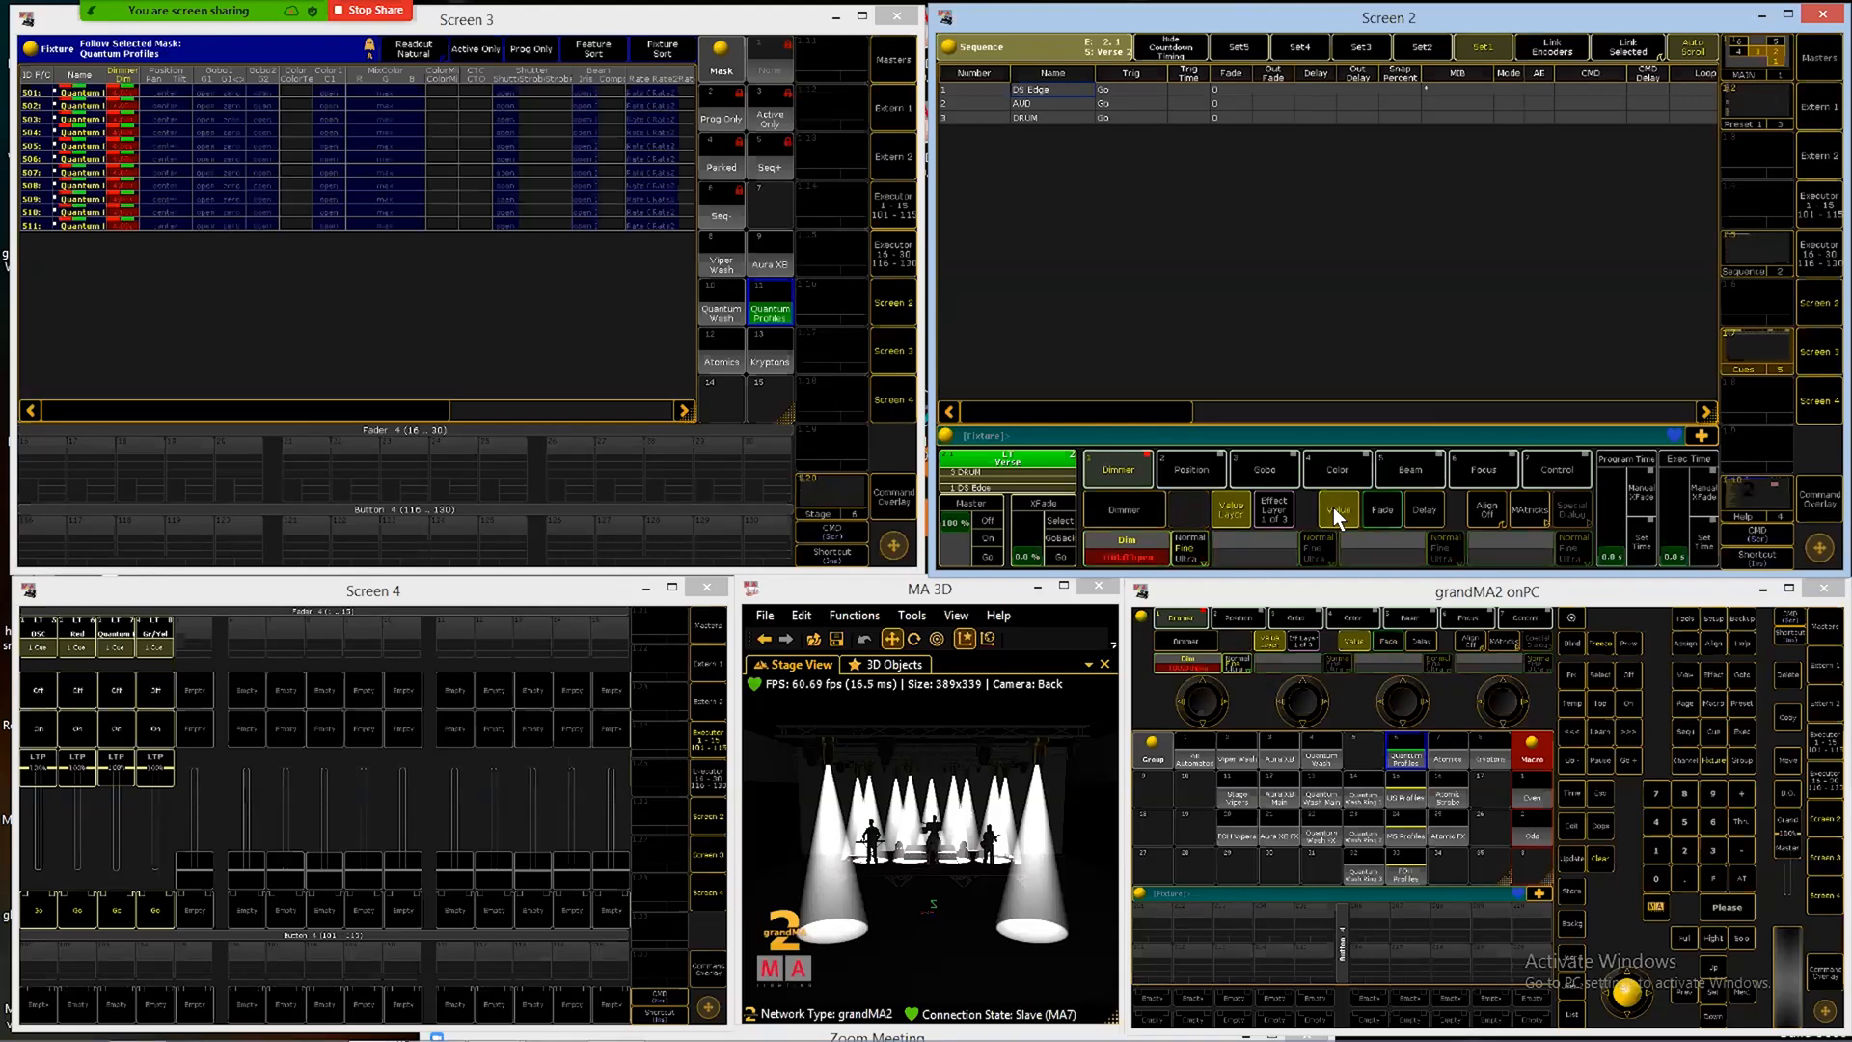
Step: Put the encoder bar back on the Fade layer so encoders edit fade times
left_click(1381, 510)
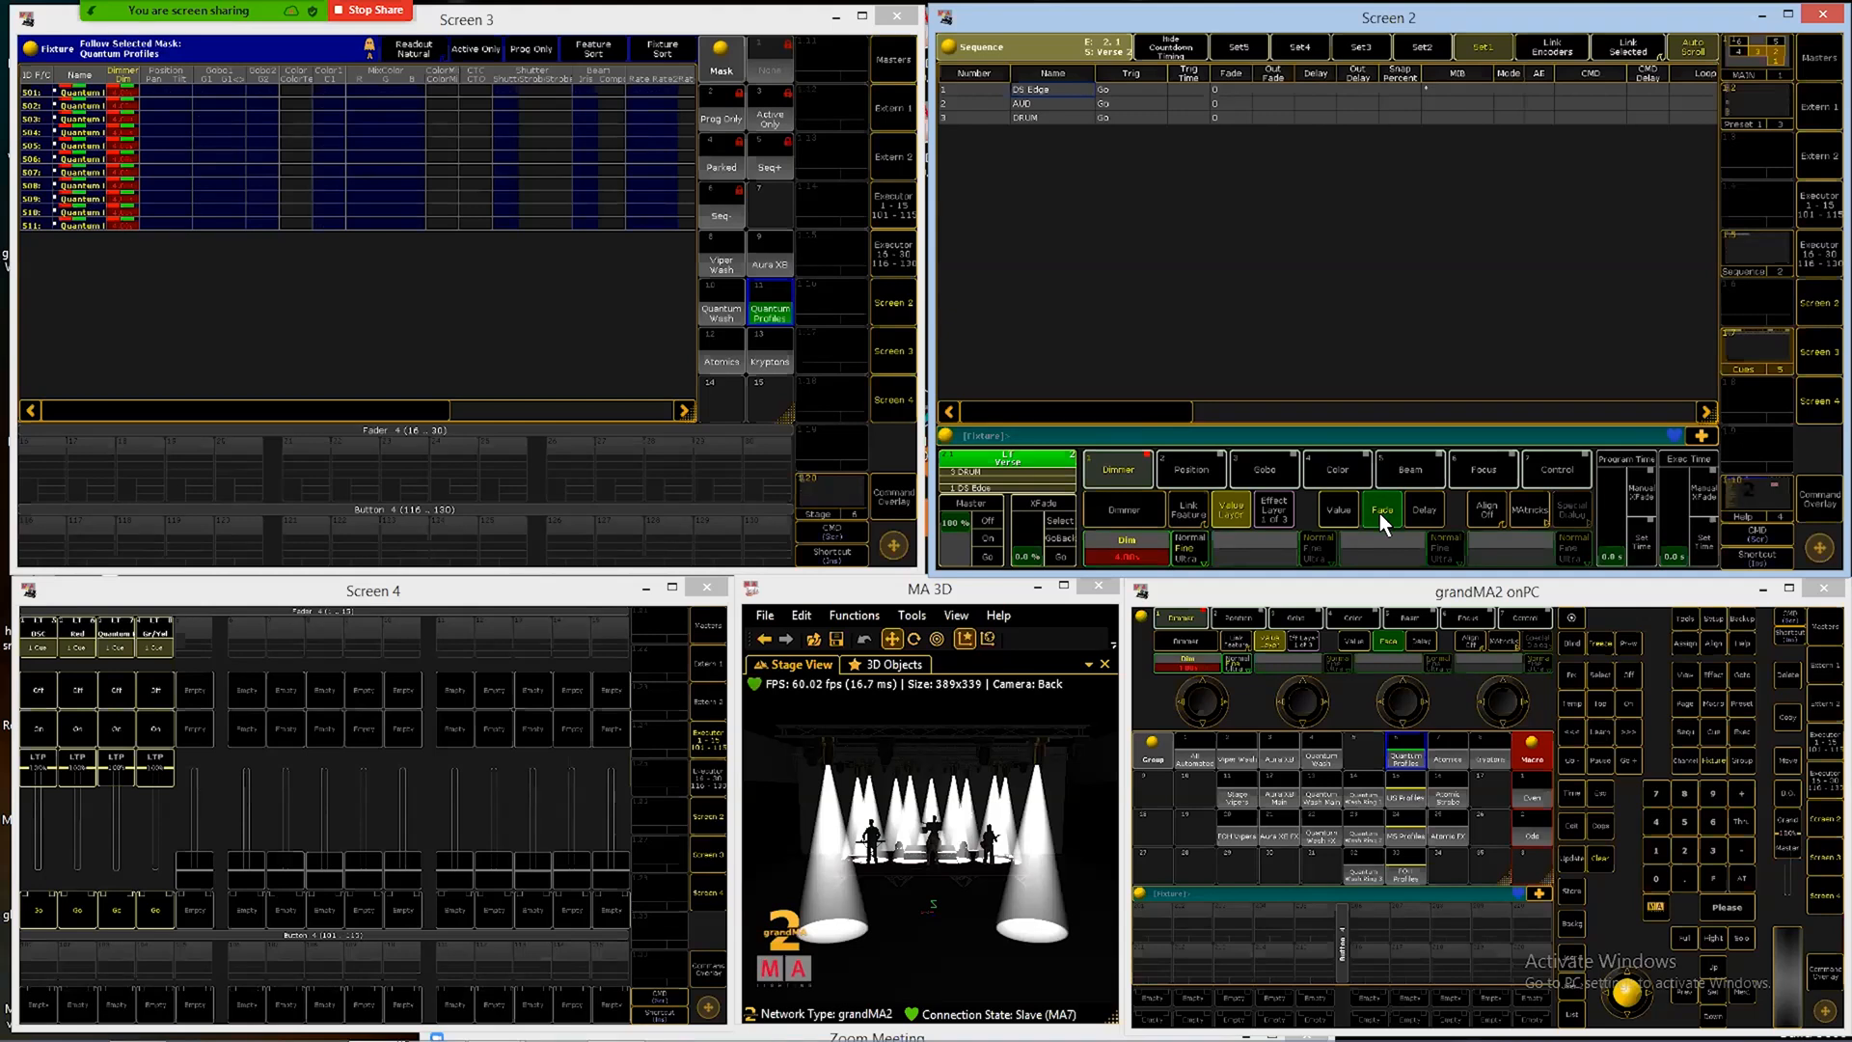
mouse_move(1373, 539)
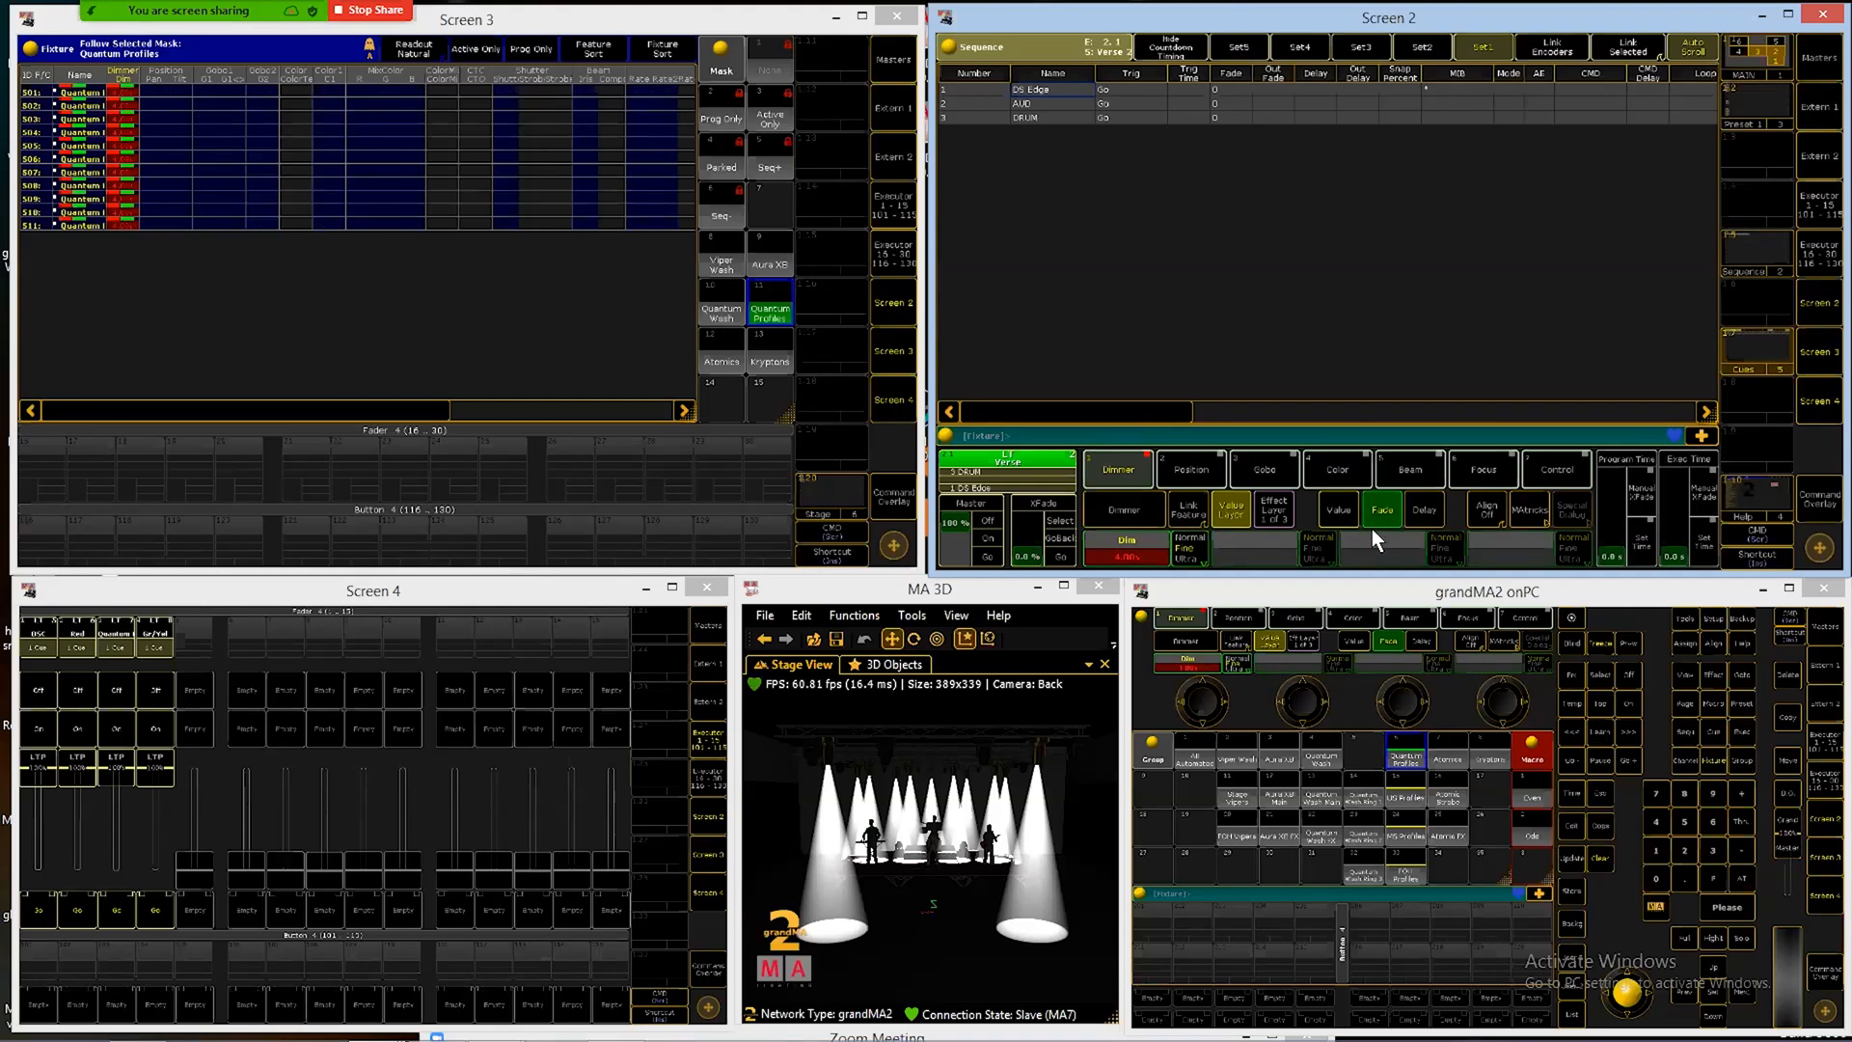
mouse_move(1227, 284)
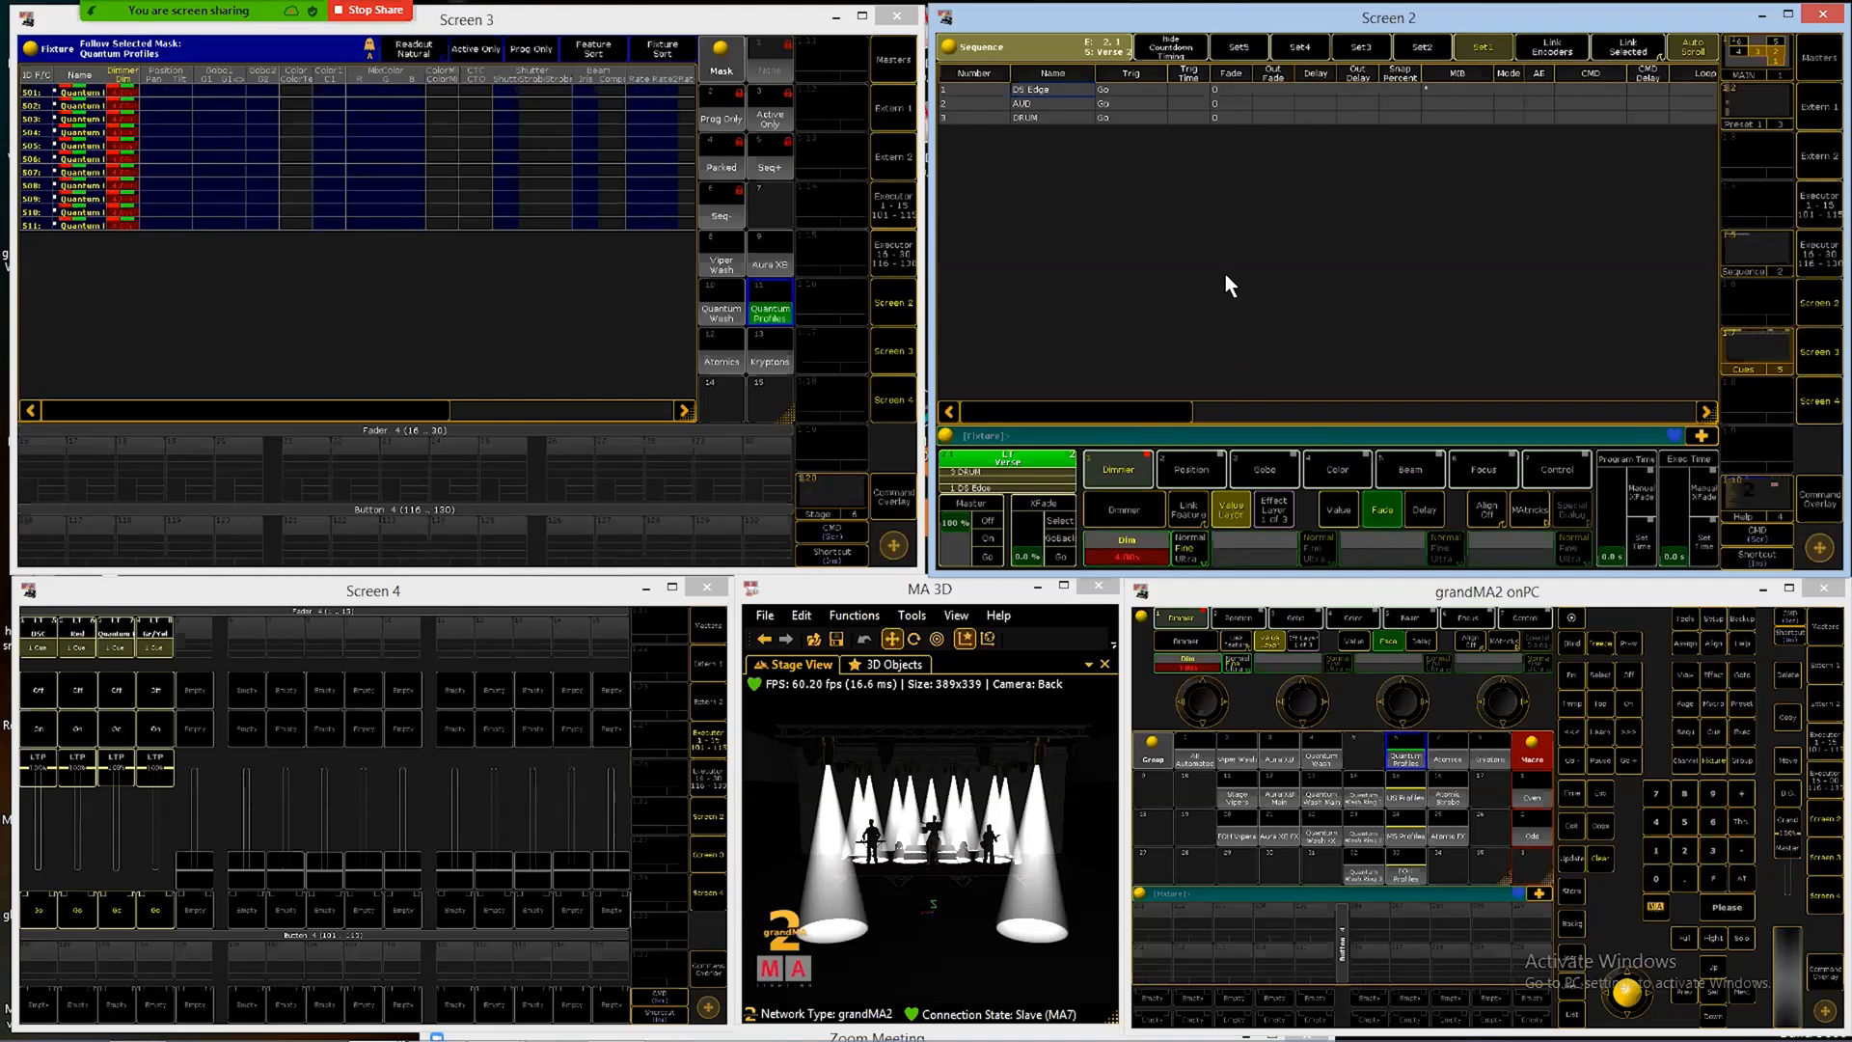
mouse_move(1298, 274)
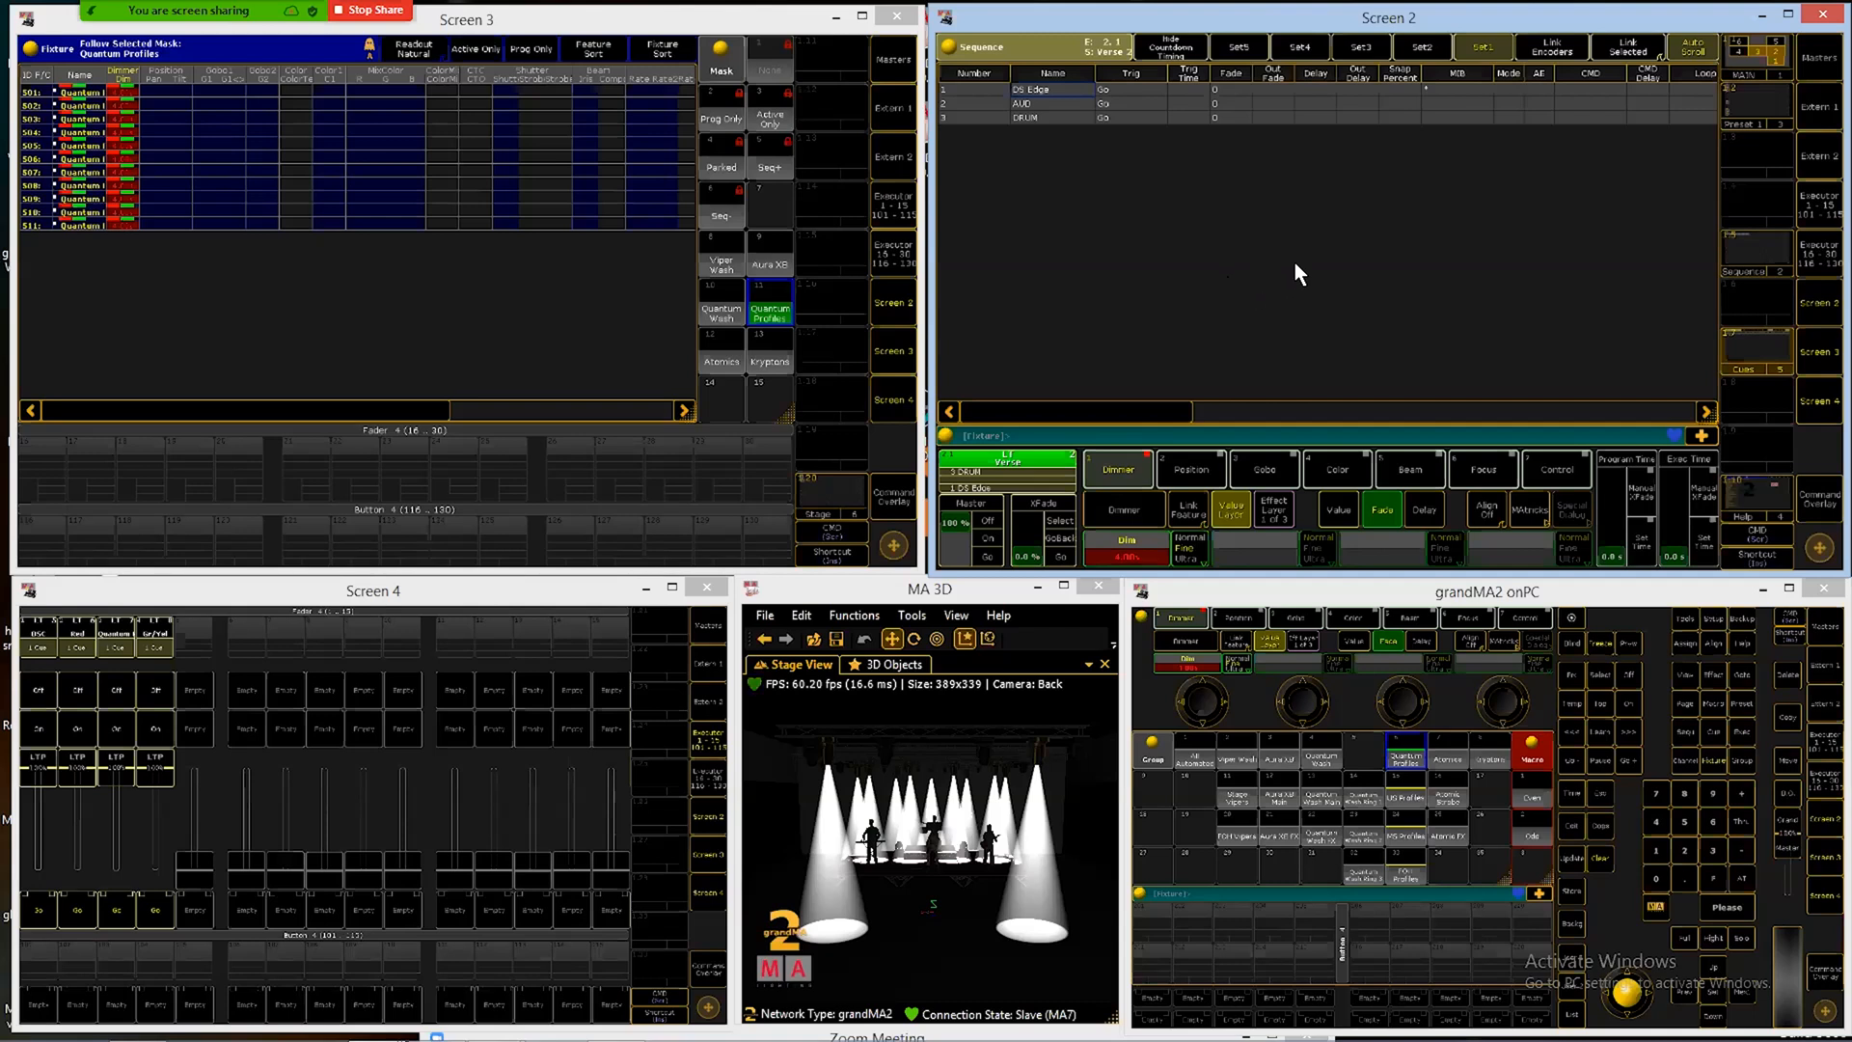
mouse_move(1746, 99)
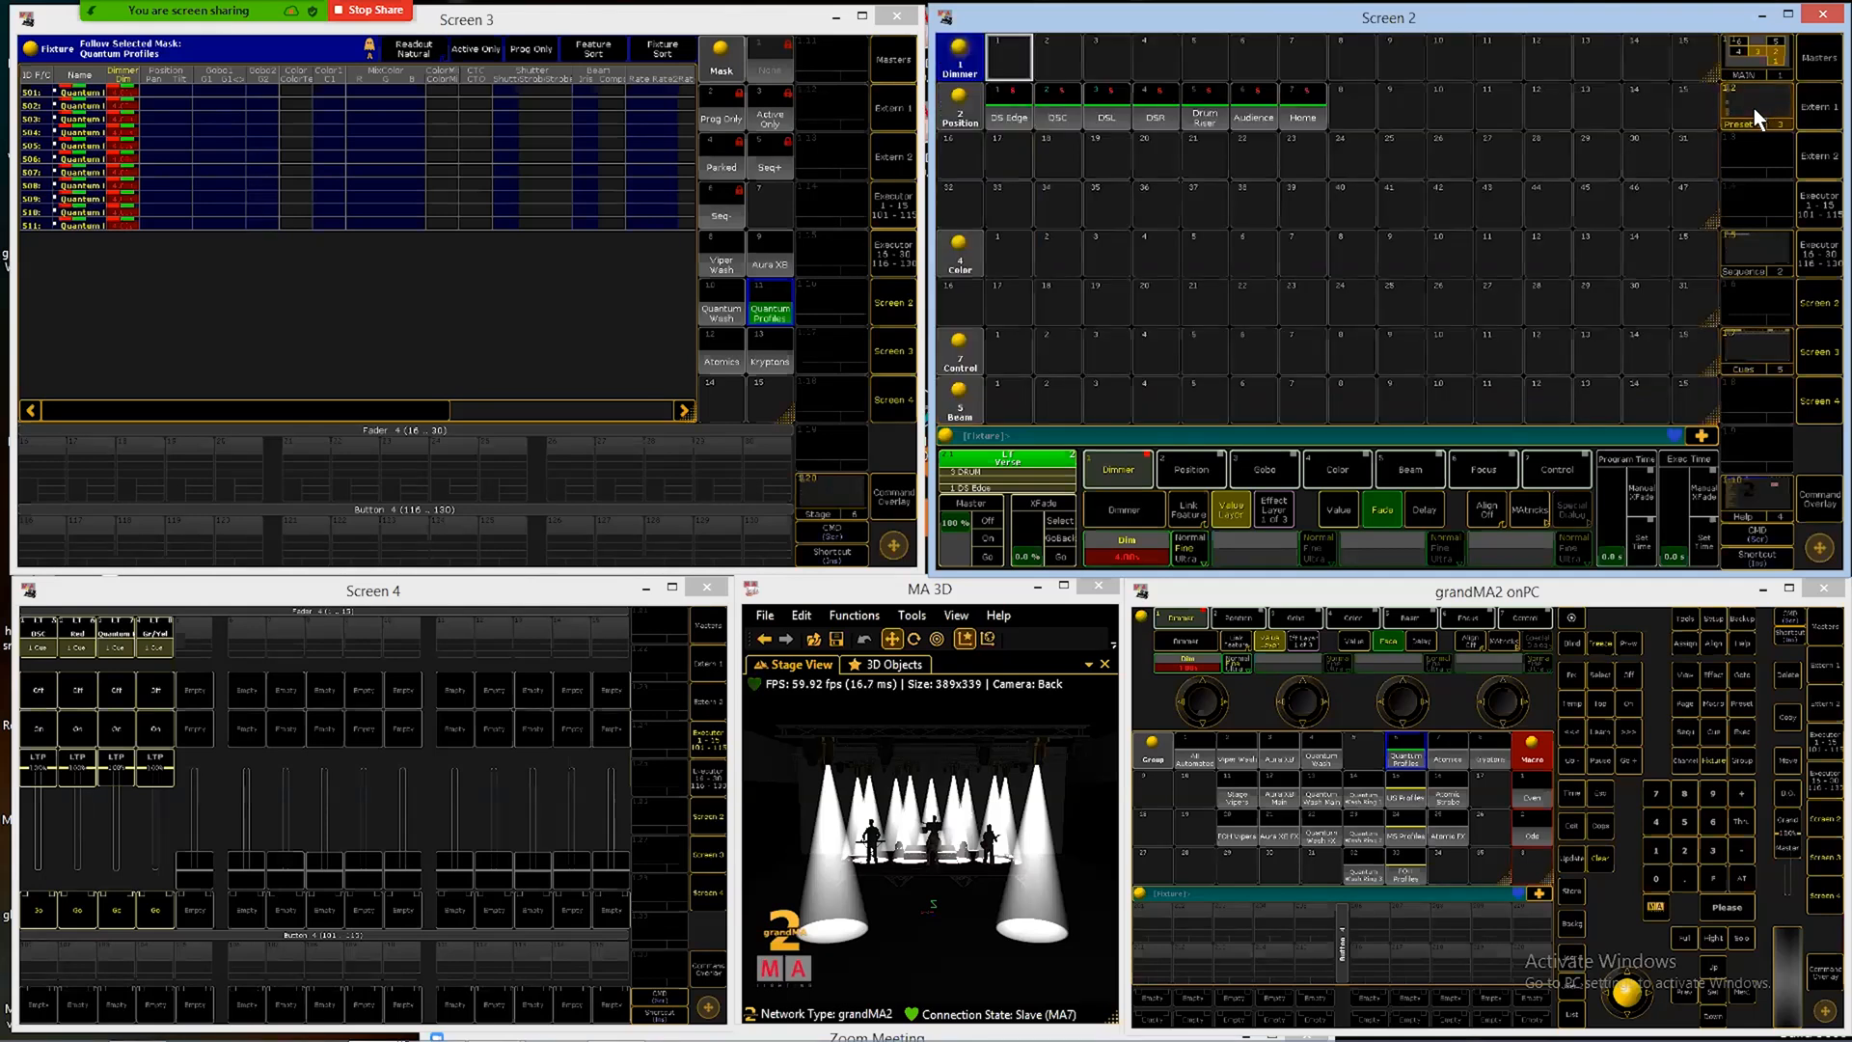
mouse_move(1128, 61)
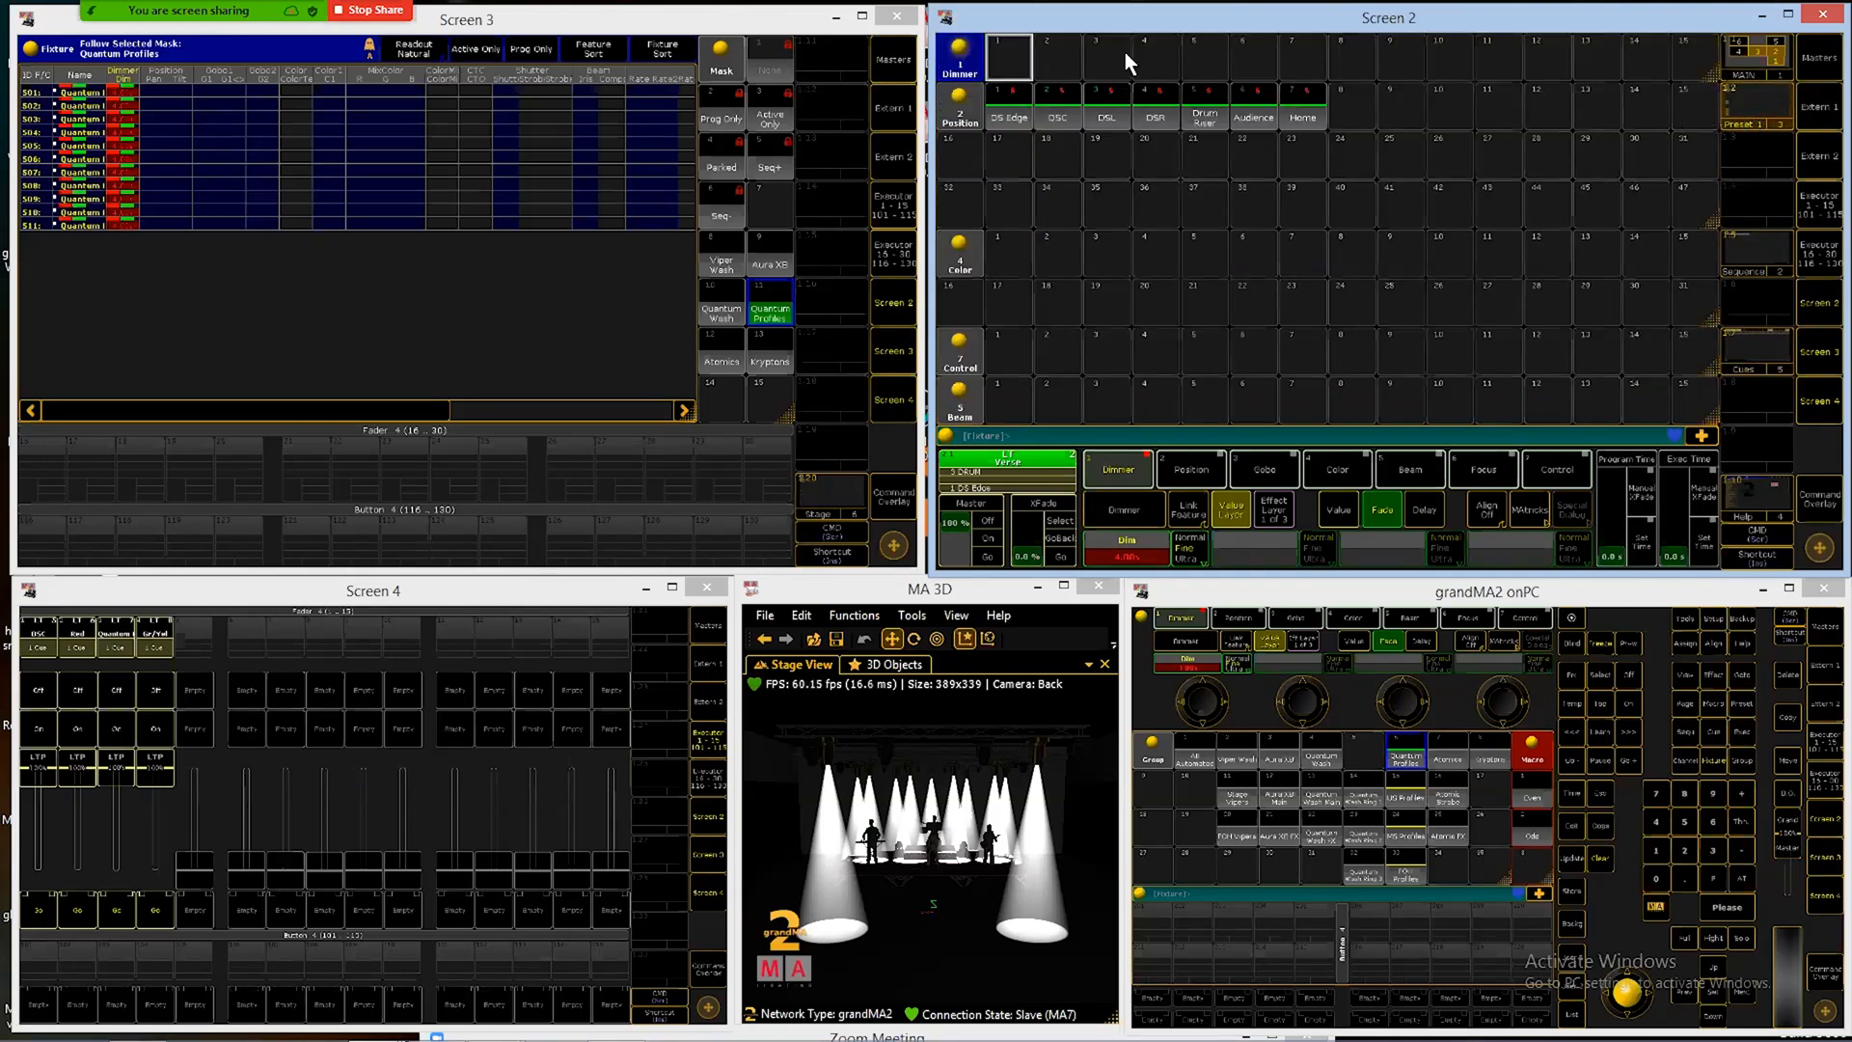
Step: Apply the DSC position preset from the preset pool to the selected Quantum Profiles
left_click(1058, 106)
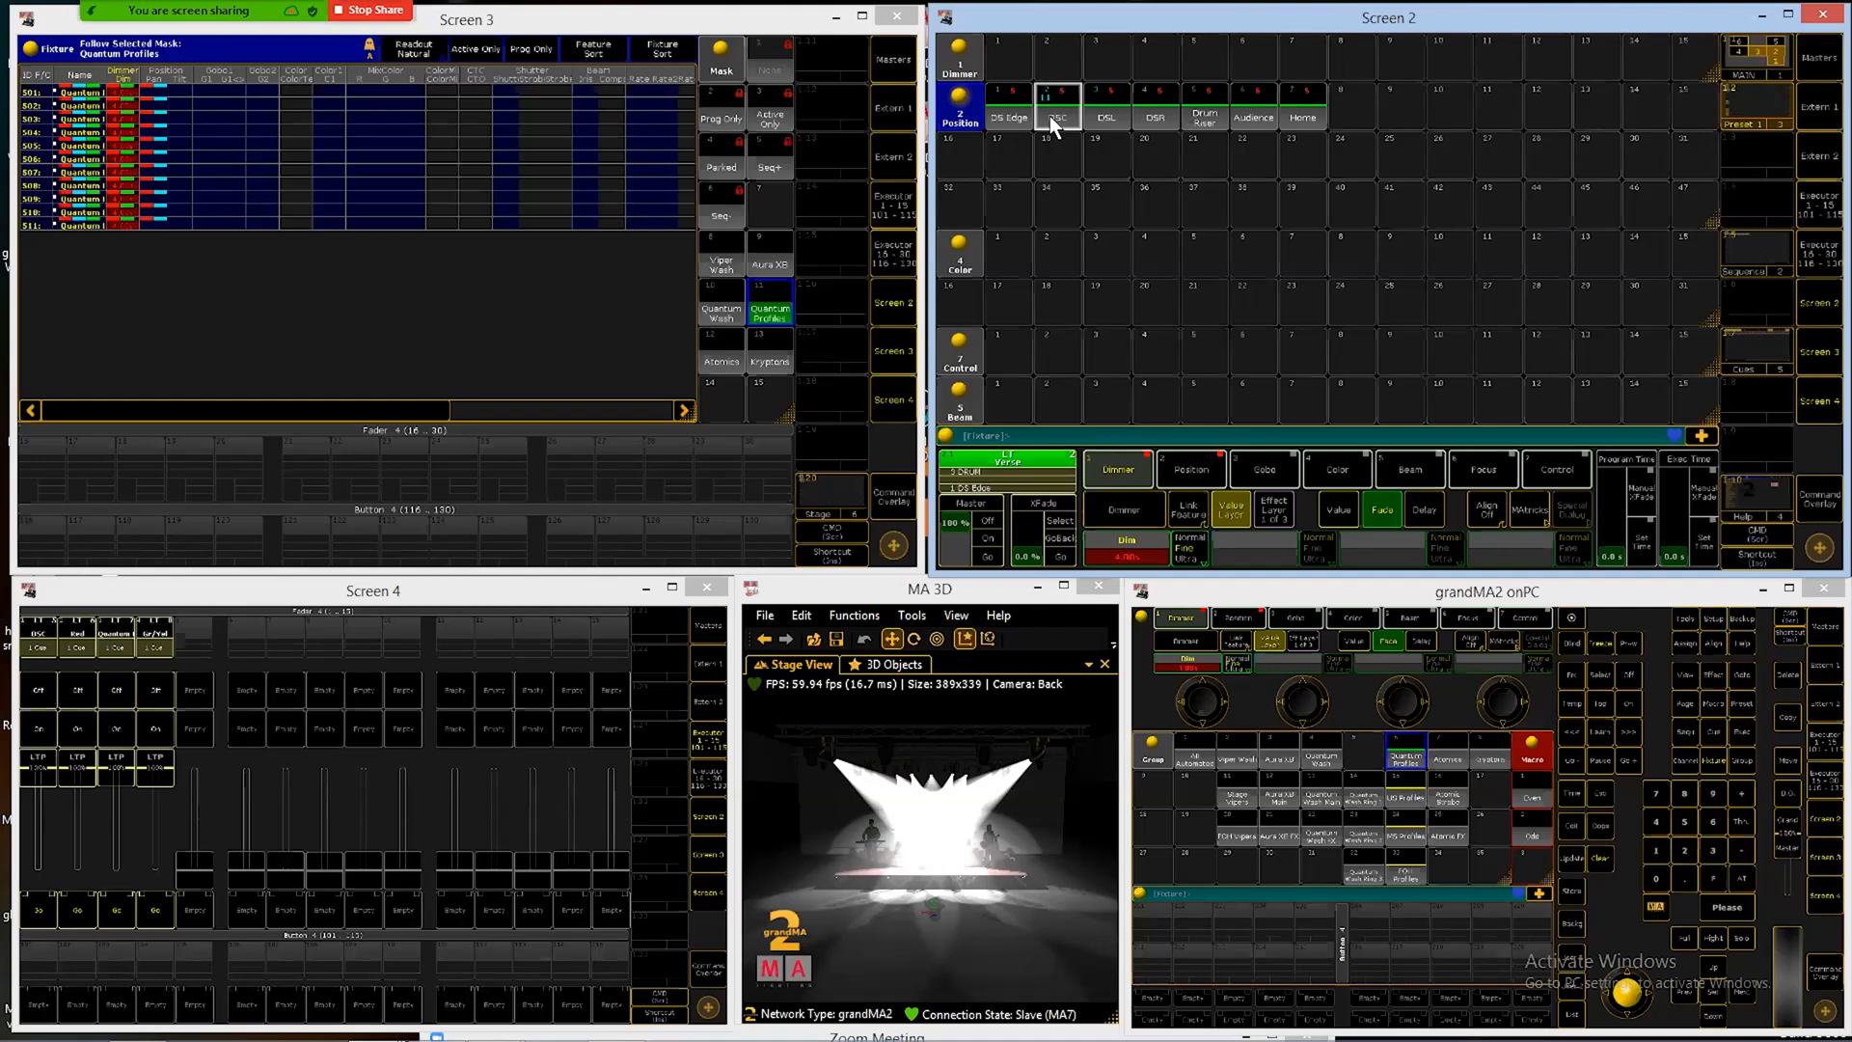
mouse_move(1117, 71)
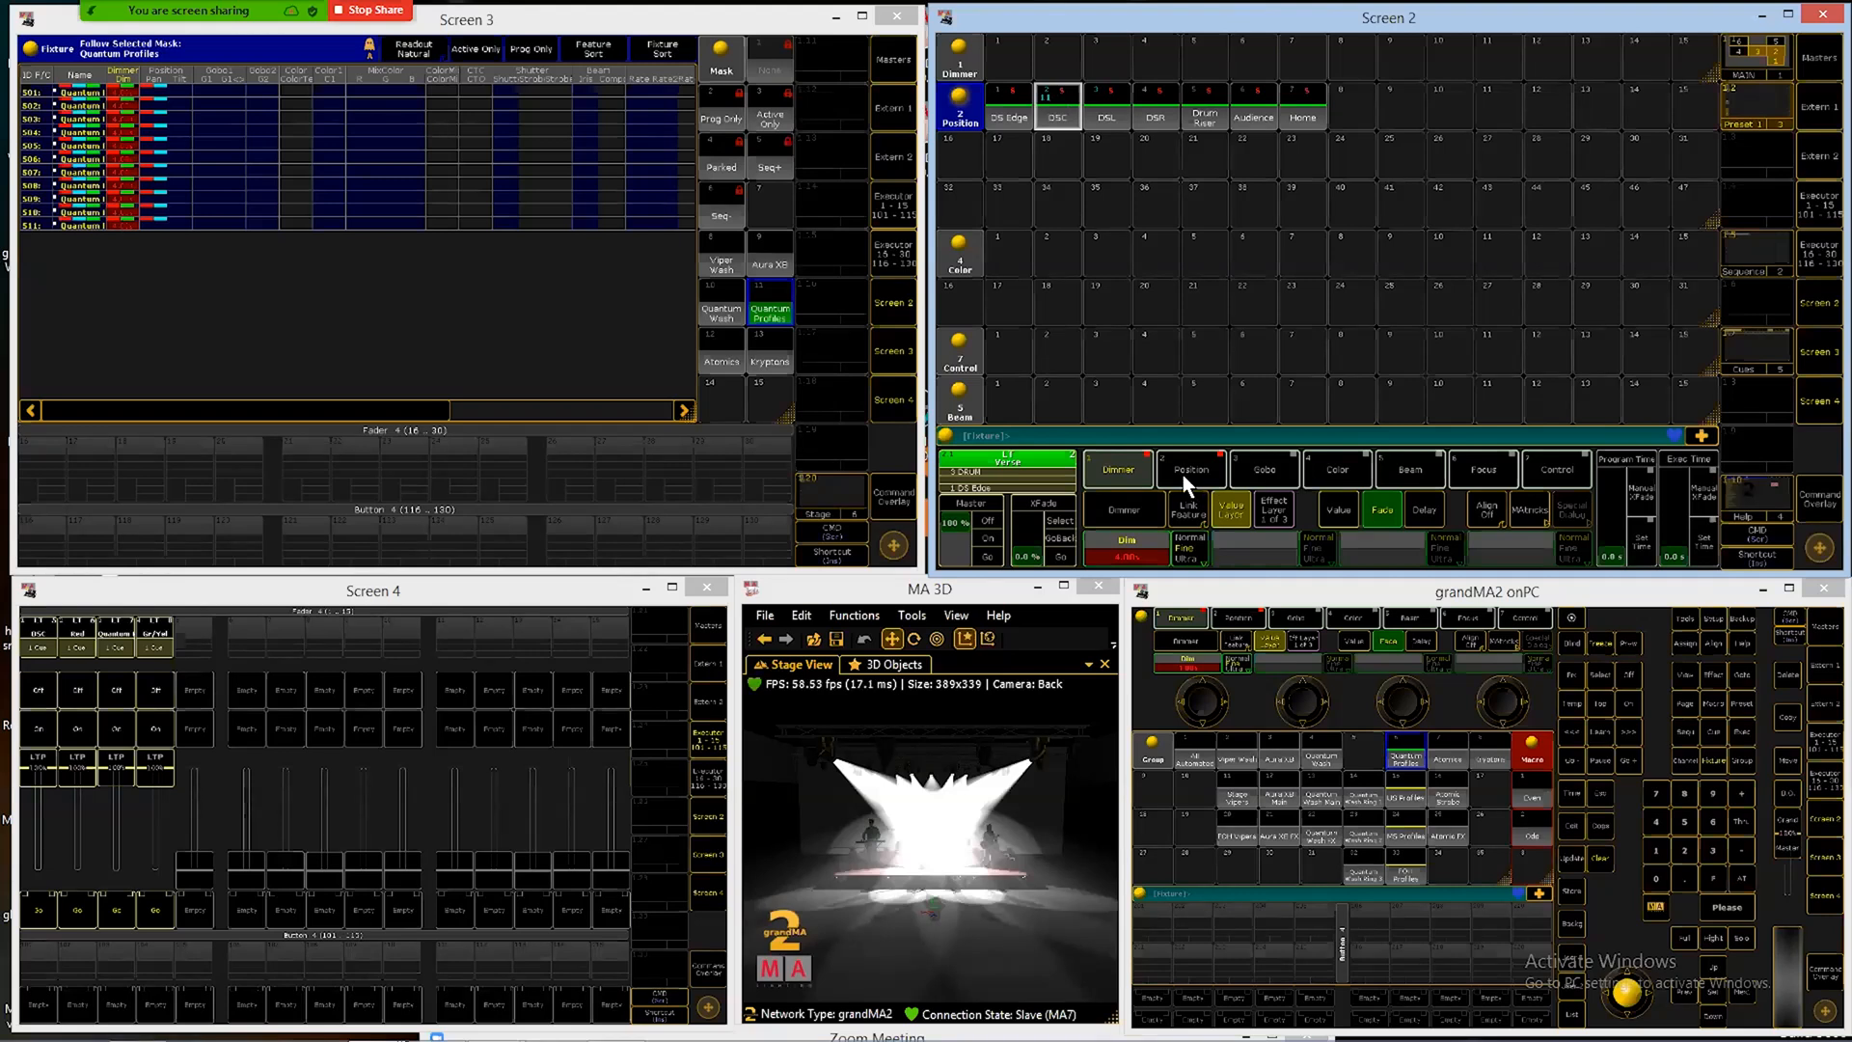
Step: Select the Position feature so Pan and Tilt timing encoders are shown
left_click(1190, 469)
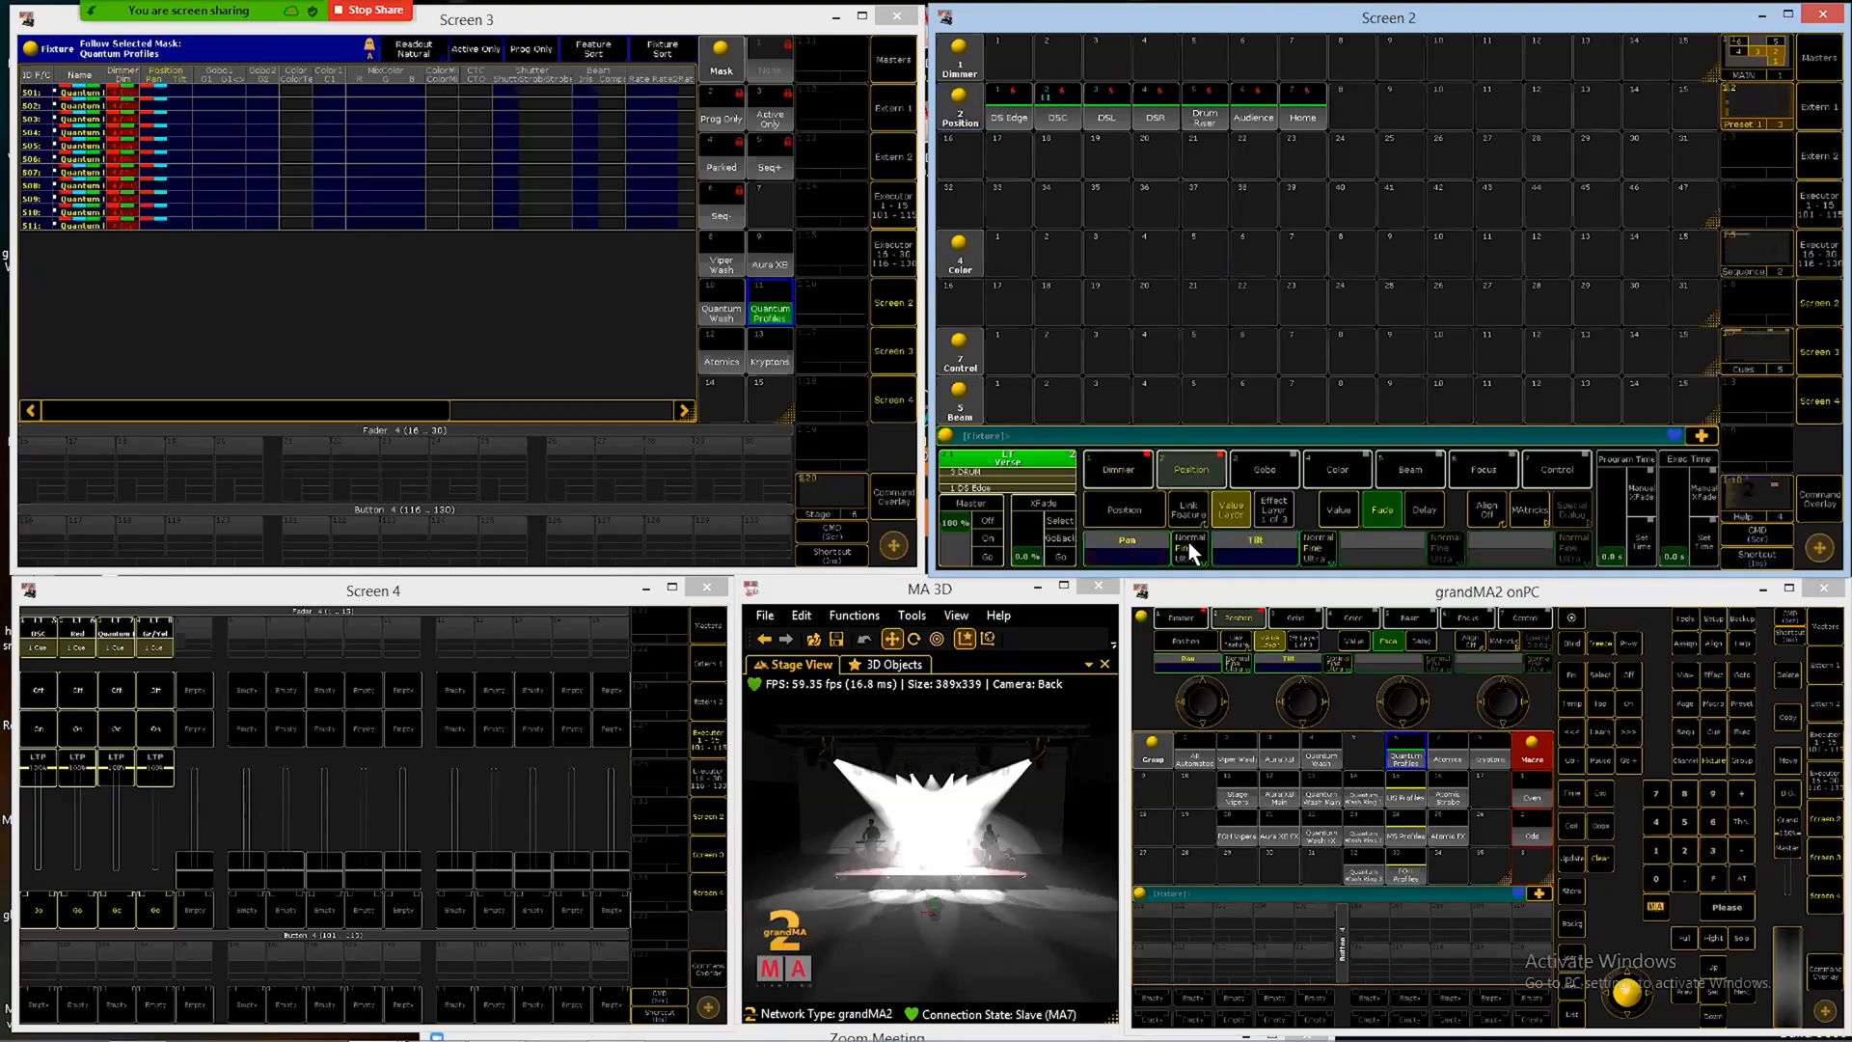
left_click(1381, 510)
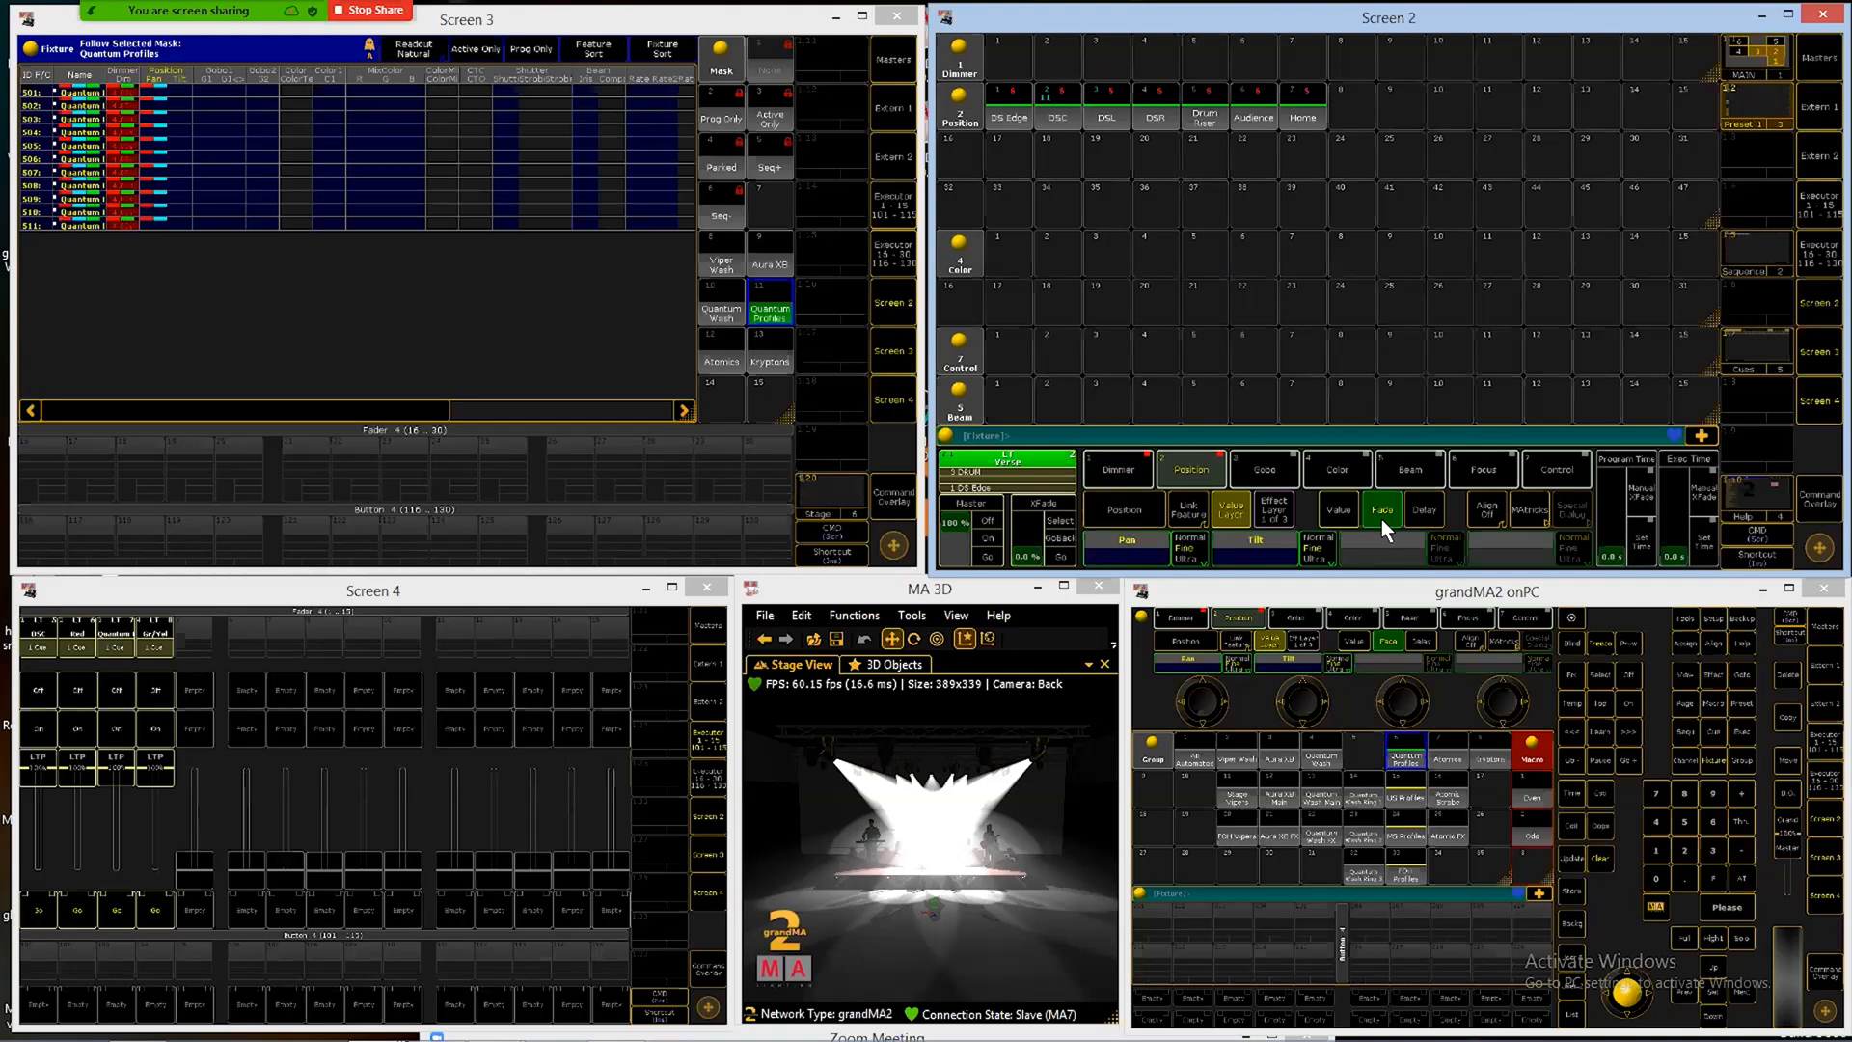
mouse_move(1333, 519)
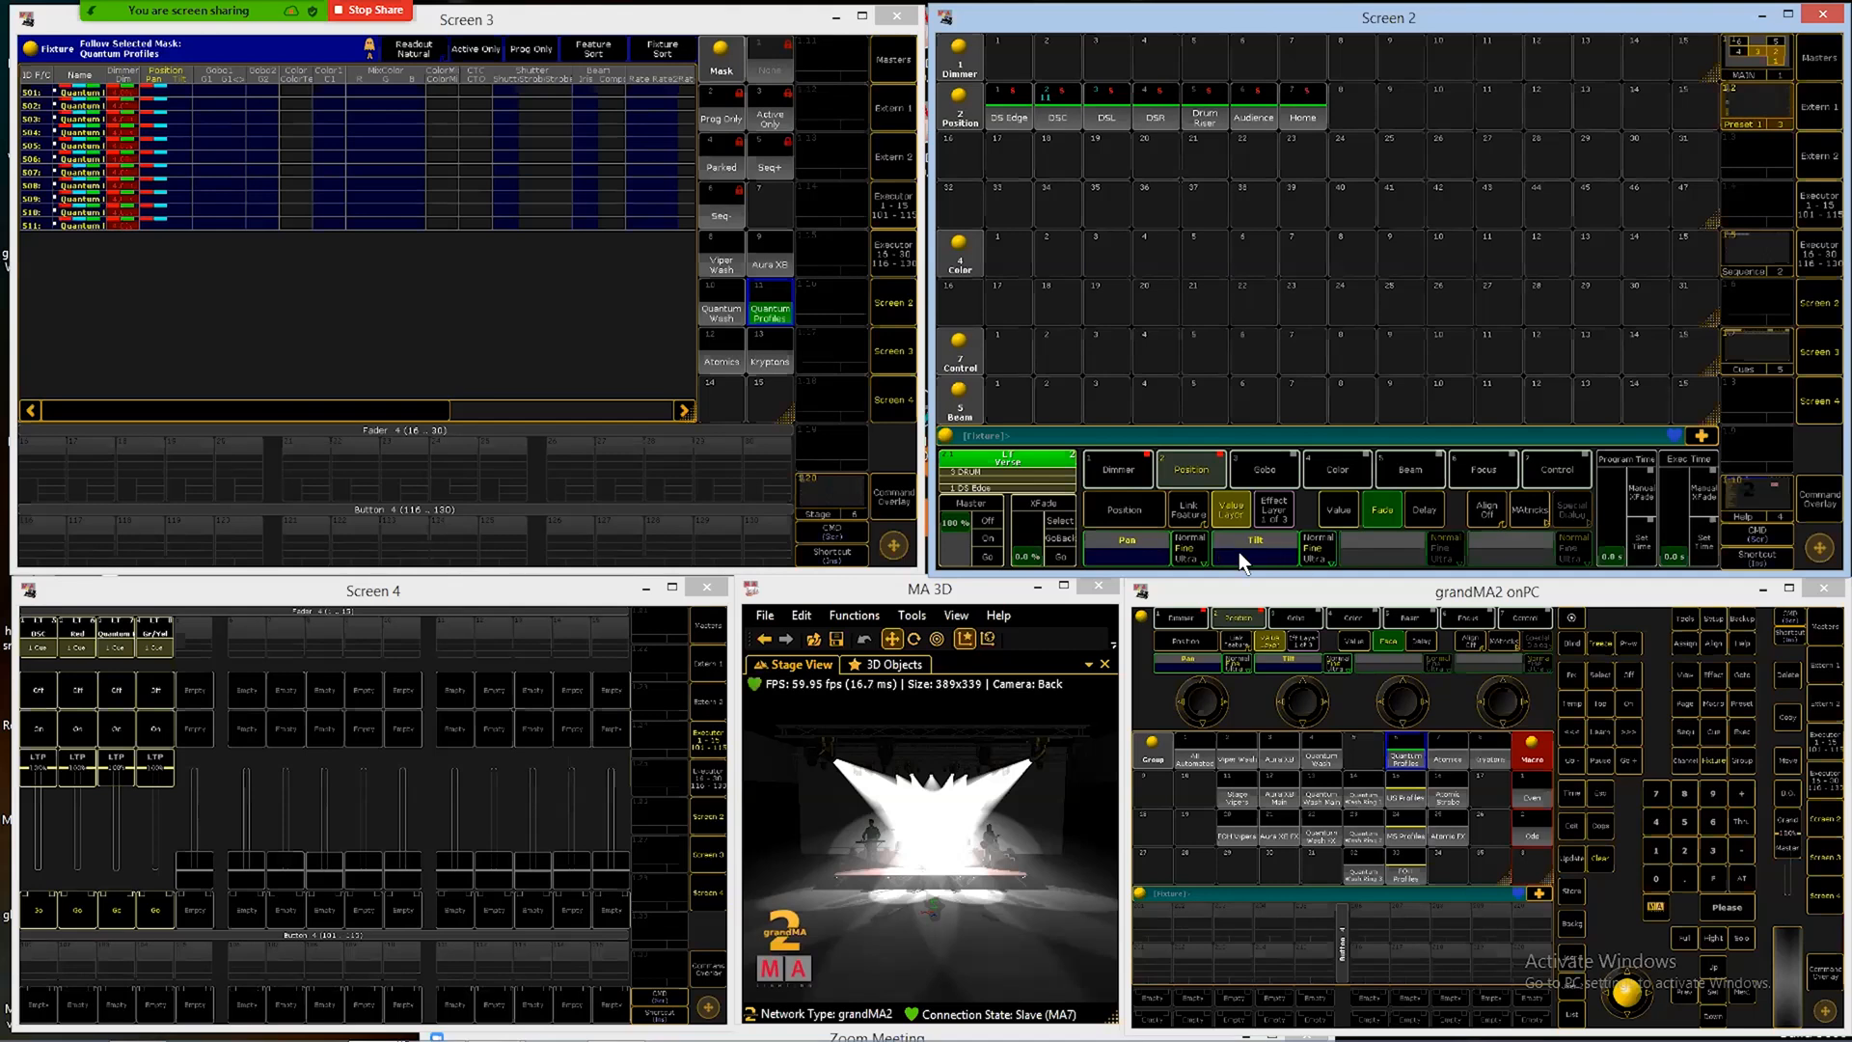
mouse_move(1423, 500)
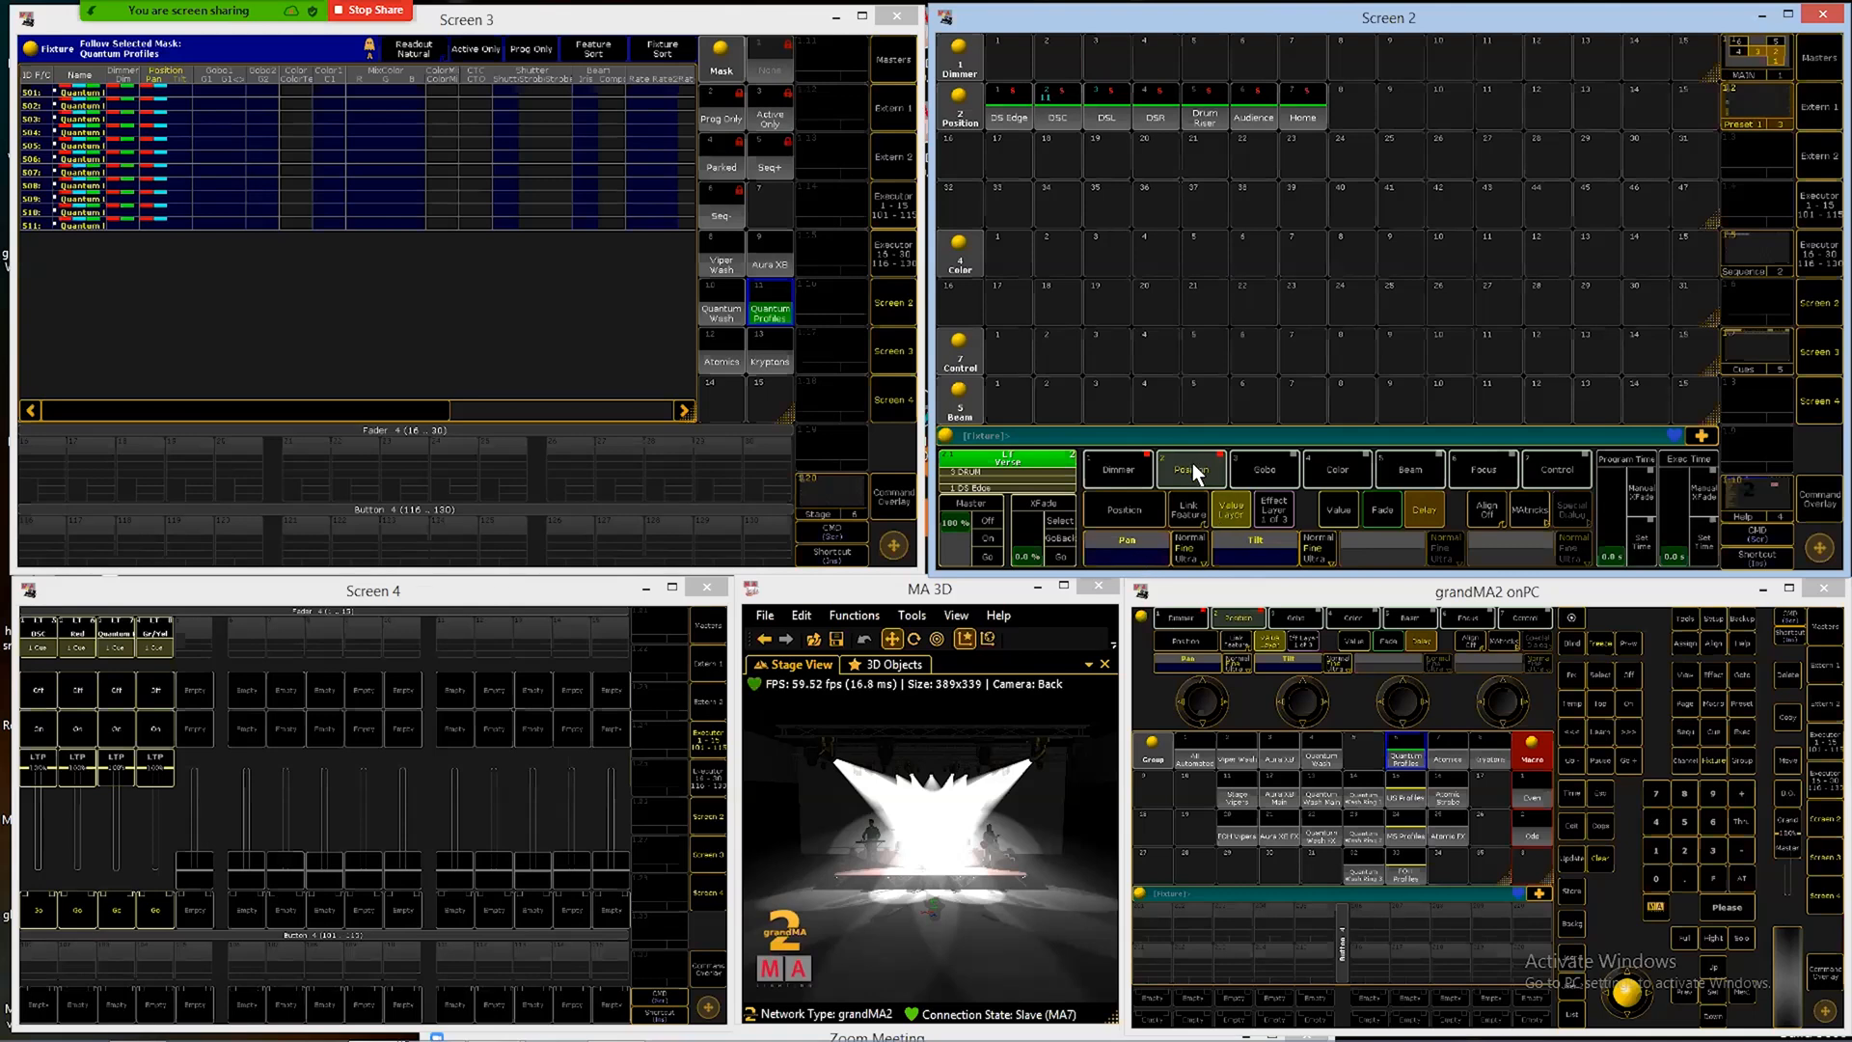
mouse_move(1140, 517)
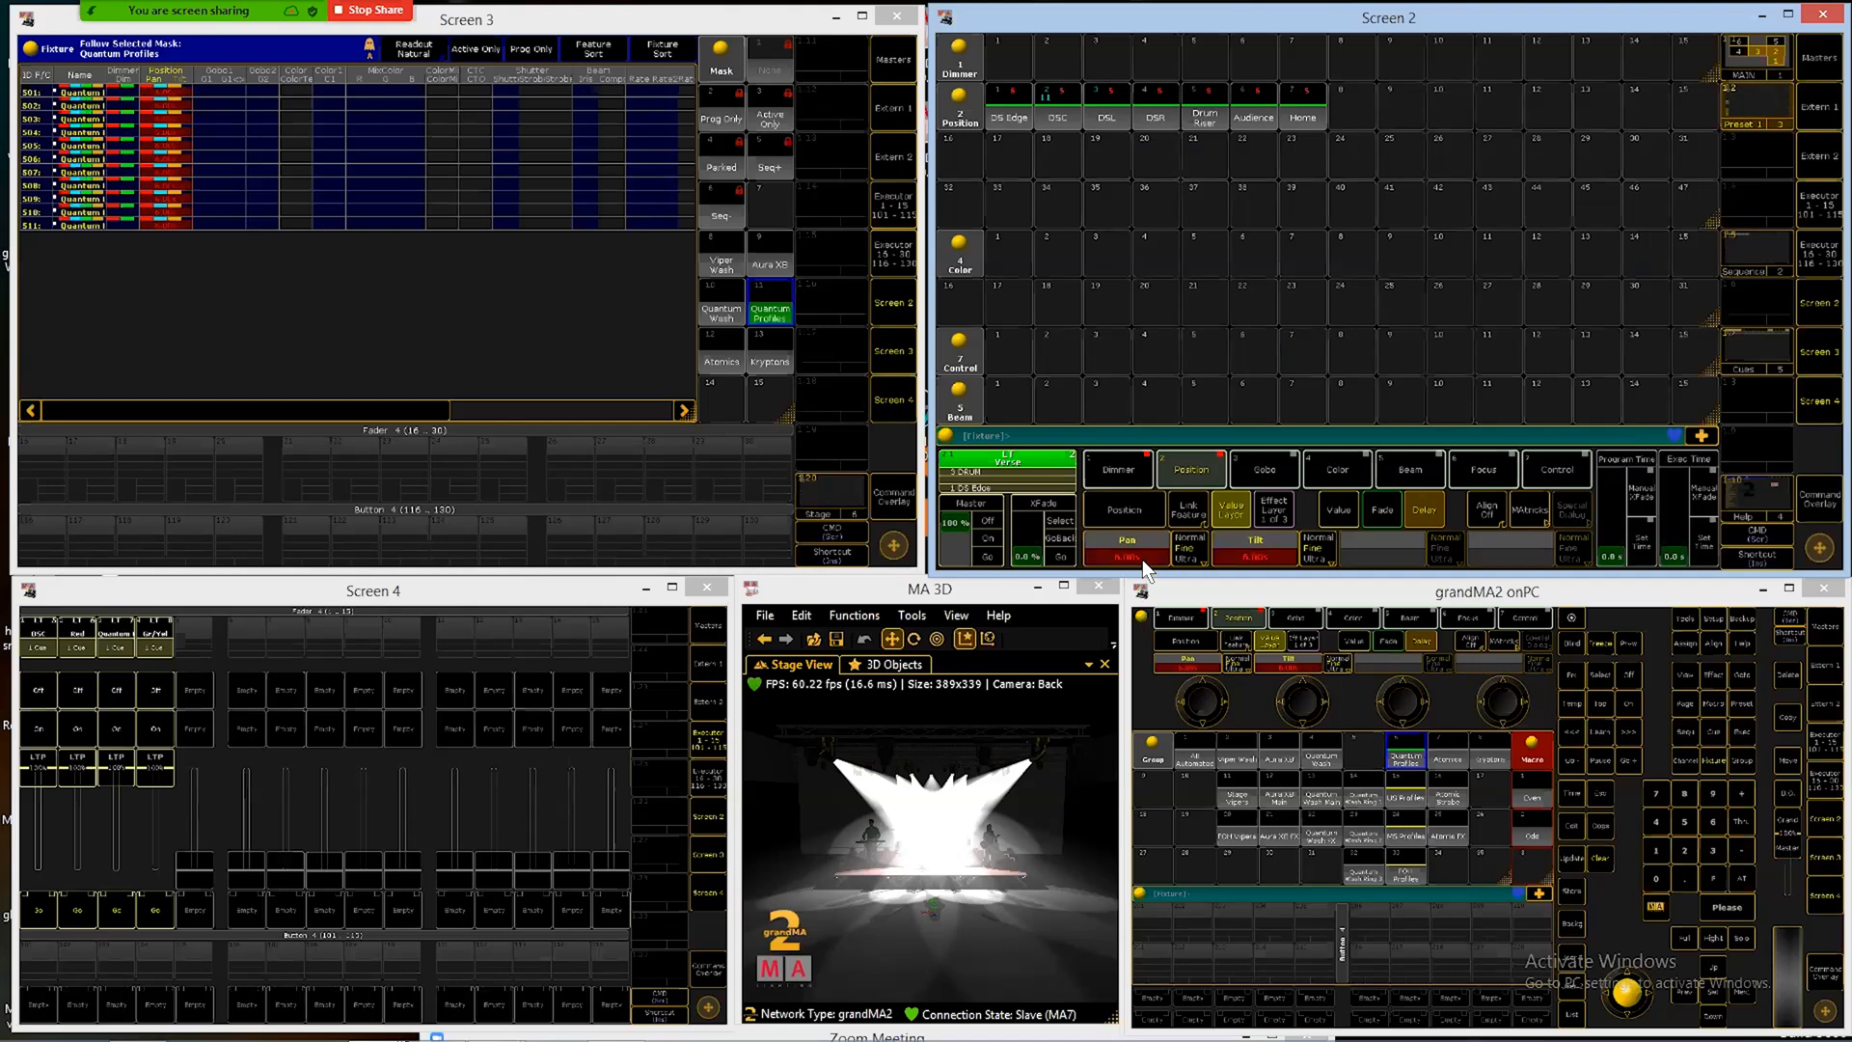
mouse_move(1275, 567)
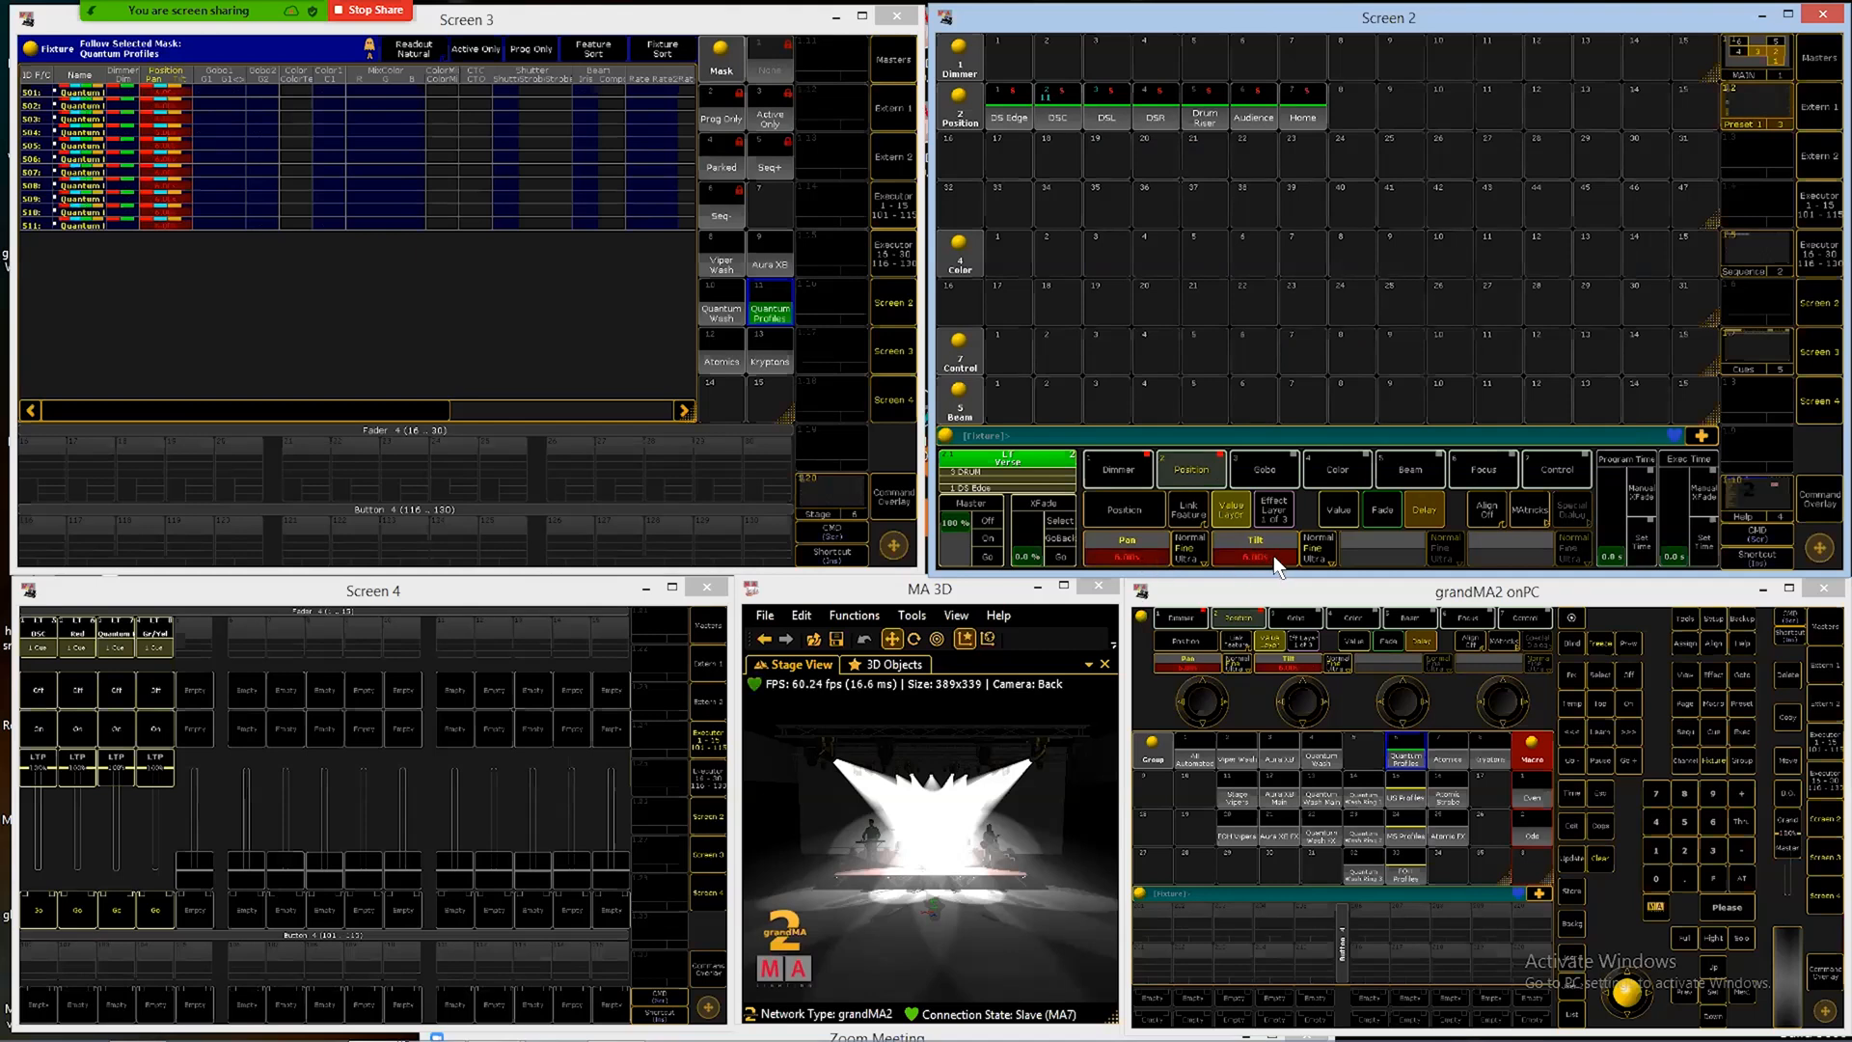
mouse_move(1192, 509)
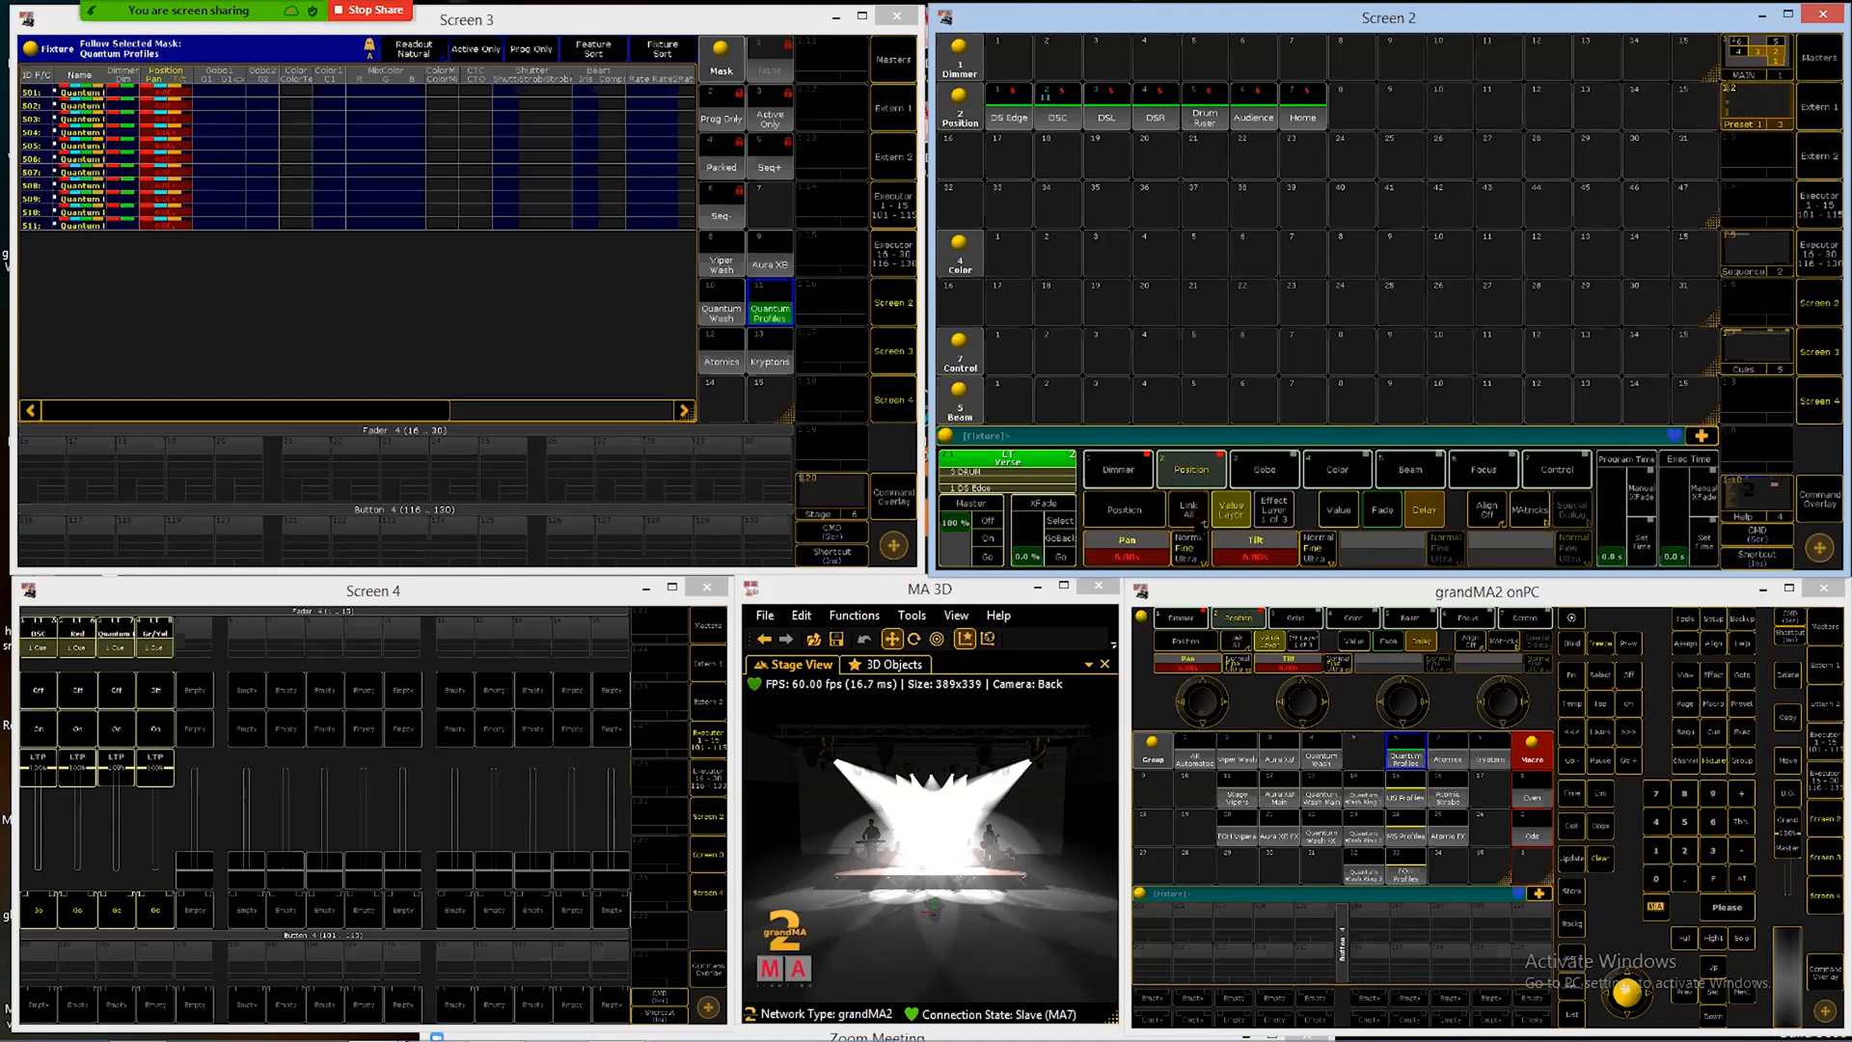
Step: Bring up the Delay for Tilt calculator to enter an exact tilt delay value
left_click(1190, 469)
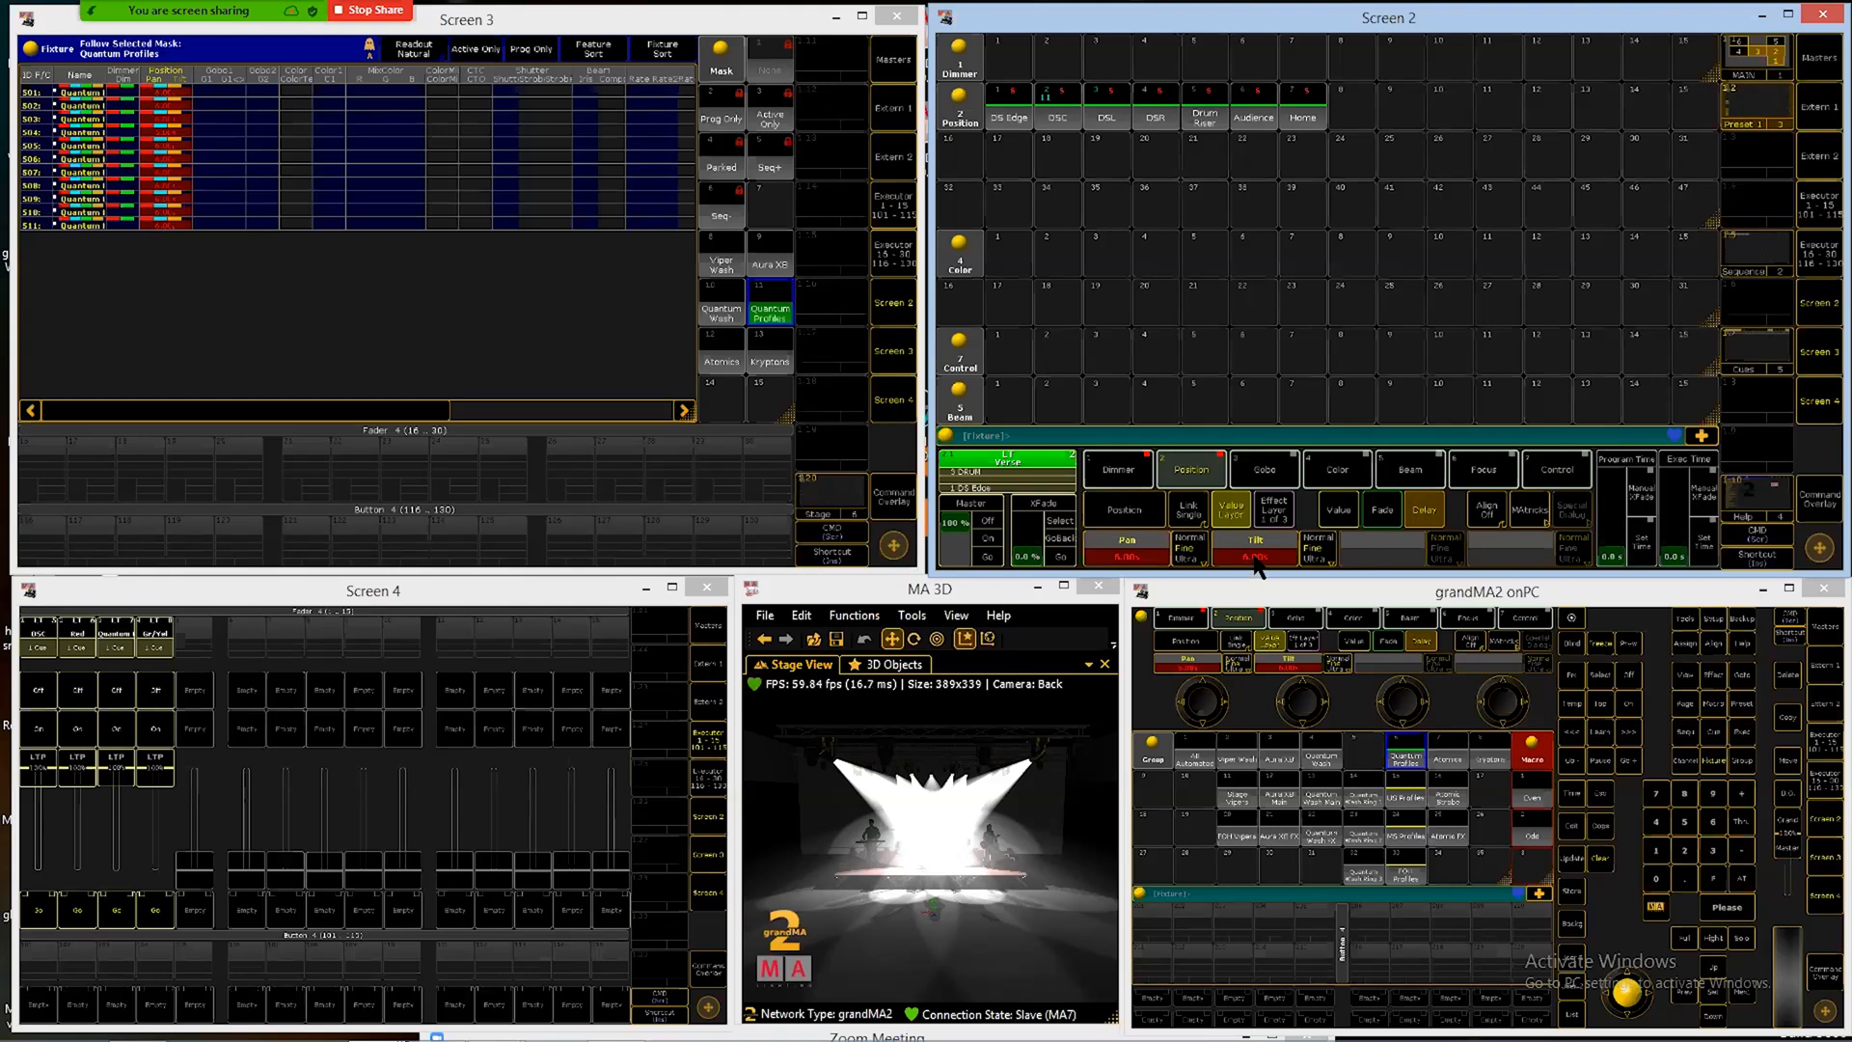
left_click(1258, 555)
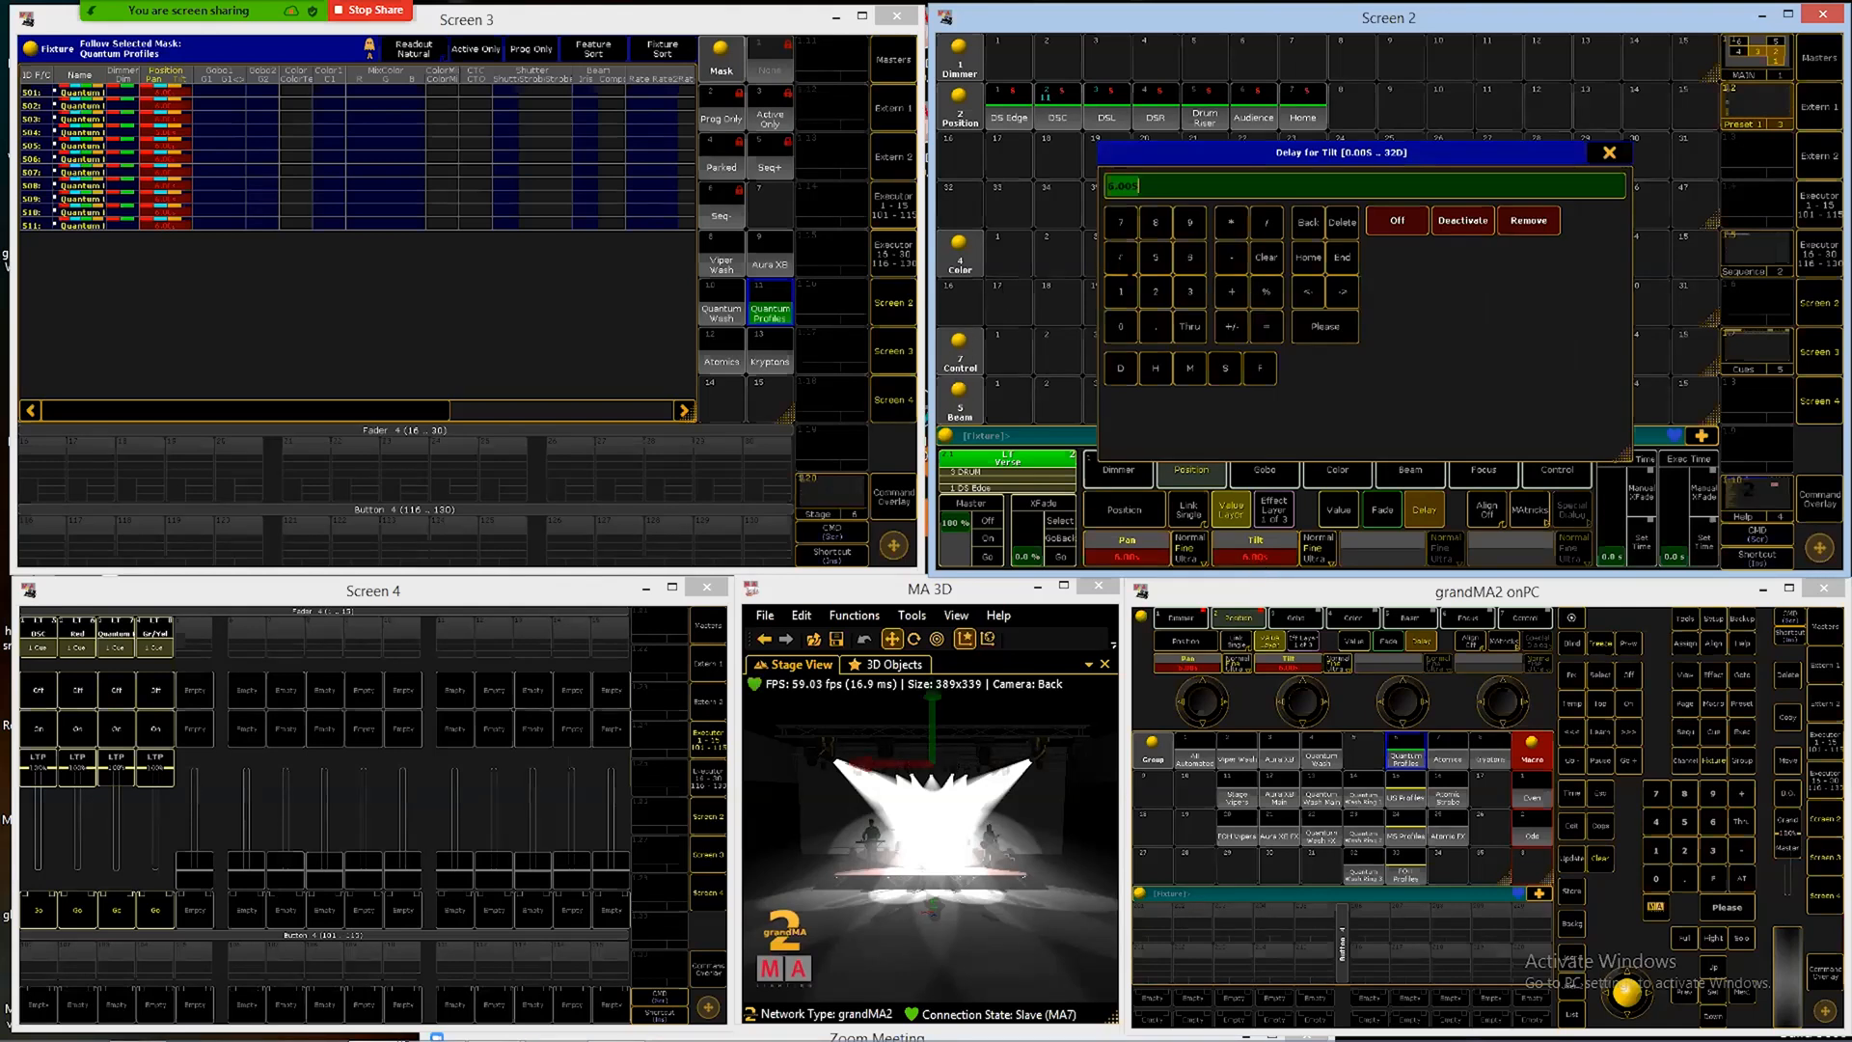
mouse_move(1292, 367)
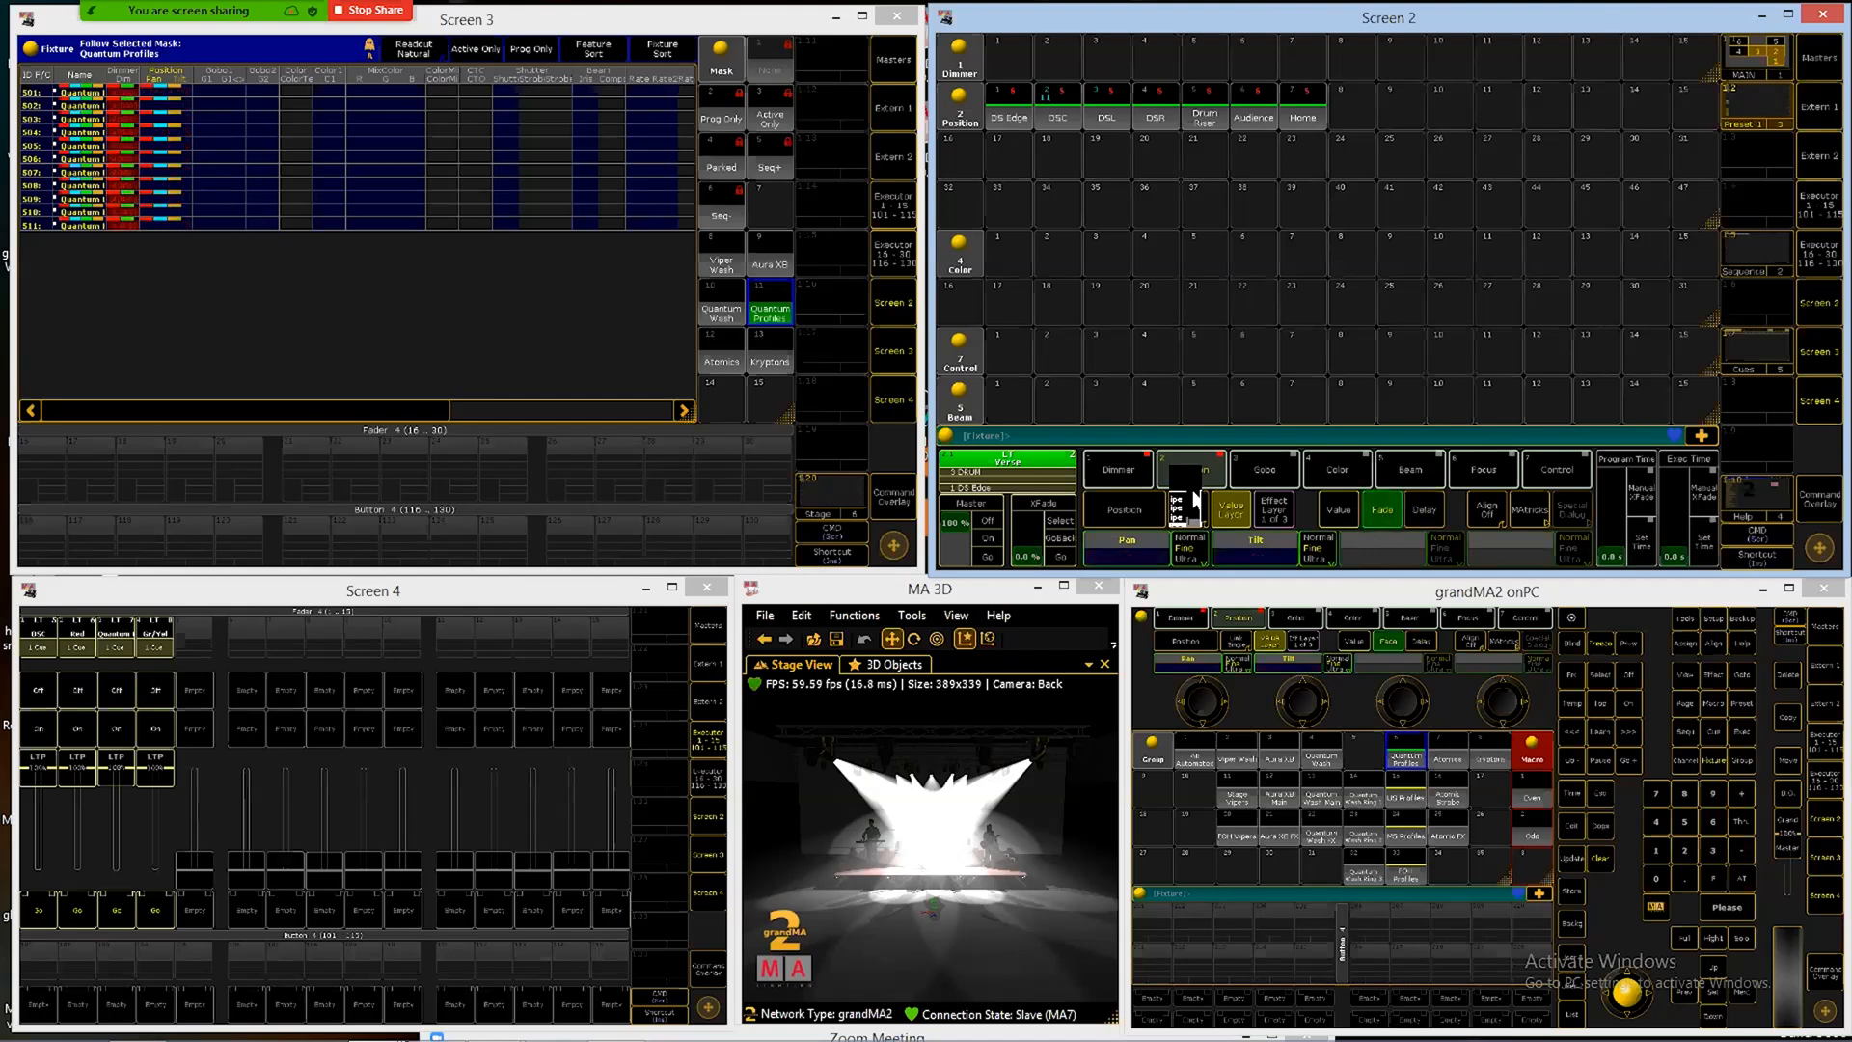
left_click(1190, 468)
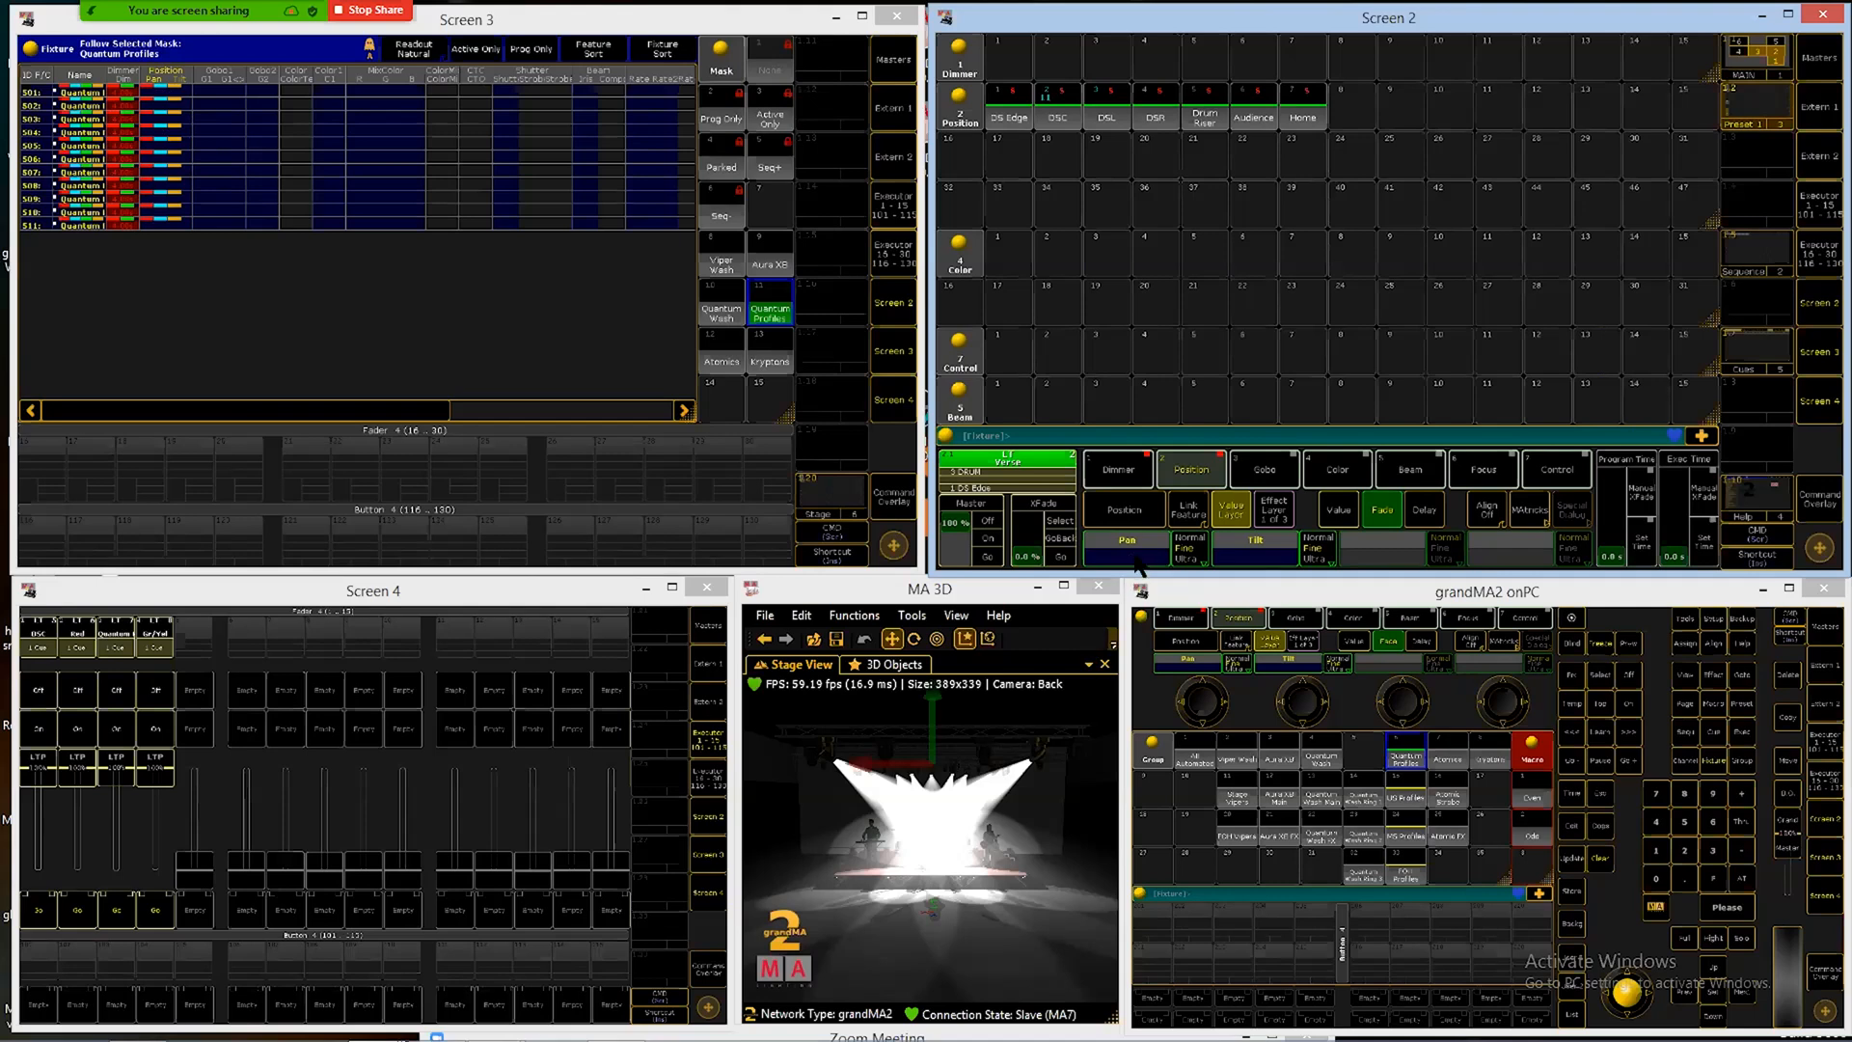
mouse_move(1329, 330)
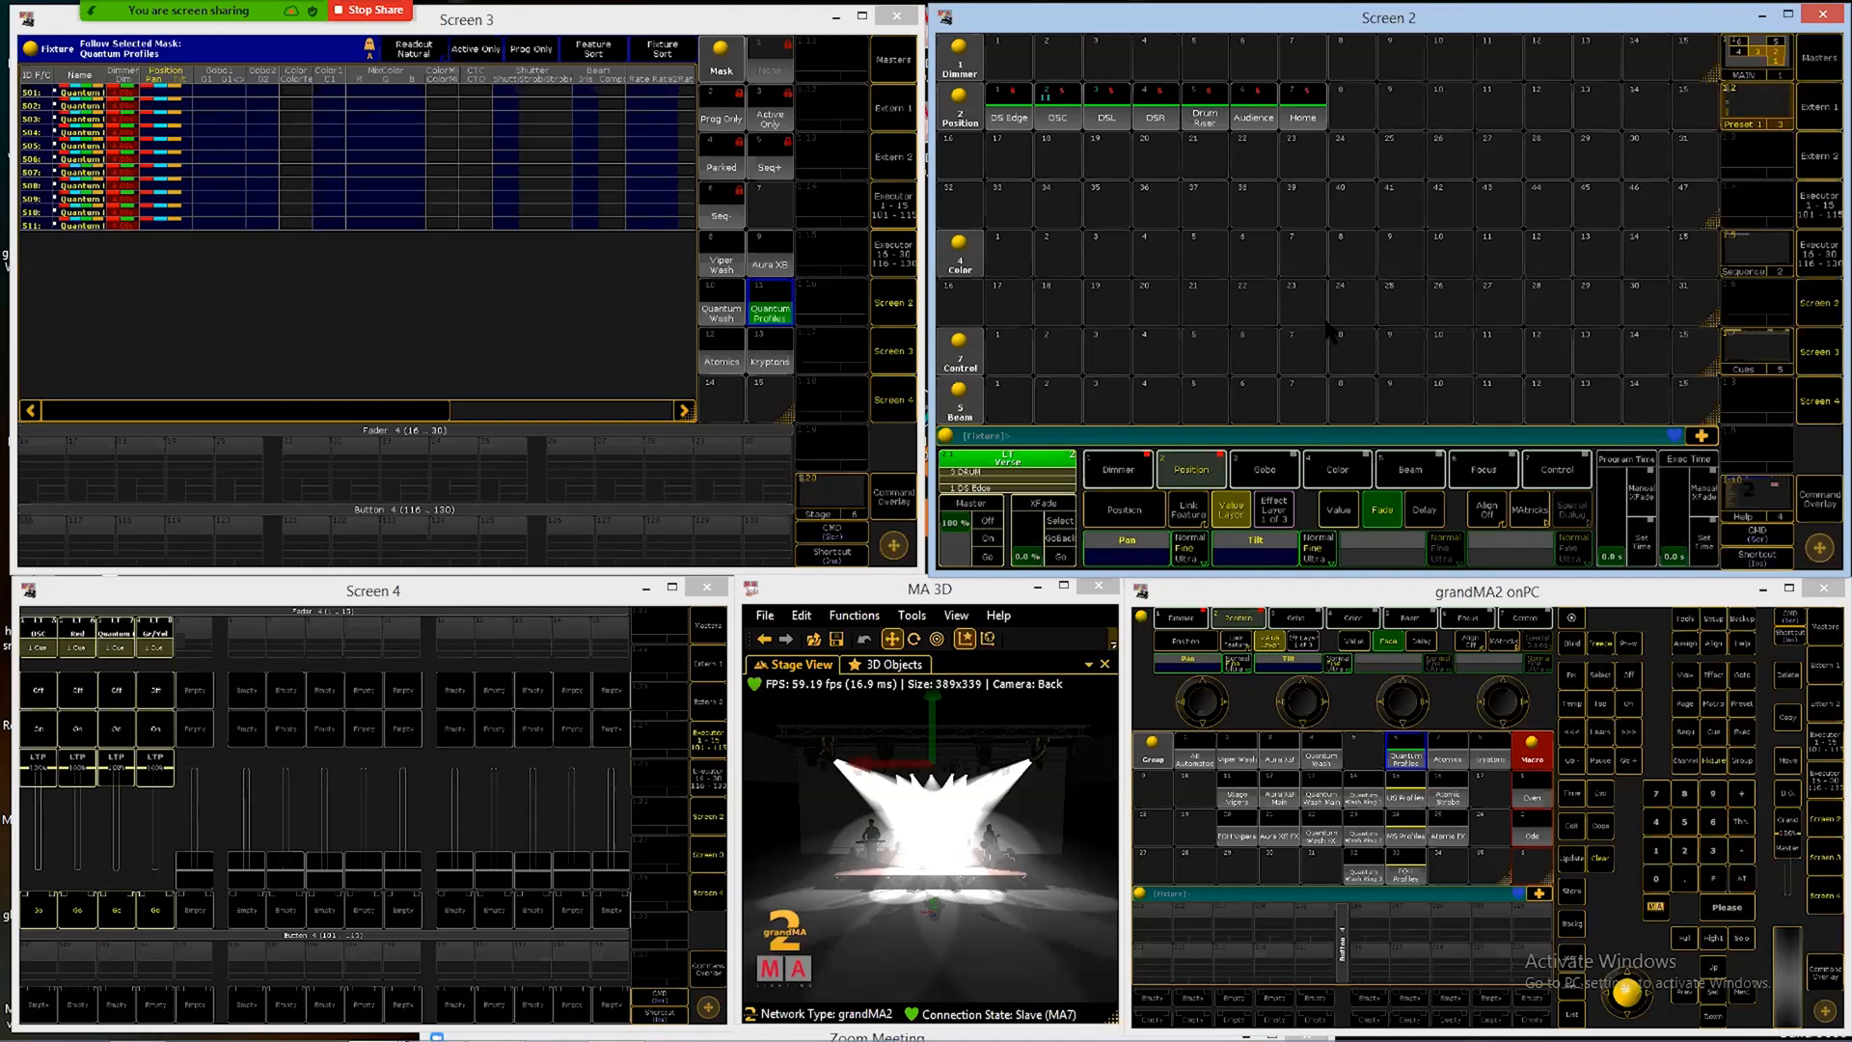